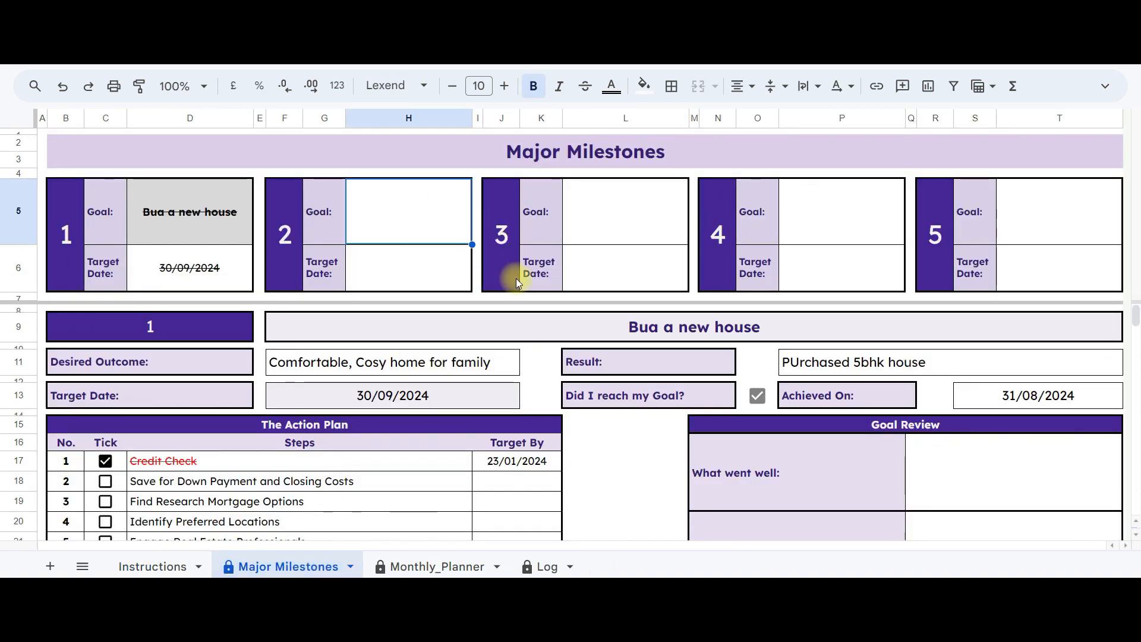
Step: Enter goal 2 Foreign Trip, target 30/04/2024, with outcome 'Countries in europe'
type("Foreign Trip")
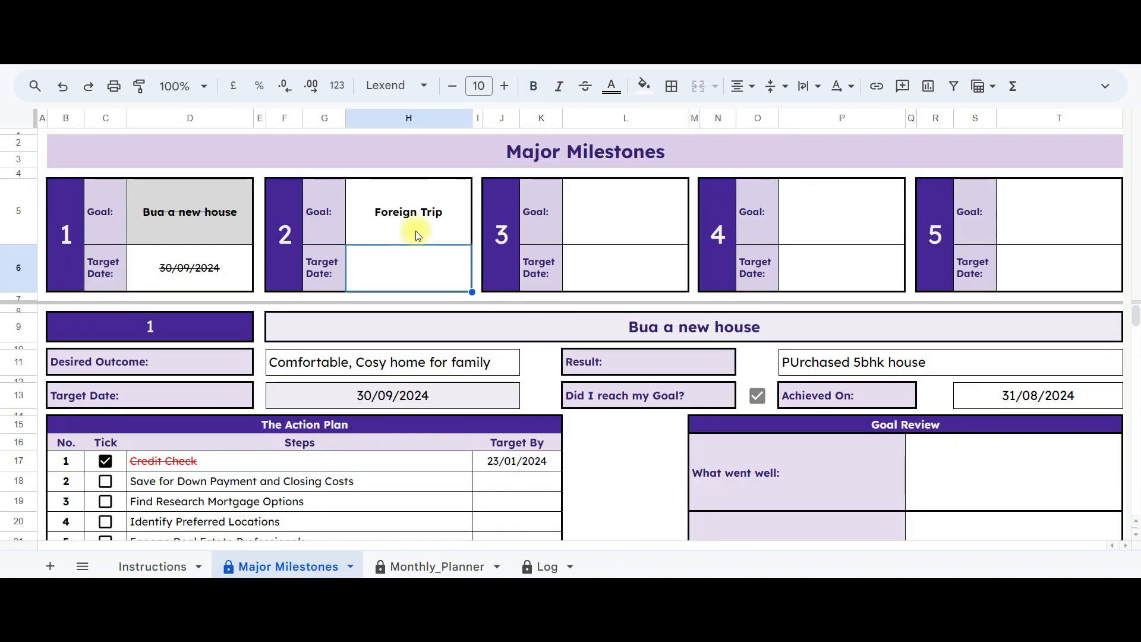
left_click(408, 267)
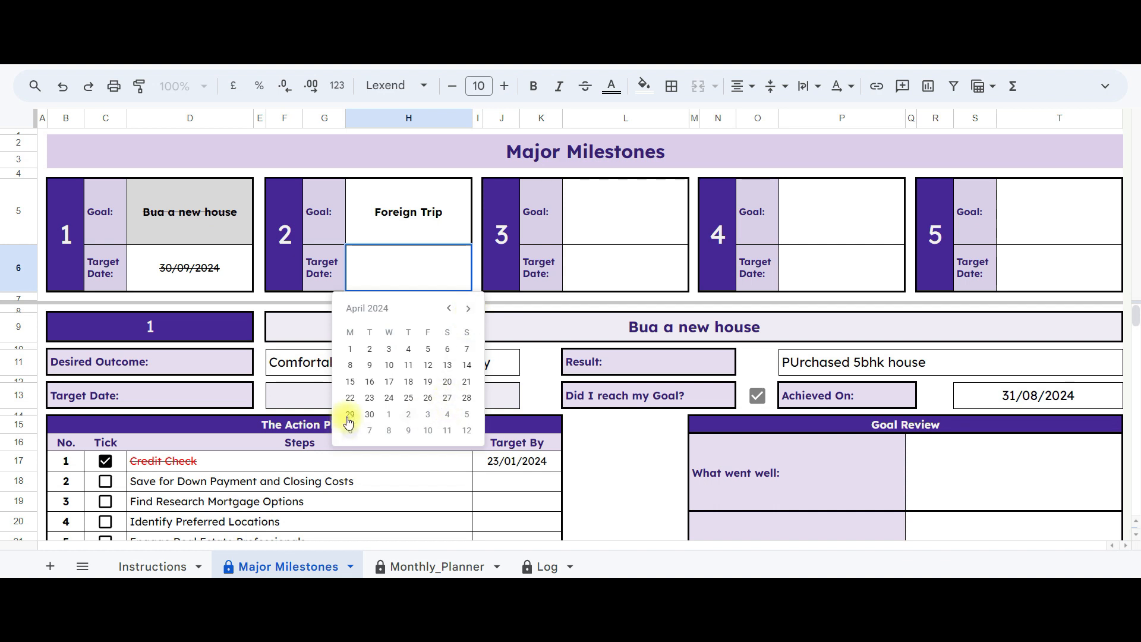
left_click(369, 414)
type("Visit 5")
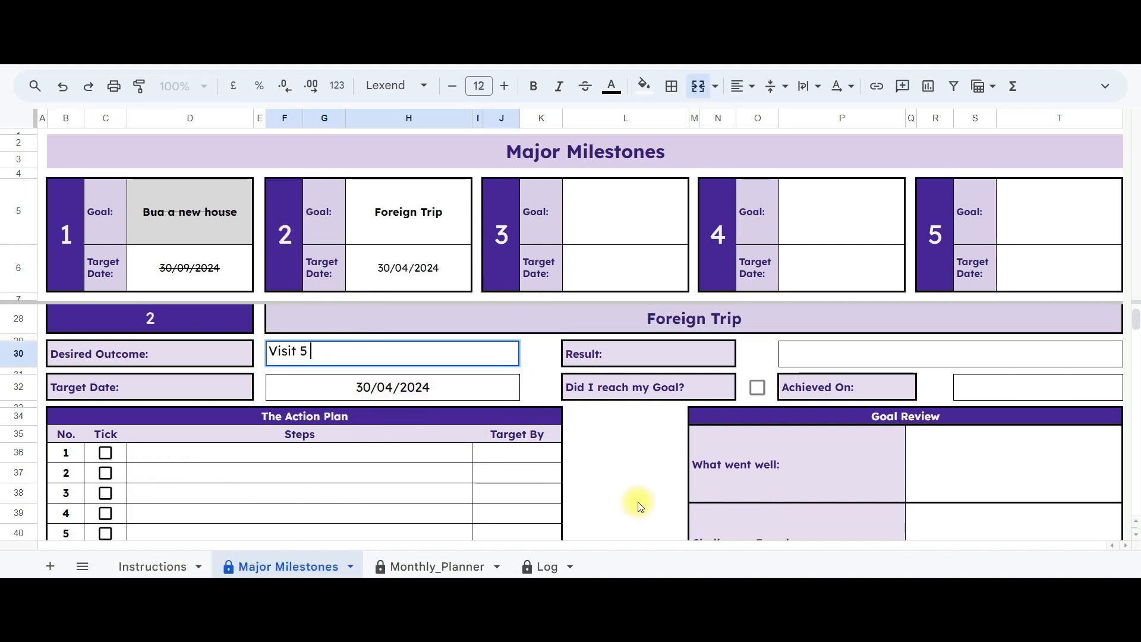
type("Countries in europe")
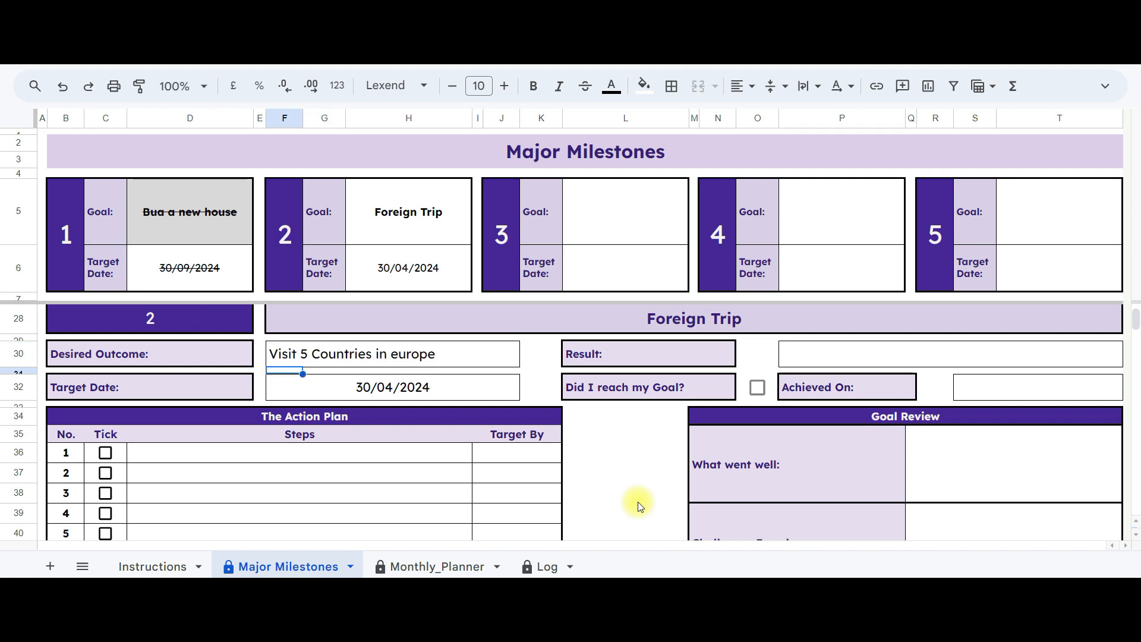
Step: Add the trip's action steps and result 'Completed visiting 7 countri...' achieved 31/03/2024
type("Finalize the destination")
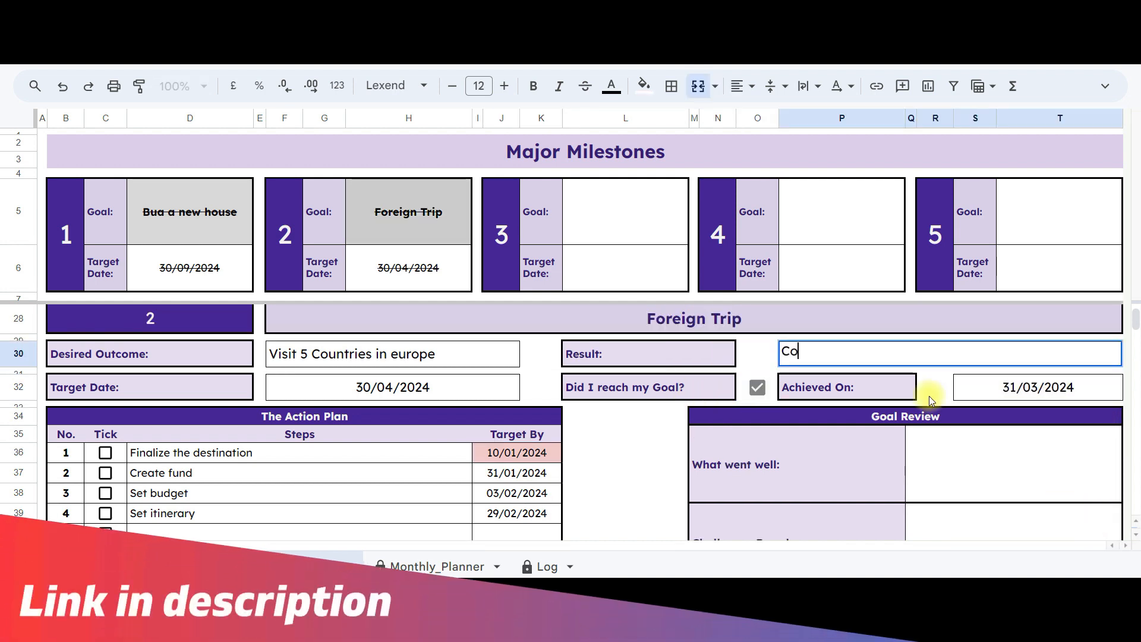
type("Completed visiting 7 countries in europe")
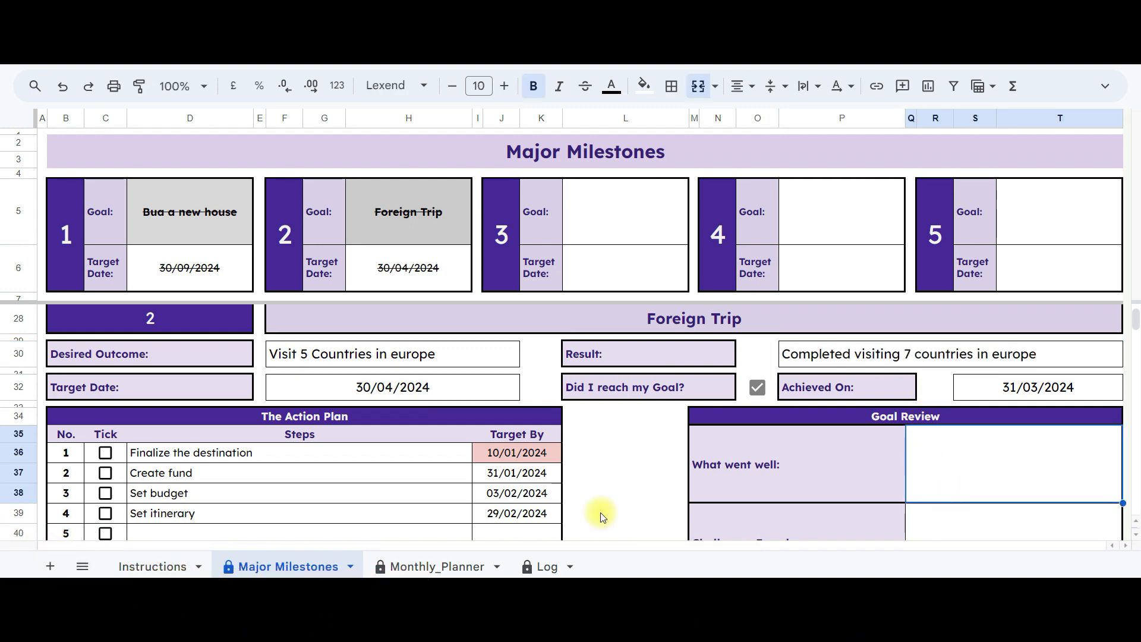
Step: Look over the Log and Monthly_Planner sheets, then land on the Instructions sheet
left_click(544, 566)
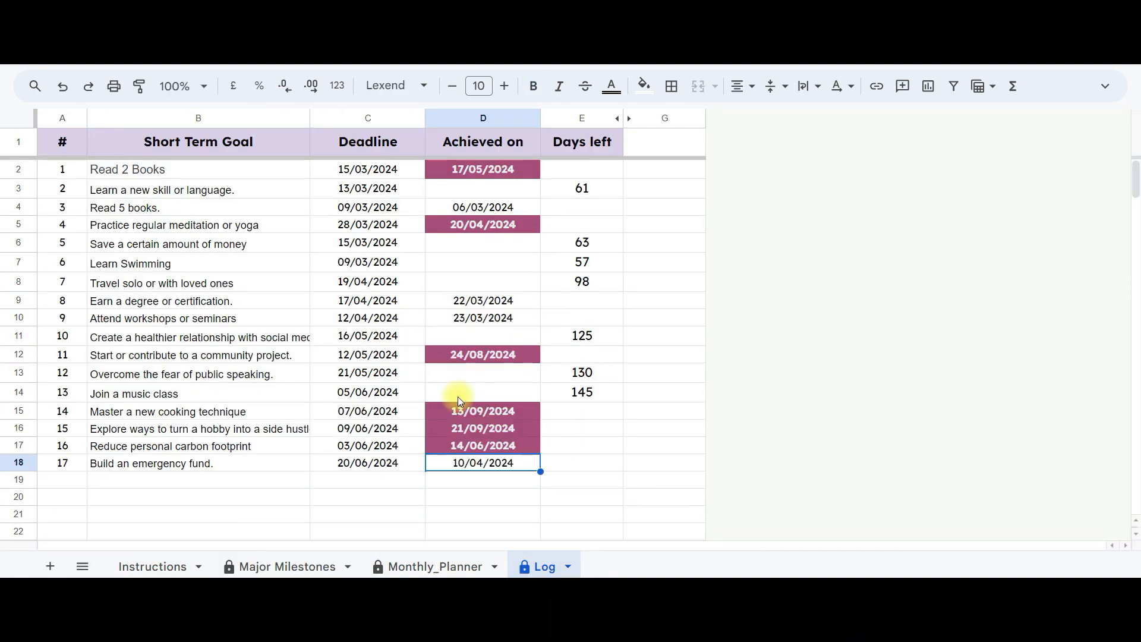
left_click(435, 566)
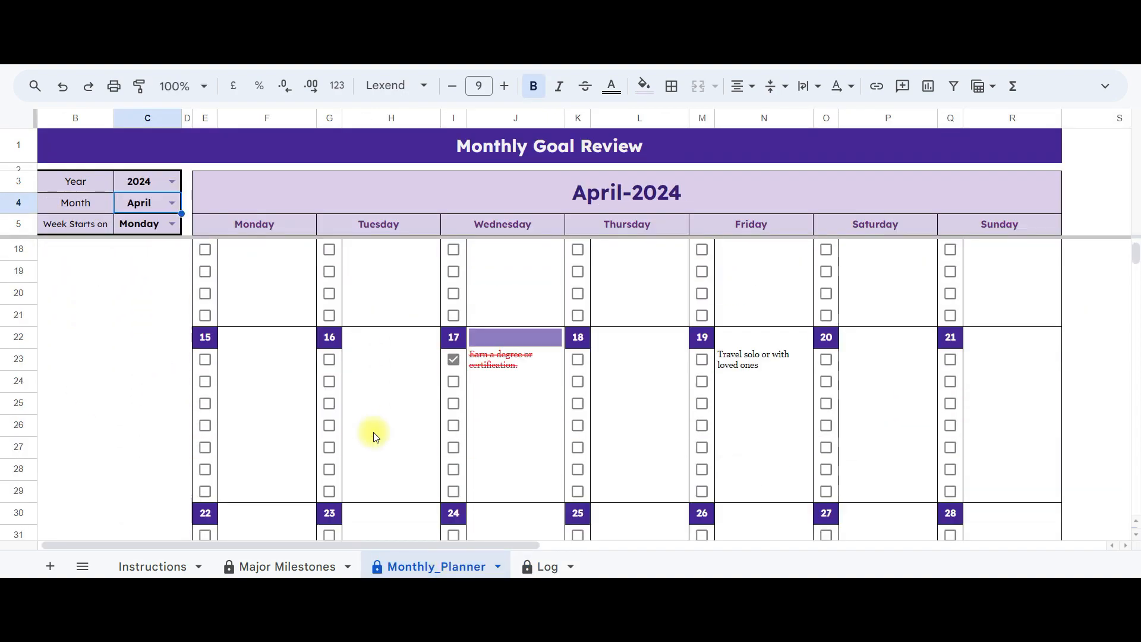
left_click(153, 566)
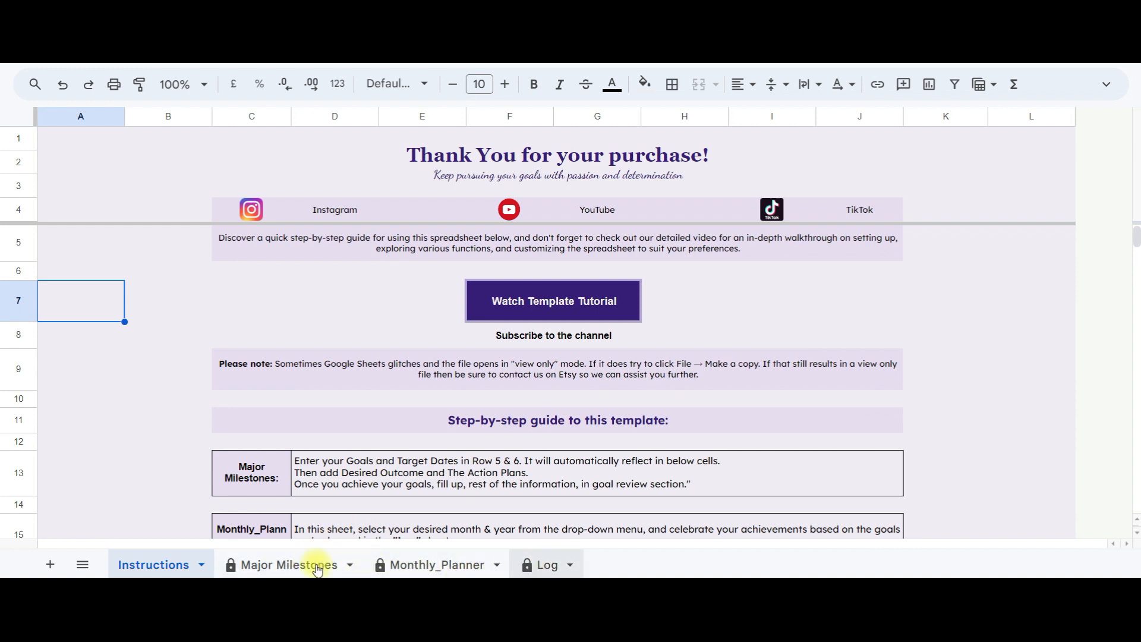
left_click(82, 565)
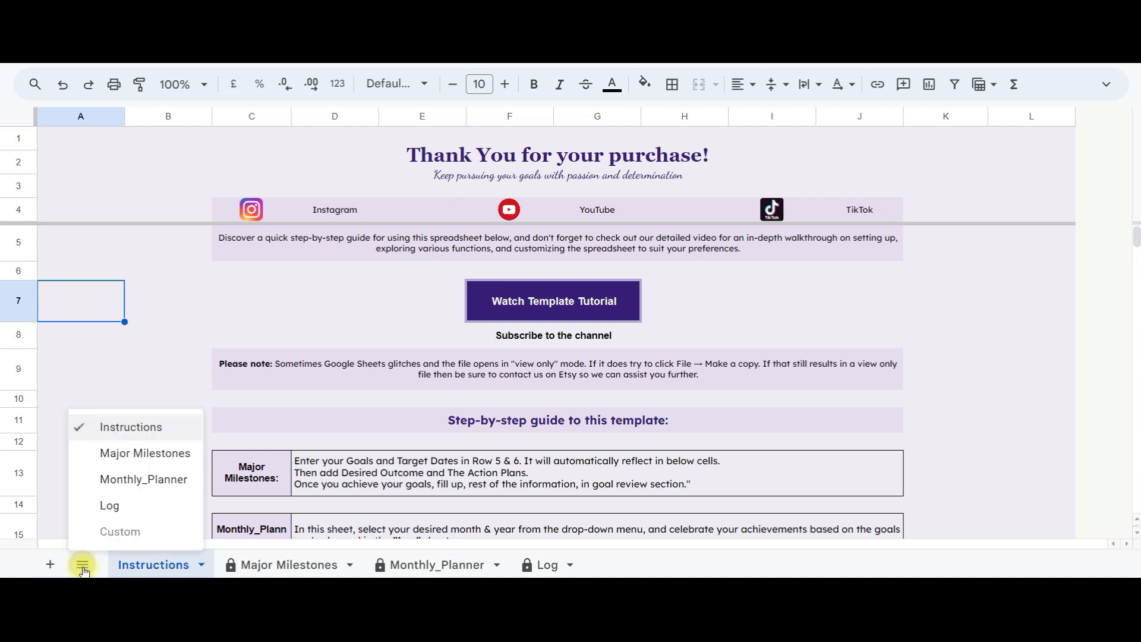
mouse_move(120, 531)
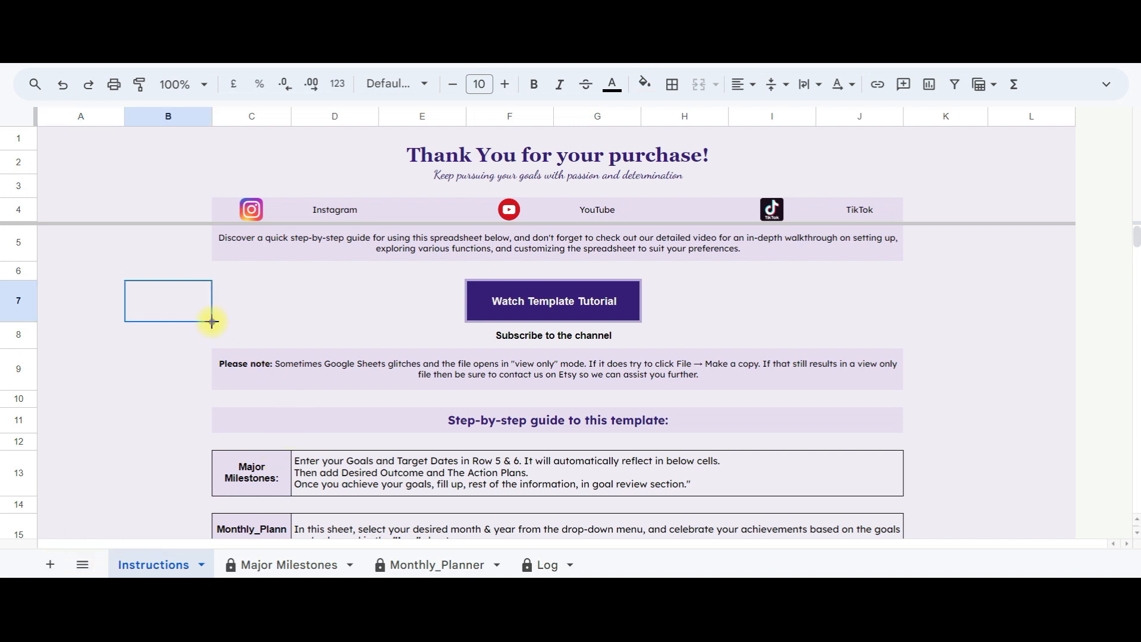
mouse_move(180, 370)
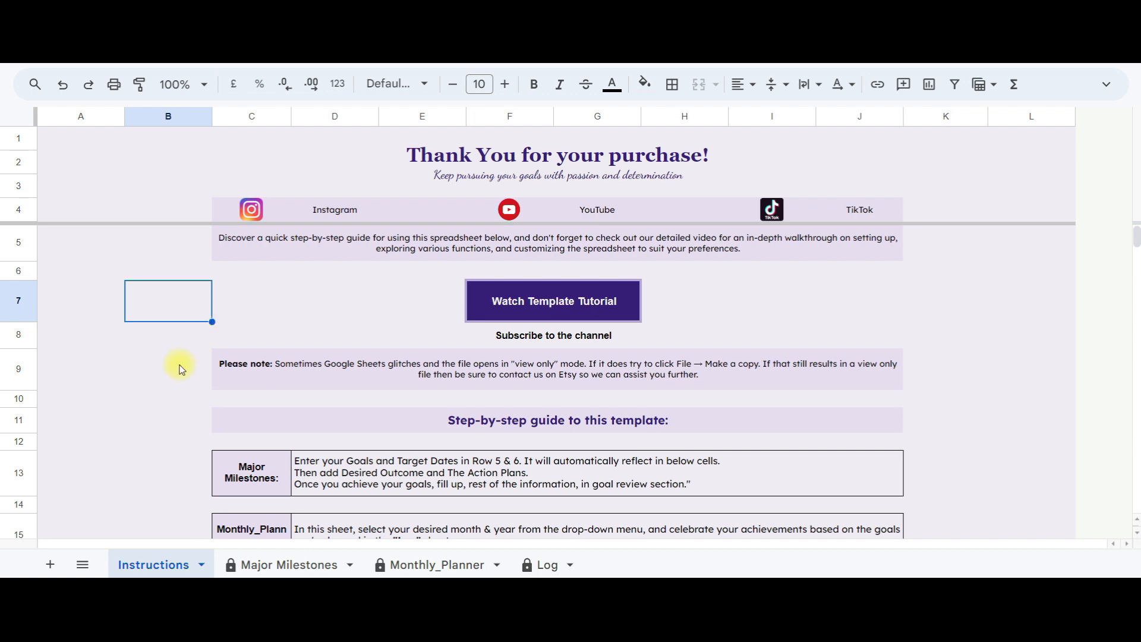
scroll("down", 3)
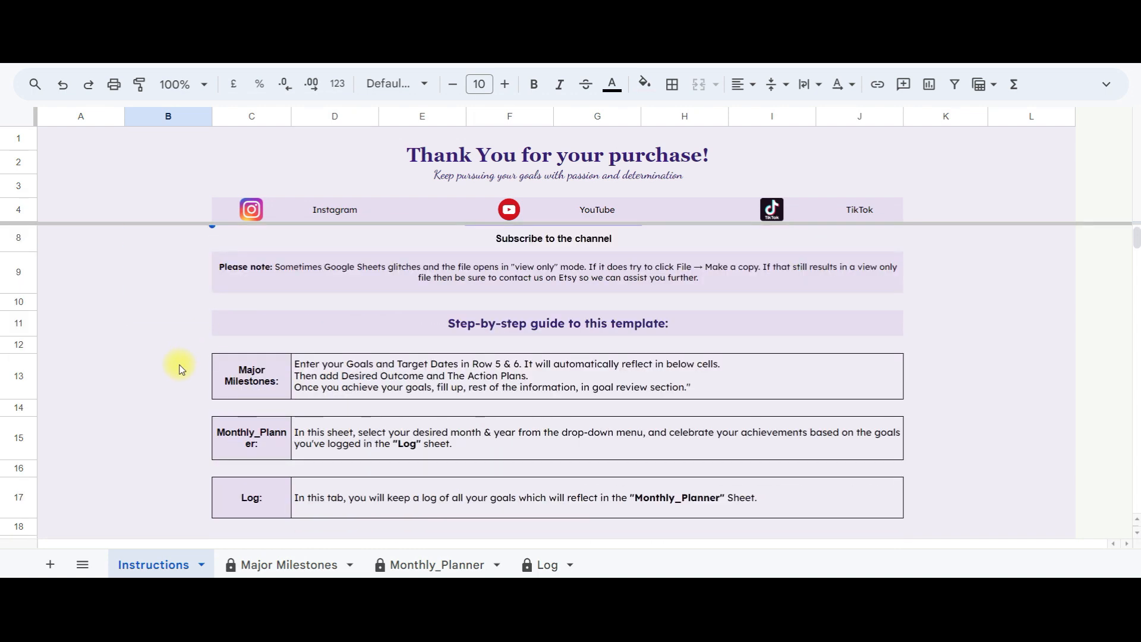
scroll("up", 3)
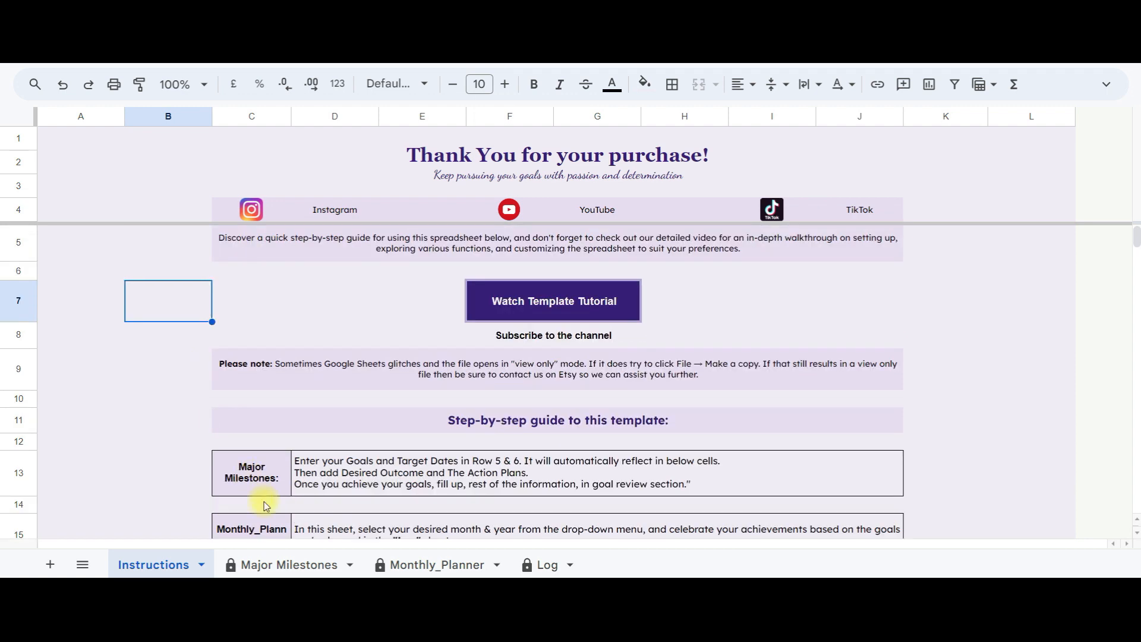
Step: Glance at the empty Log sheet and come back to the blank Major Milestones sheet
left_click(289, 565)
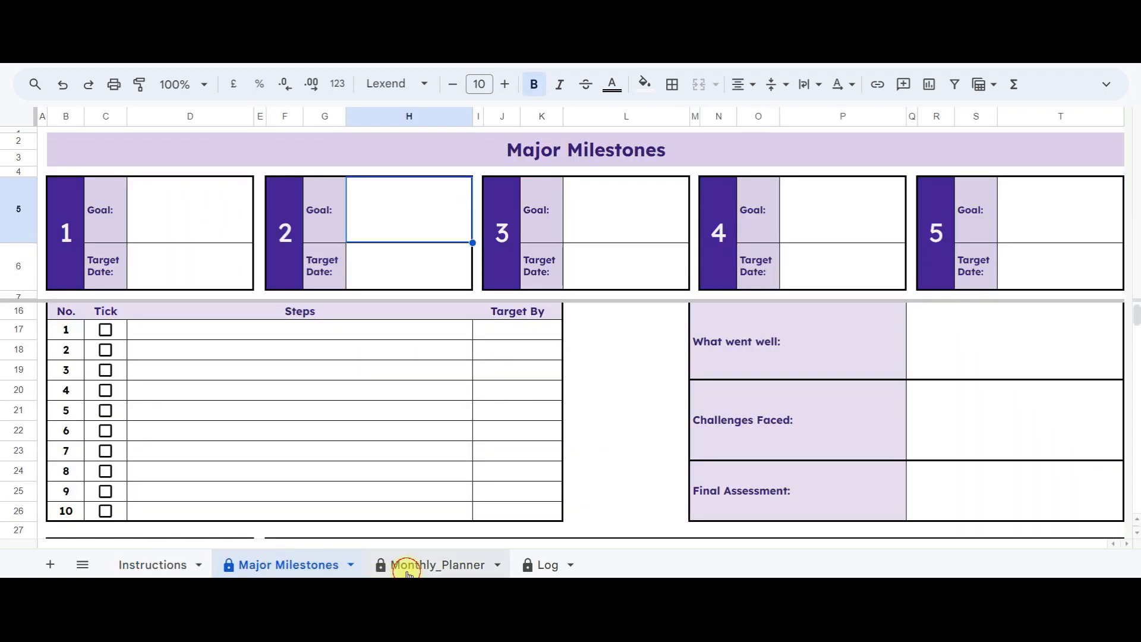
left_click(545, 565)
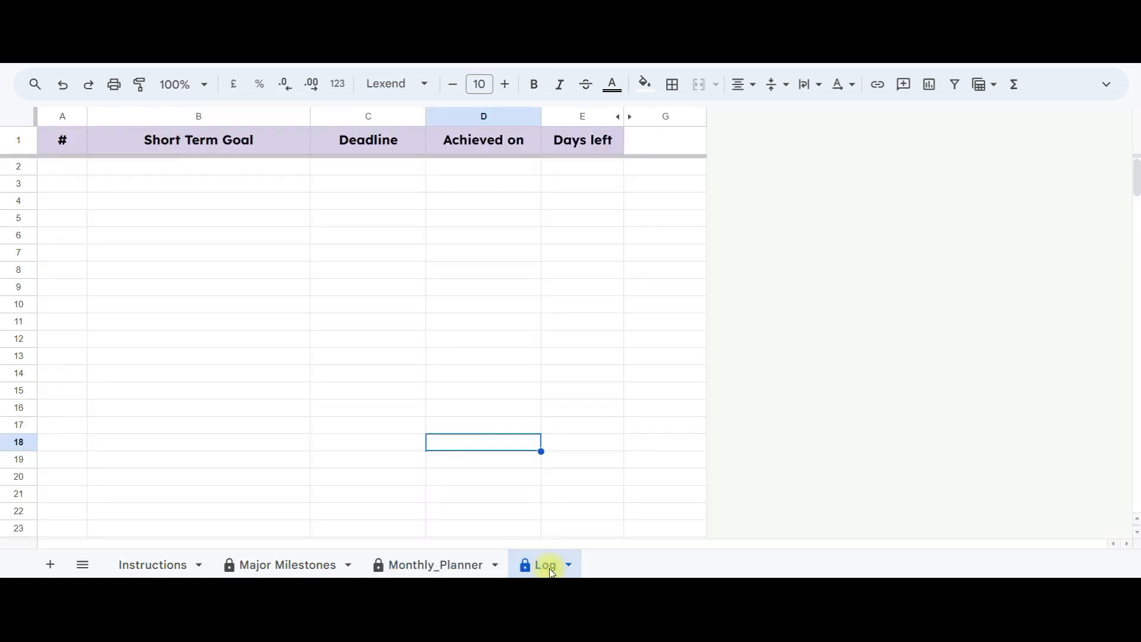
left_click(278, 563)
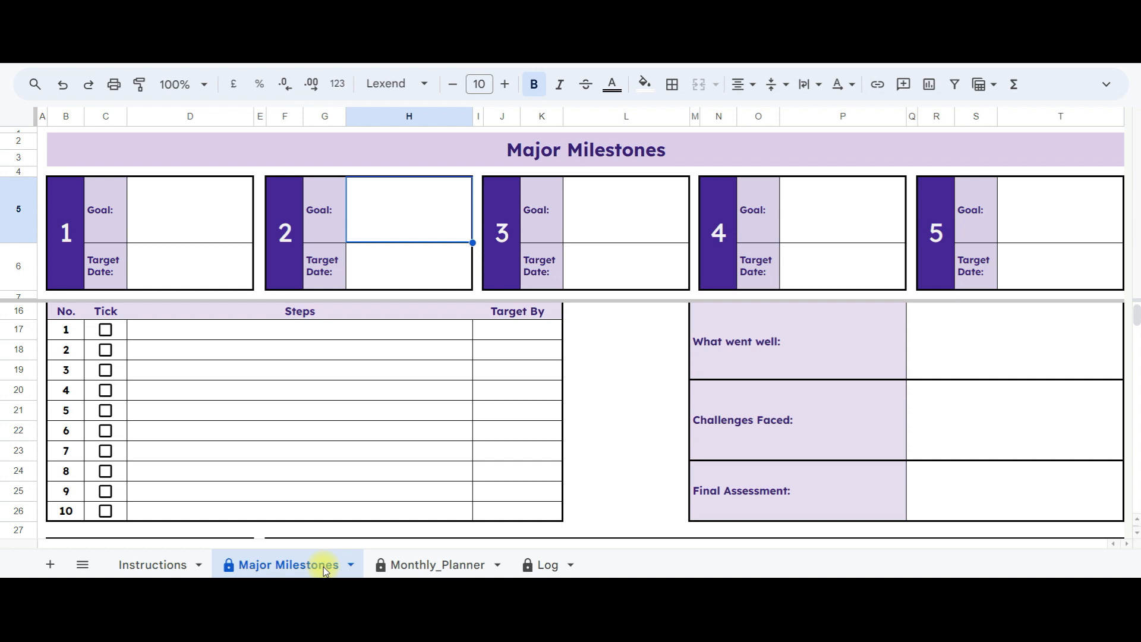
mouse_move(560, 144)
type("T")
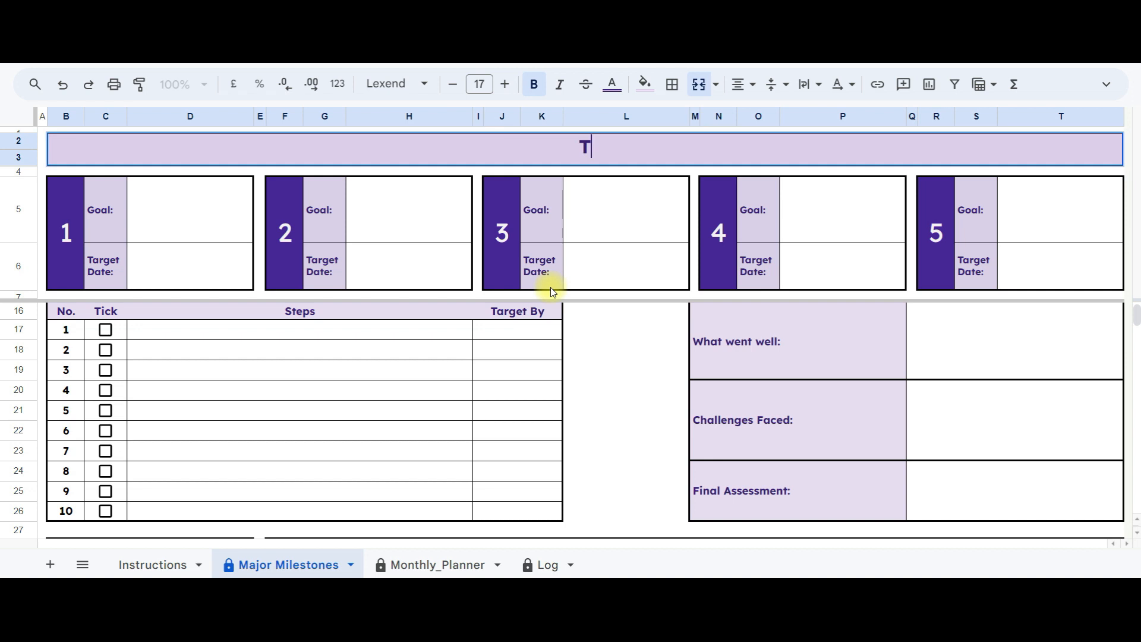
type("op 5 g")
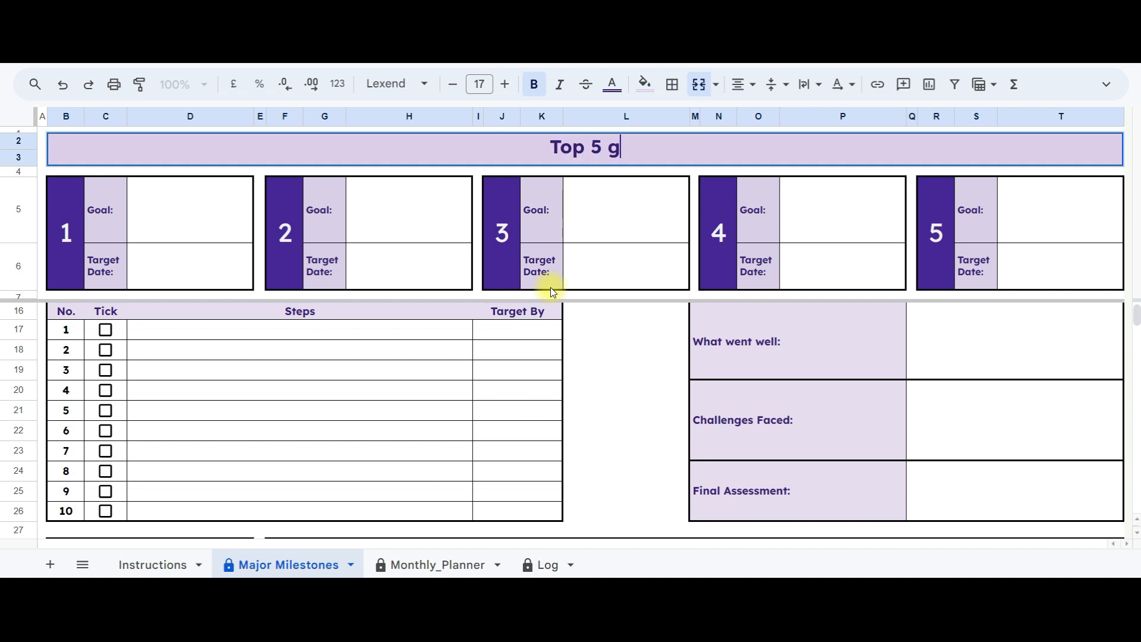
type("oals")
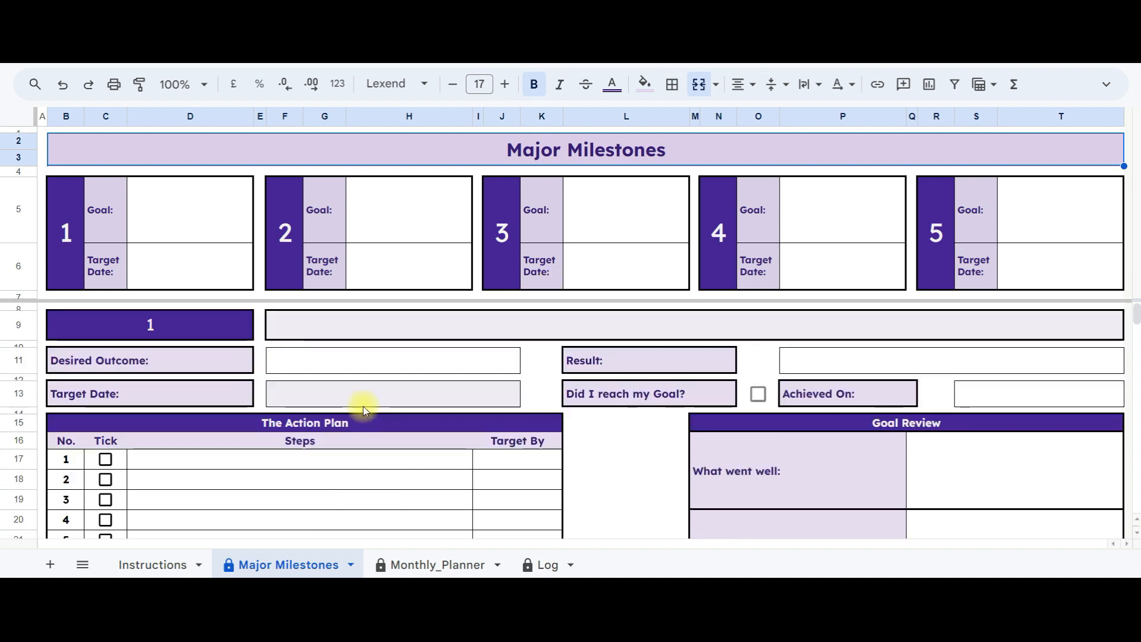
Step: Name goal 1 'Bua a new house' in D5 and set its target date to 30/09/2024
left_click(215, 212)
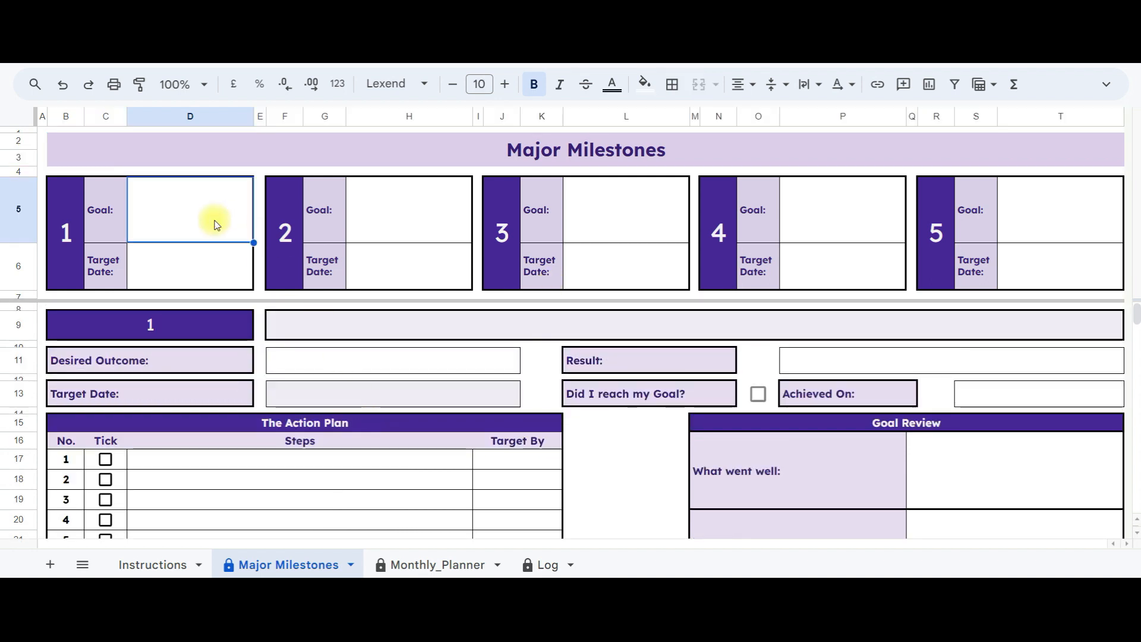
type("Bud")
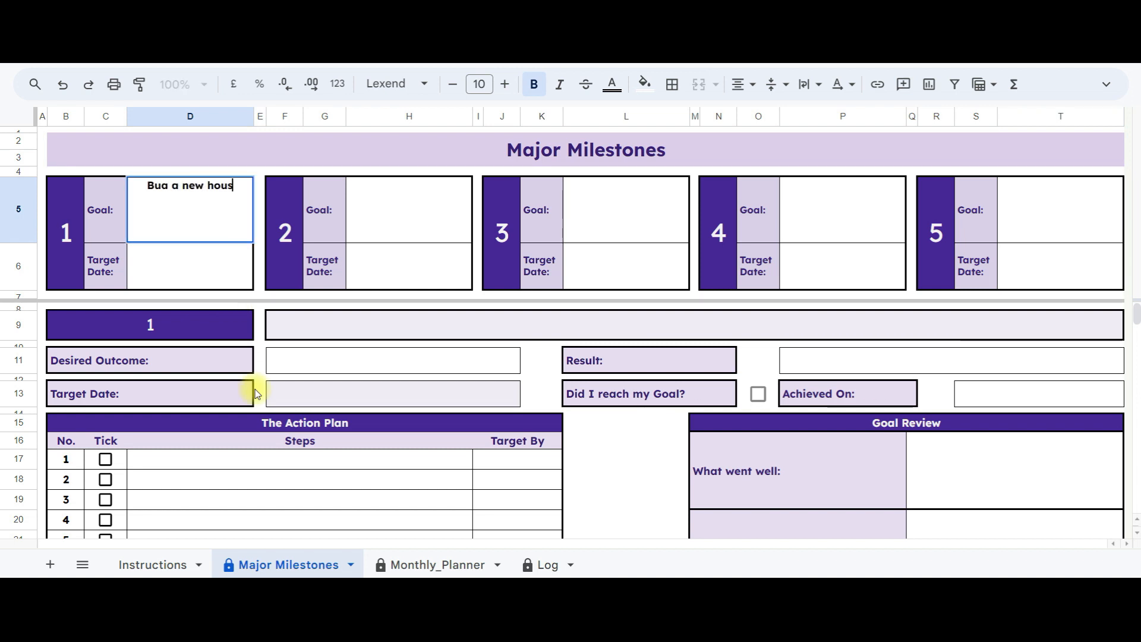
key("Return")
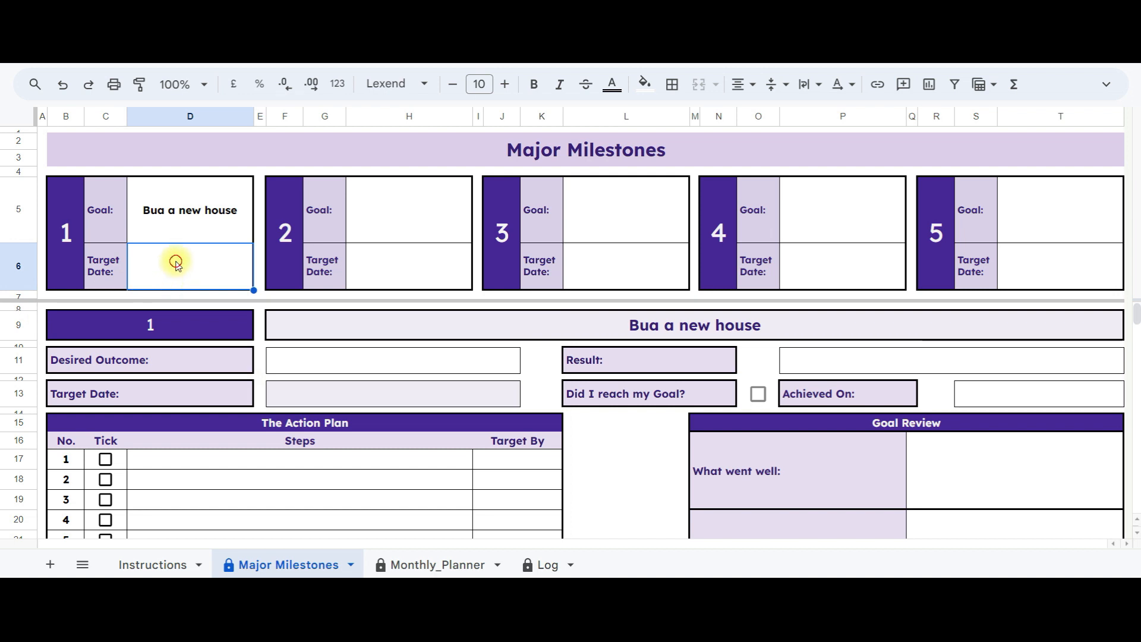
left_click(191, 261)
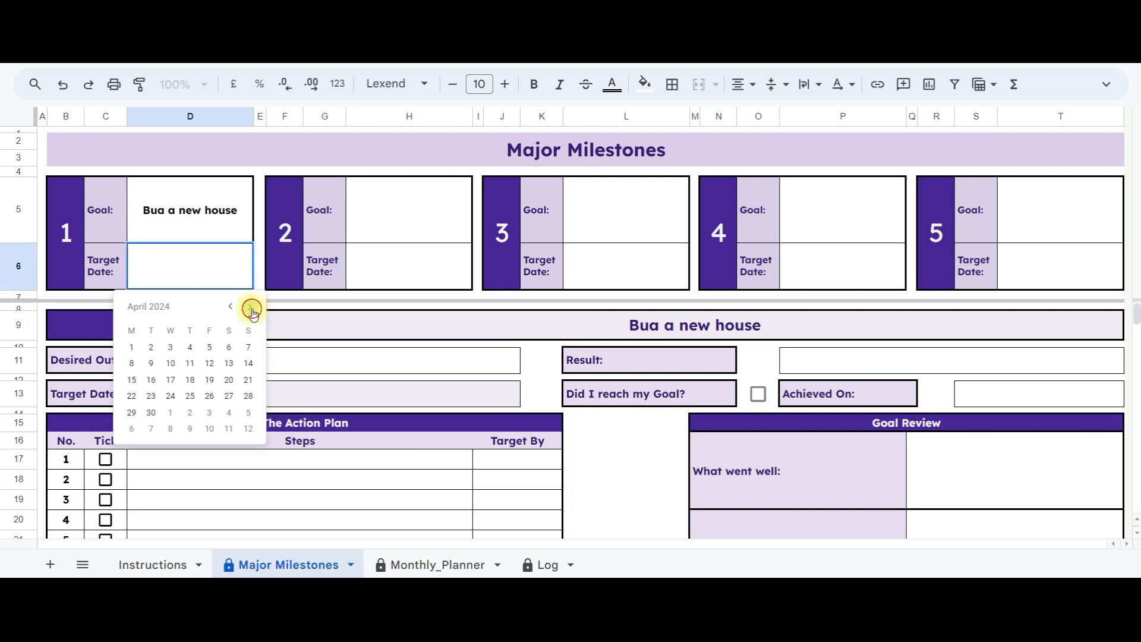
left_click(249, 307)
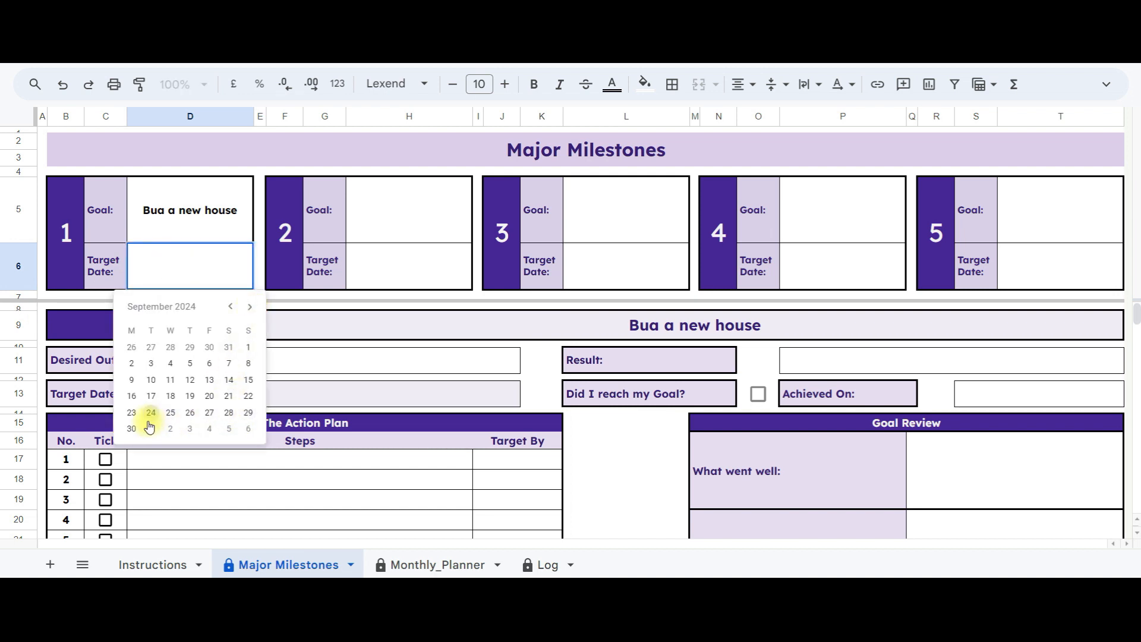
left_click(130, 428)
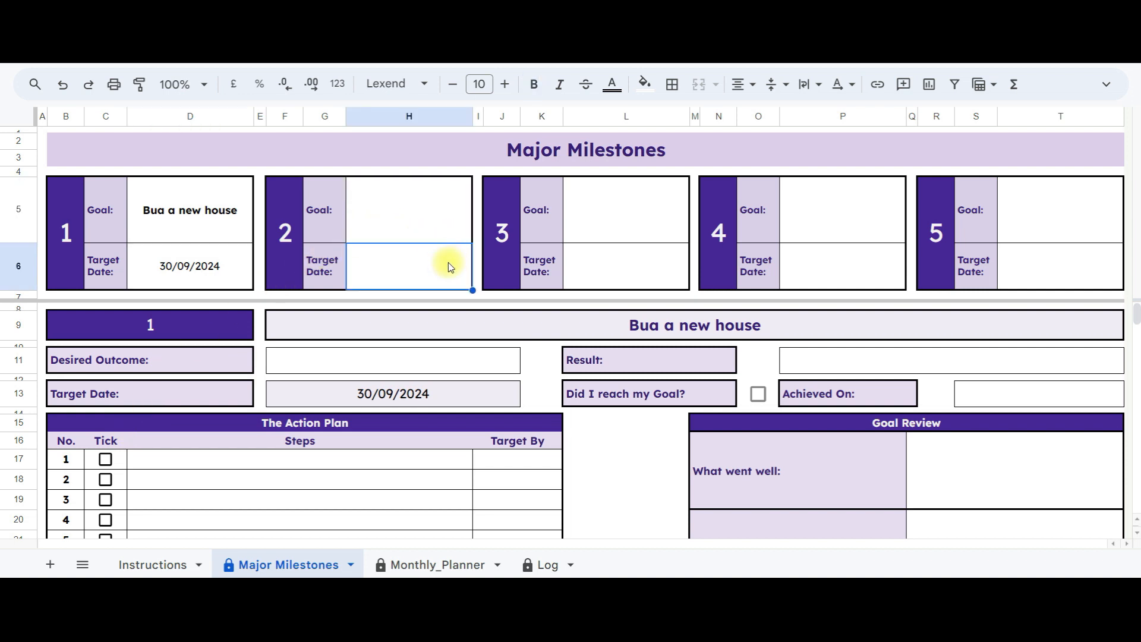
mouse_move(676, 340)
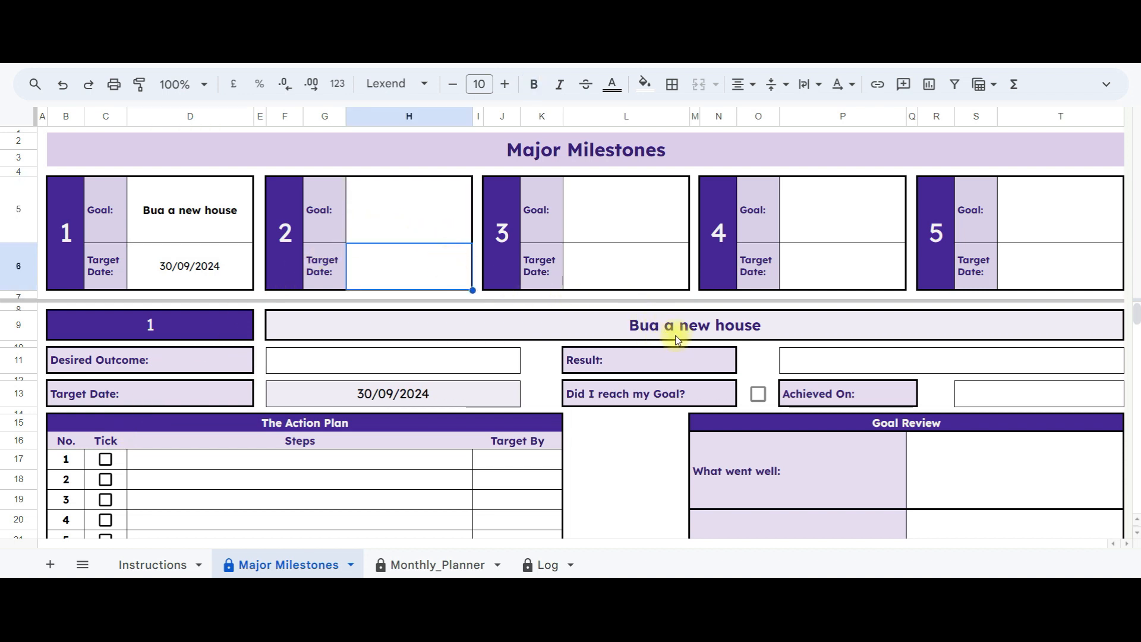
mouse_move(549, 414)
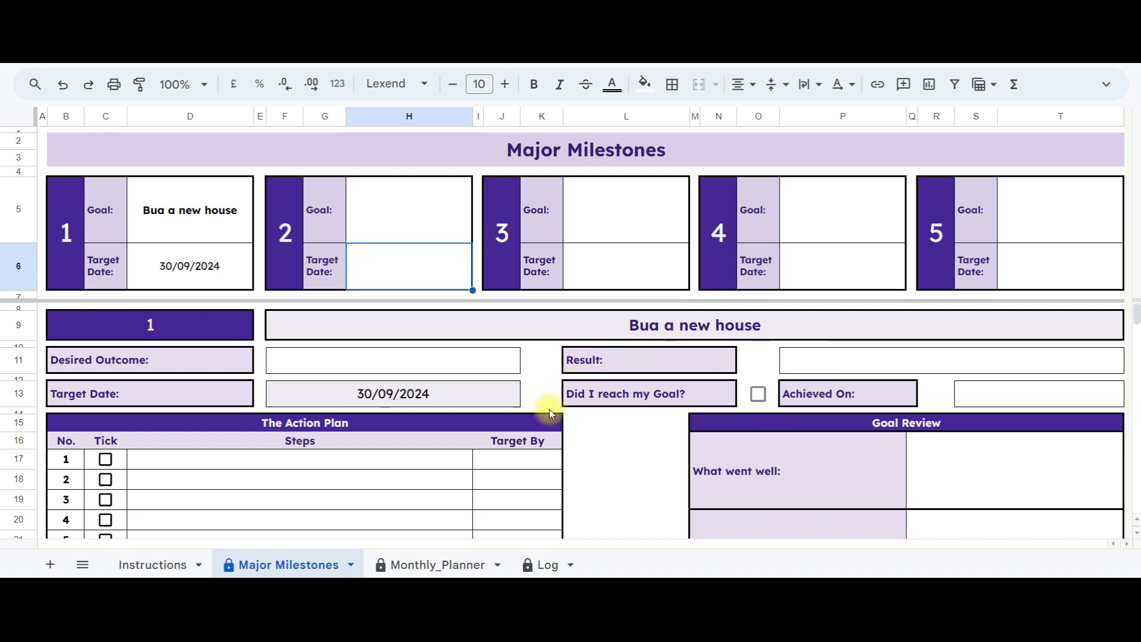
mouse_move(178, 324)
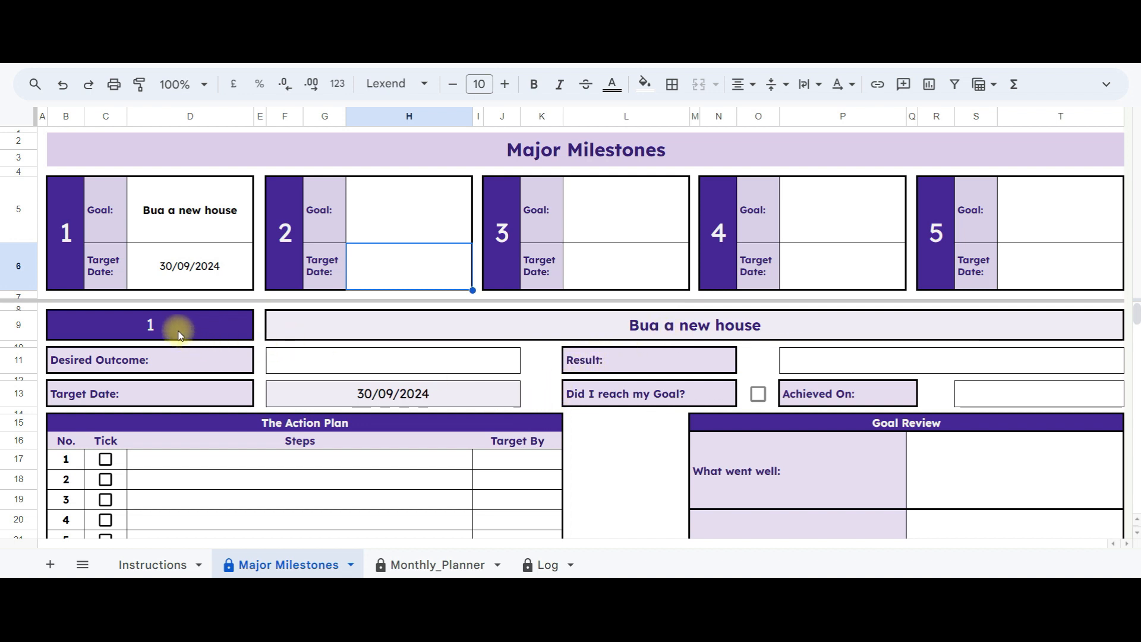
mouse_move(236, 445)
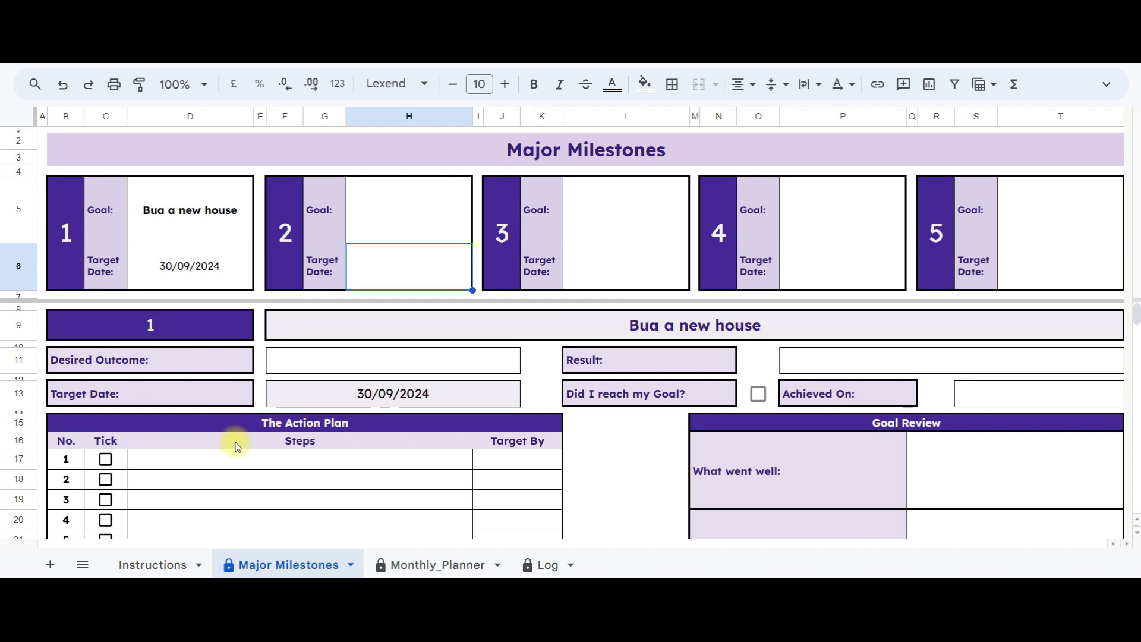
scroll("down", 3)
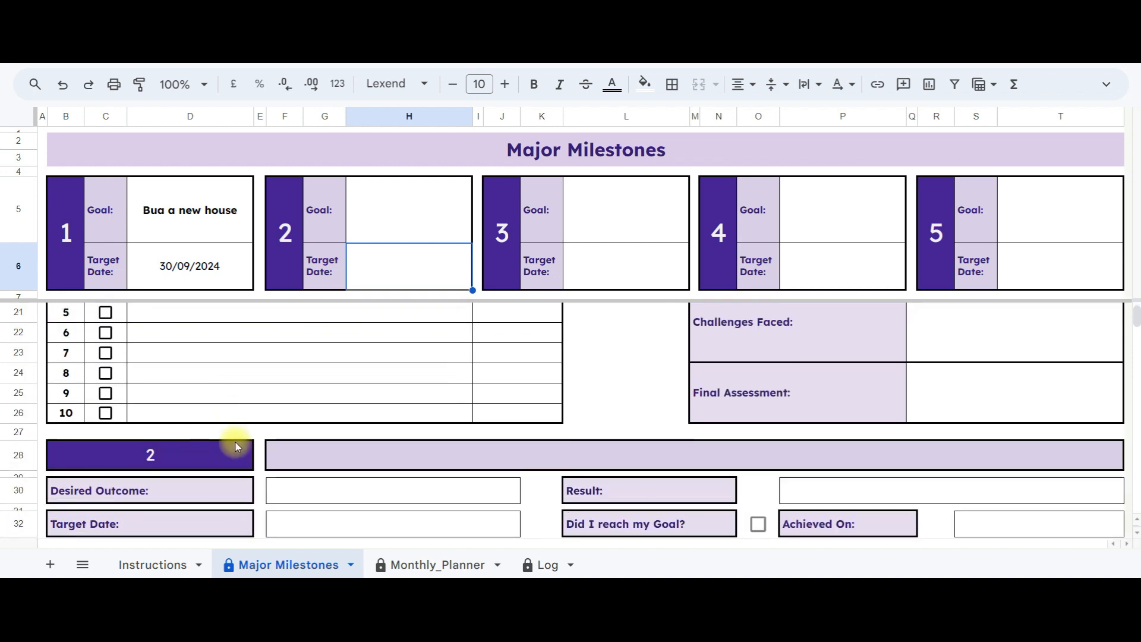
scroll("down", 3)
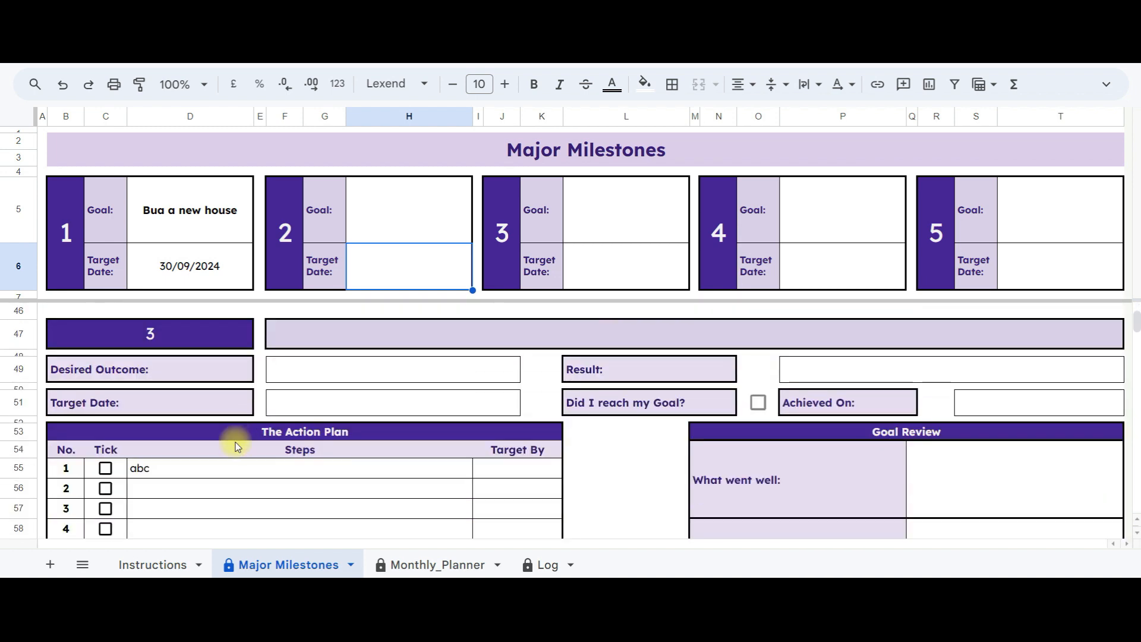
scroll("down", 3)
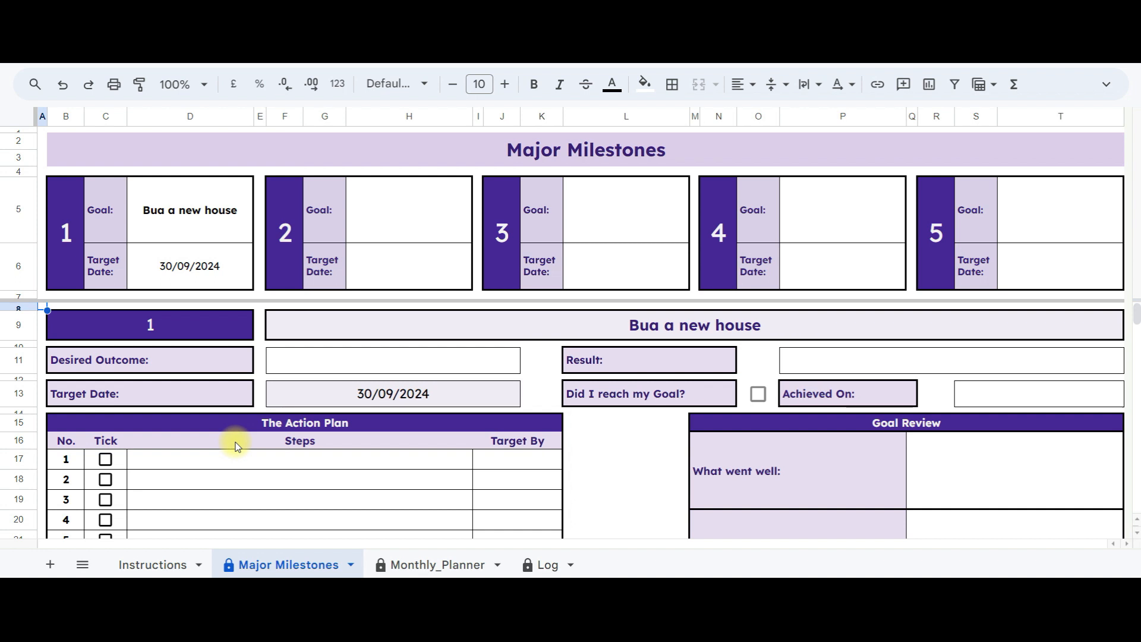
Step: Set goal 1's desired outcome to 'Comfortable, Cosy home for family'
left_click(538, 277)
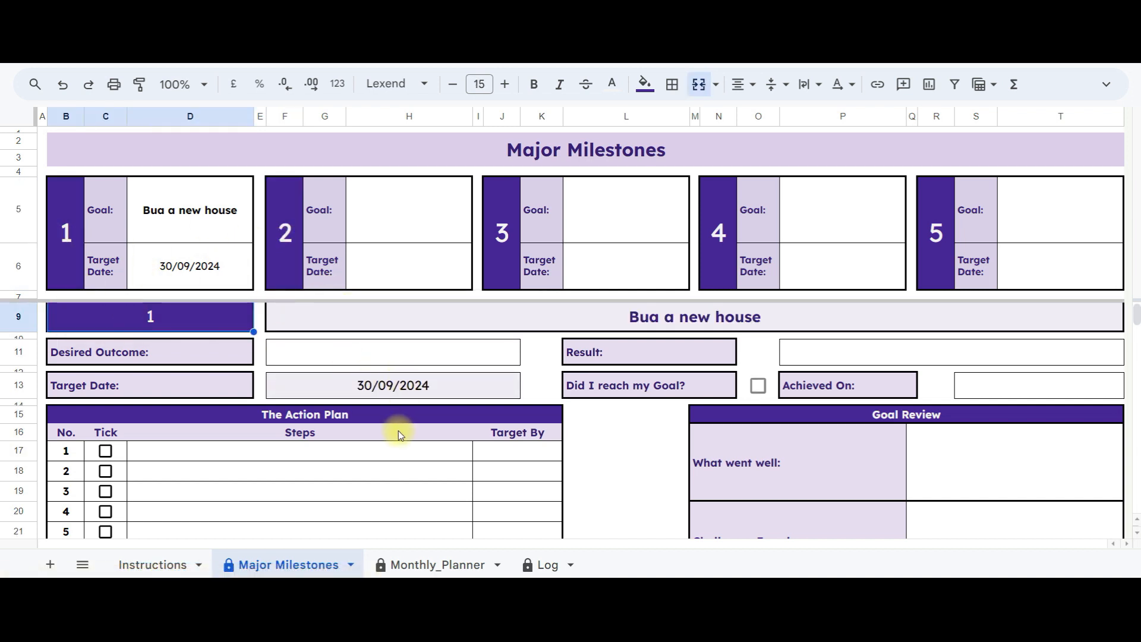
left_click(391, 352)
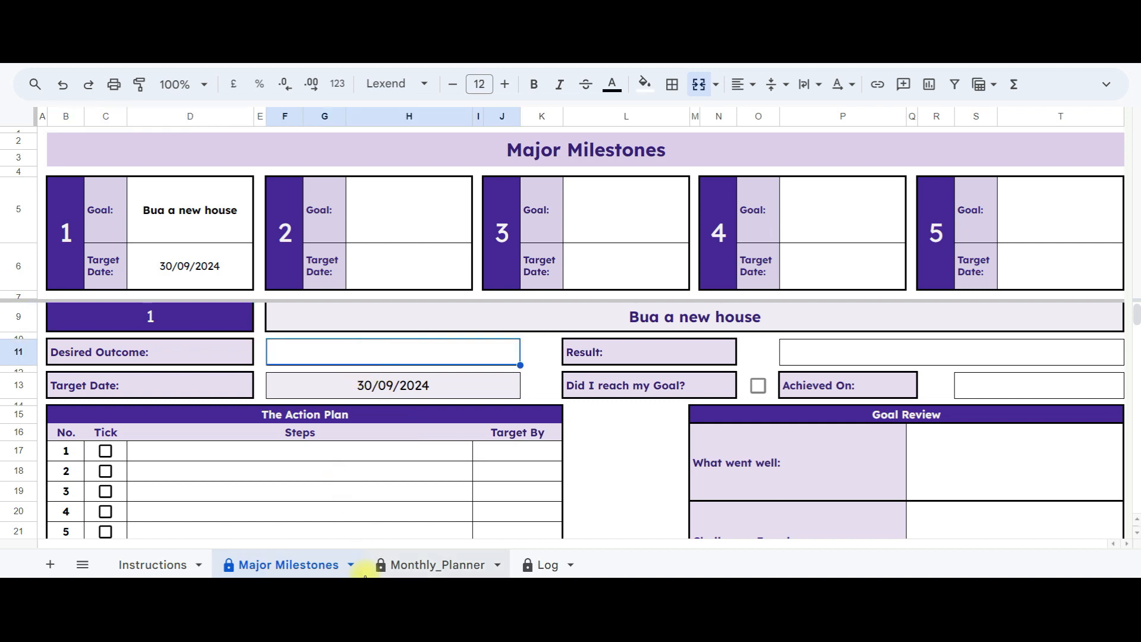
type("Comfortab")
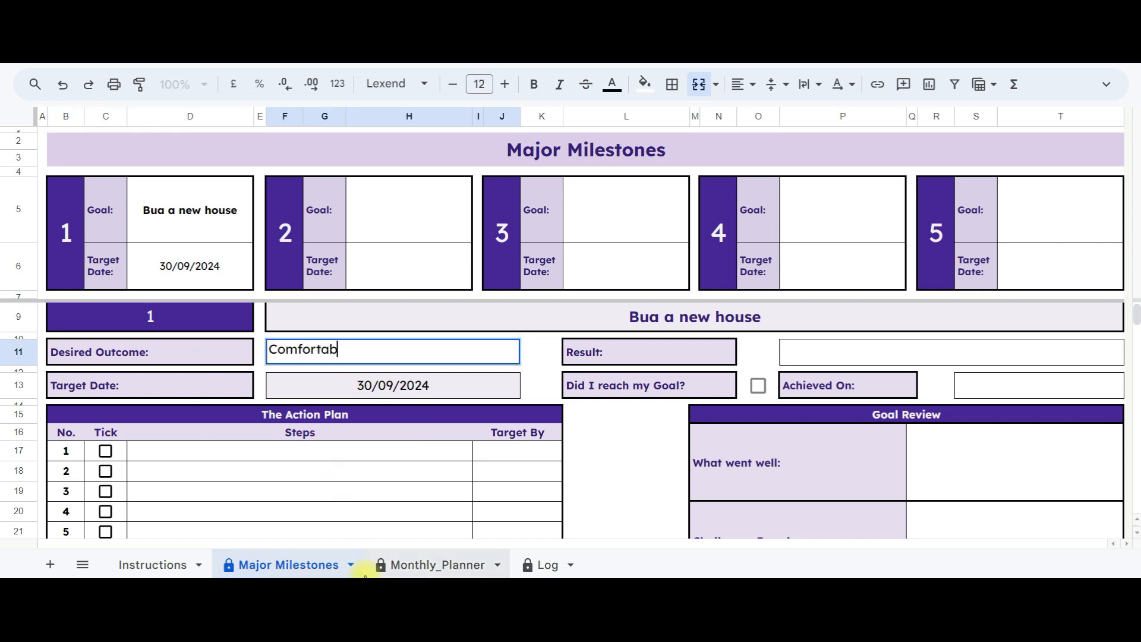
type("le, Cosy")
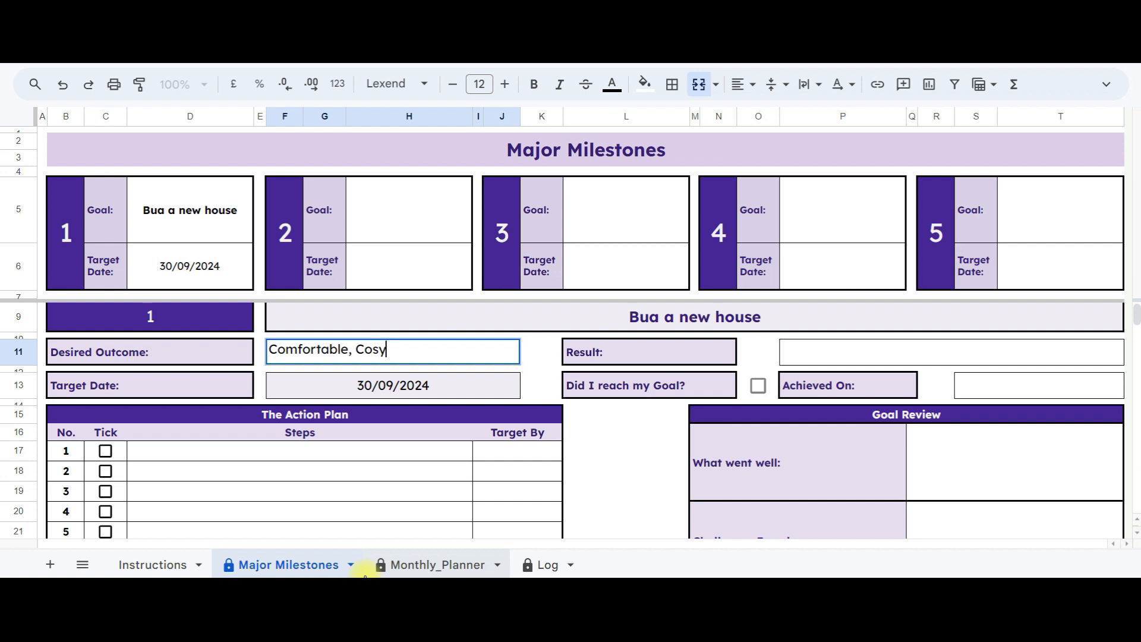
type("home for family")
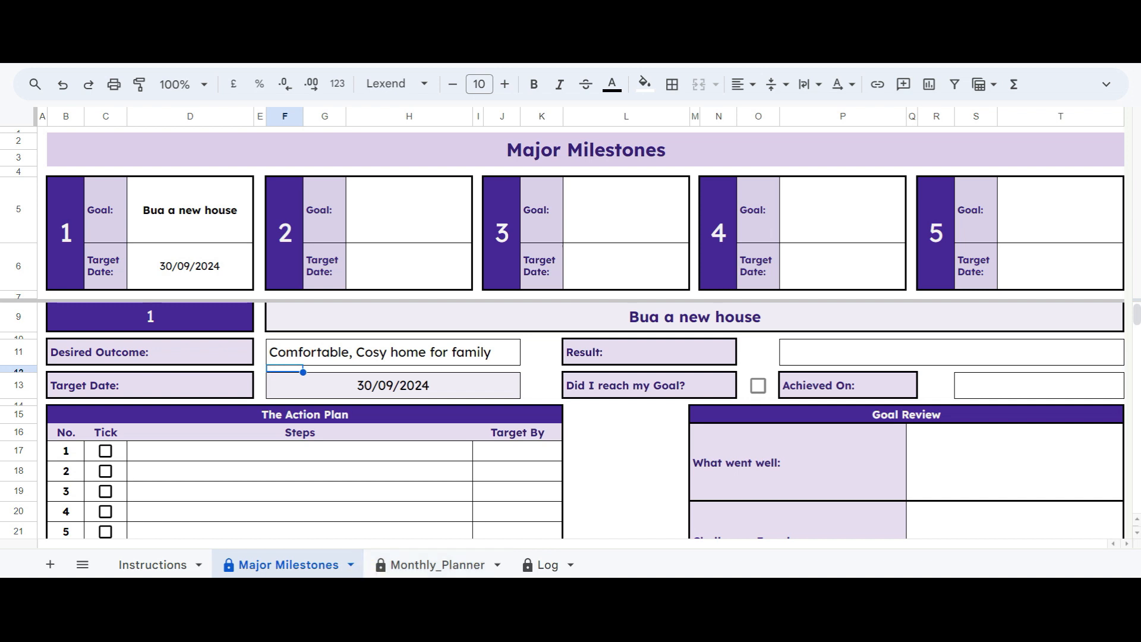
Step: Enter step 1 Credit Check due 23/01/2024 and paste the remaining steps into rows 18–25
left_click(229, 450)
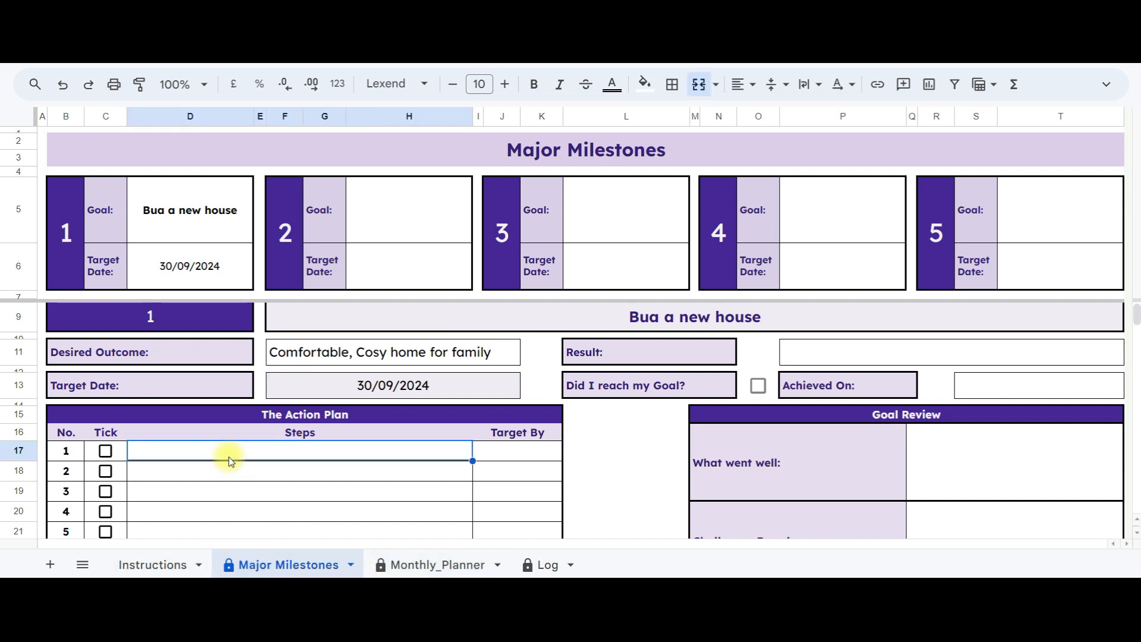
type("Credit Check")
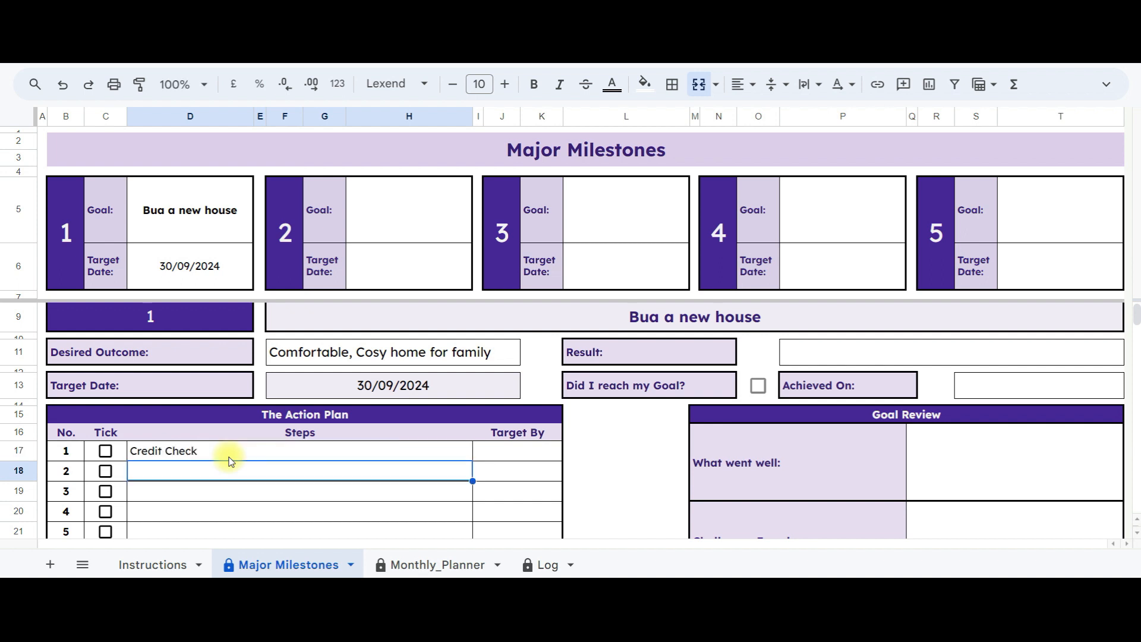
left_click(517, 451)
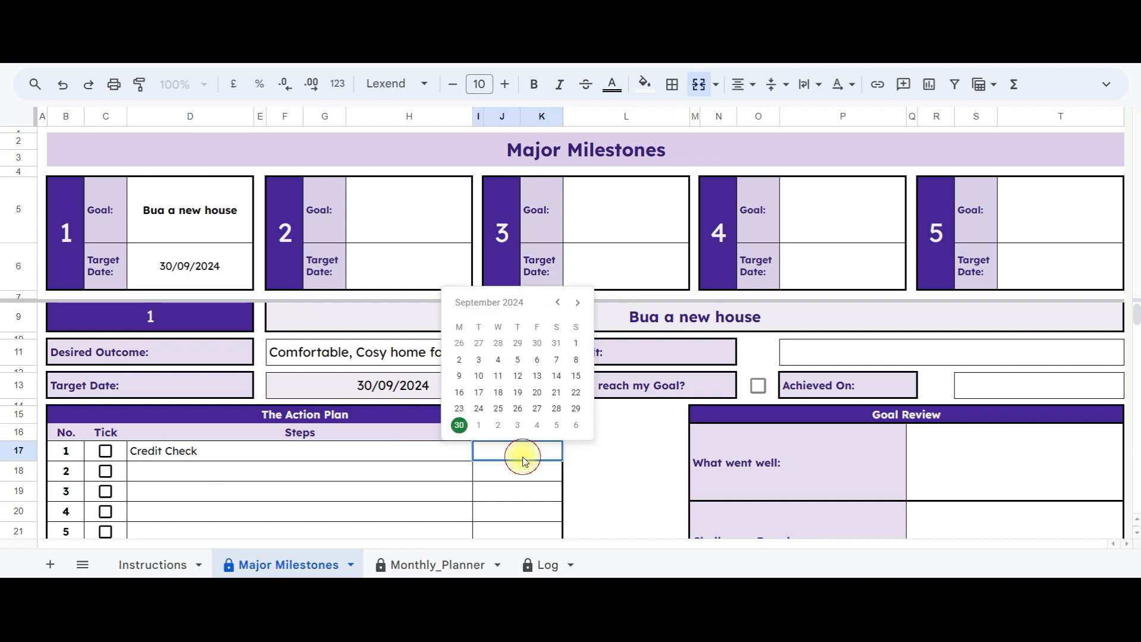
mouse_move(478, 305)
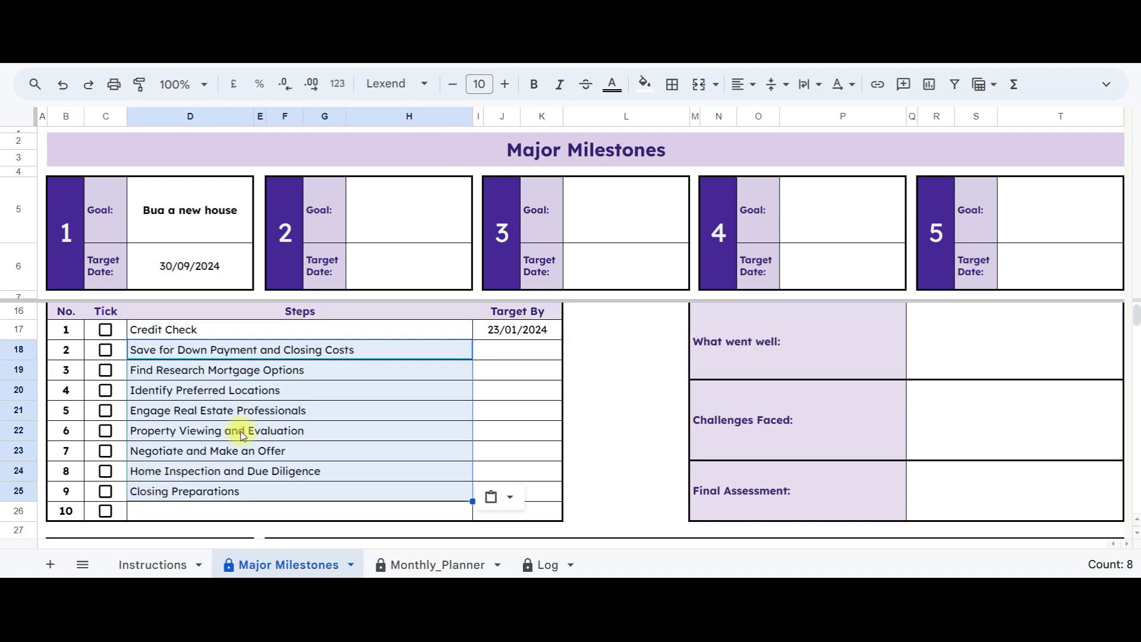
mouse_move(333, 416)
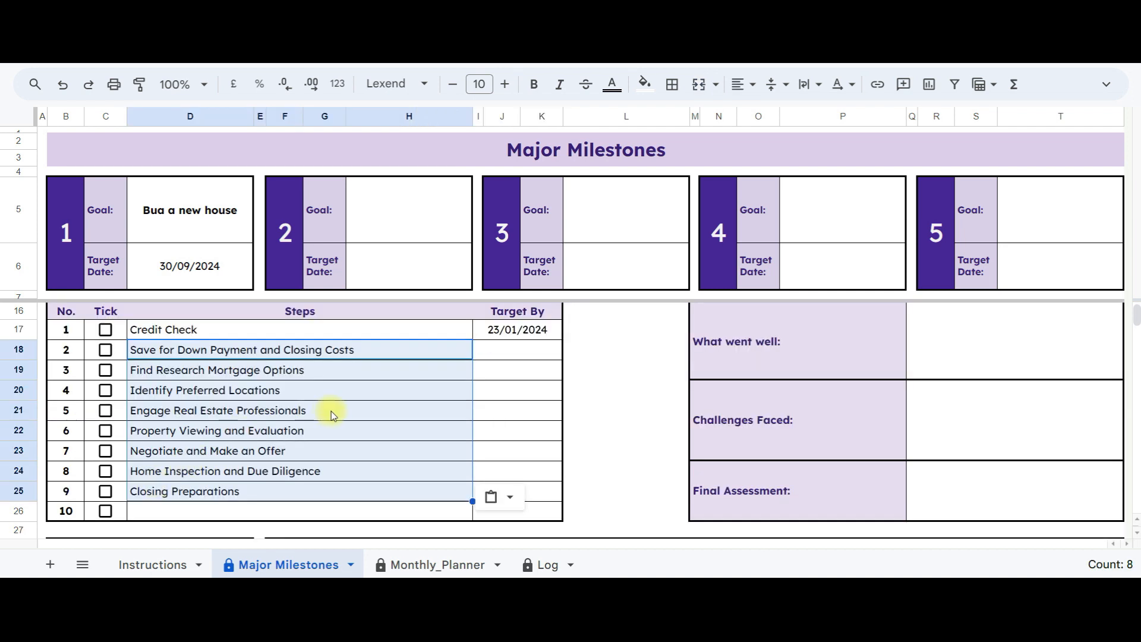
left_click(329, 411)
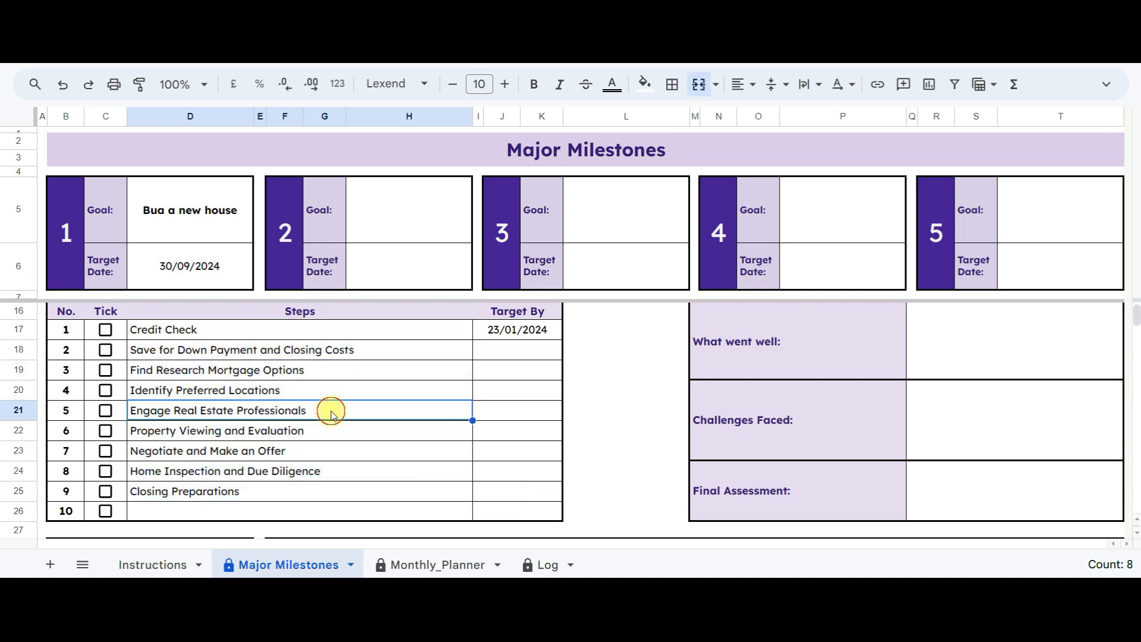
mouse_move(238, 377)
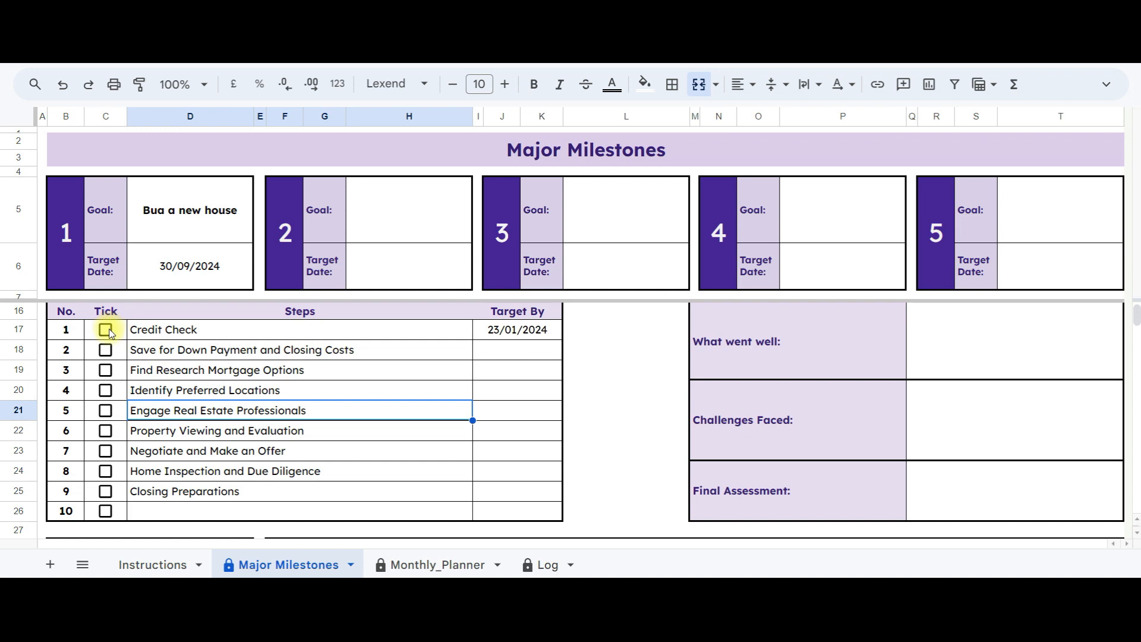
Step: Tick Credit Check as done and mark goal 1 reached, striking both through
left_click(105, 329)
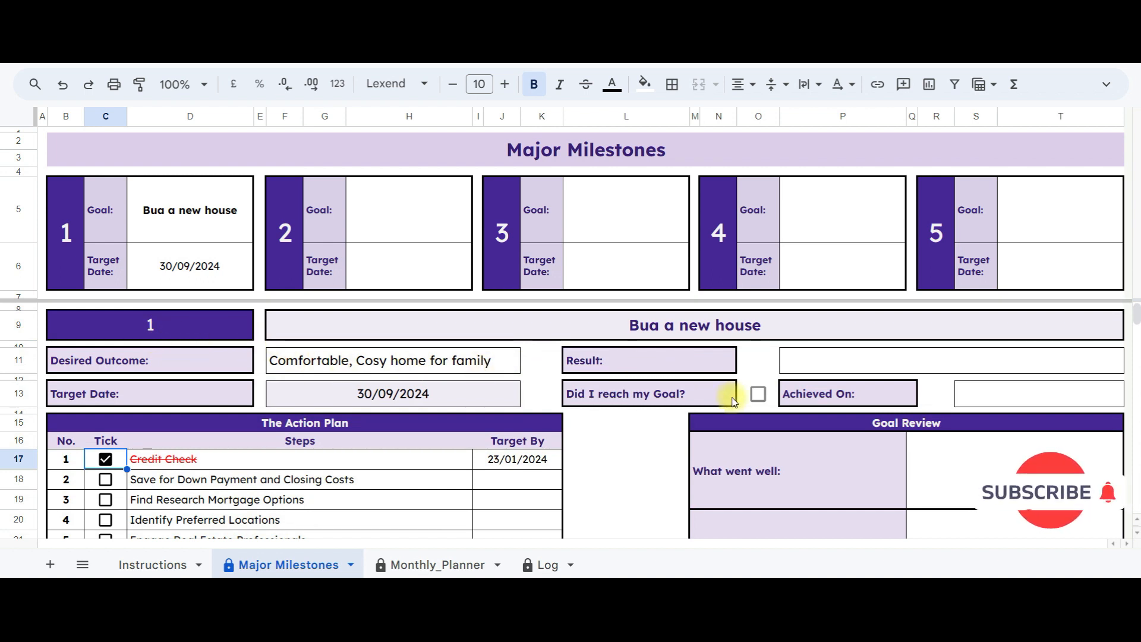
left_click(757, 393)
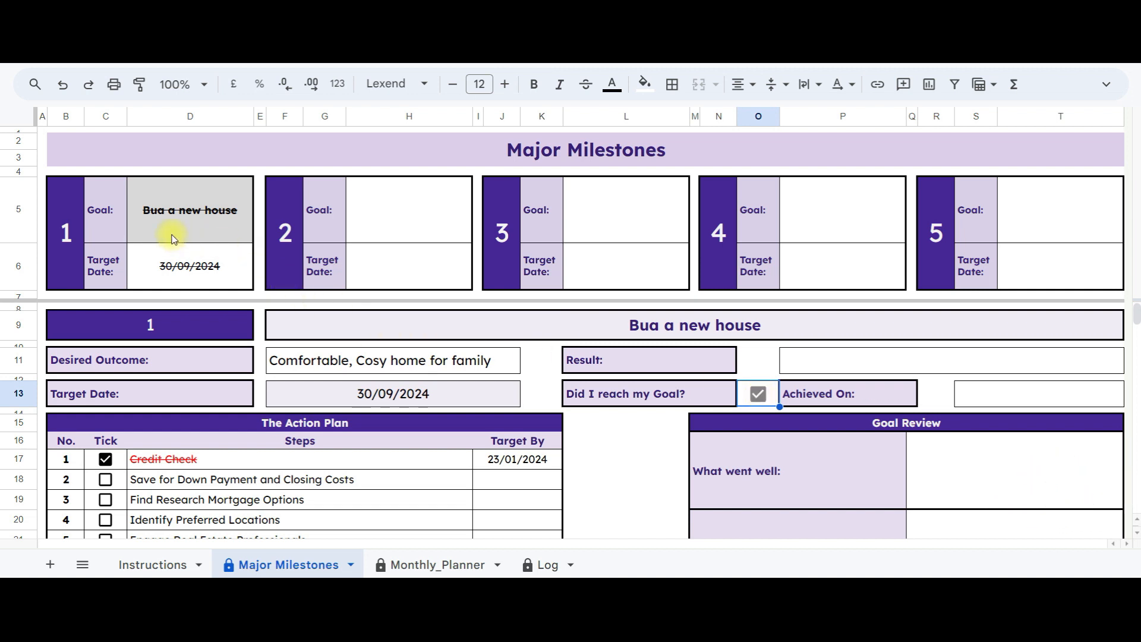
mouse_move(219, 231)
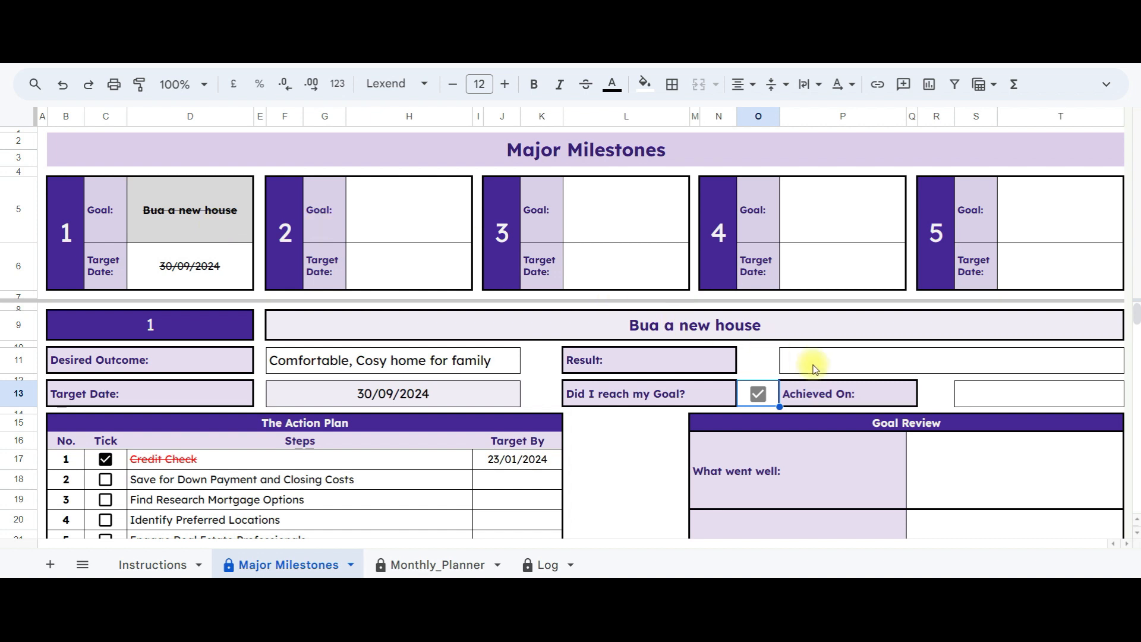
Step: Set goal 1 achieved on 31/08/2024 with result 'PUrchased 5bhk house'
left_click(1037, 394)
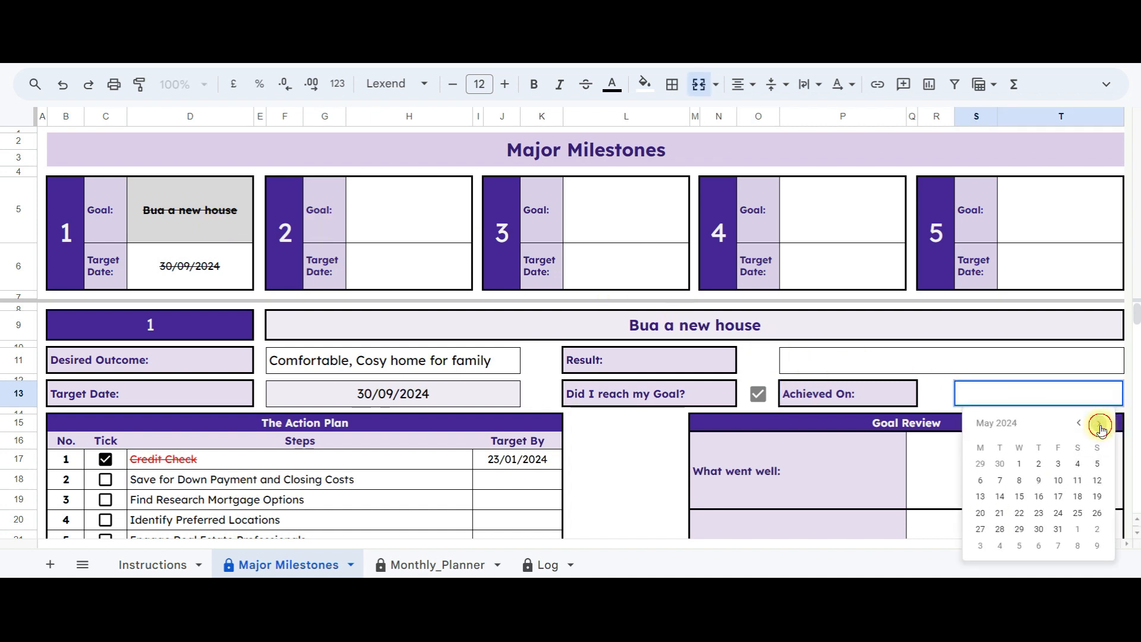
left_click(1078, 423)
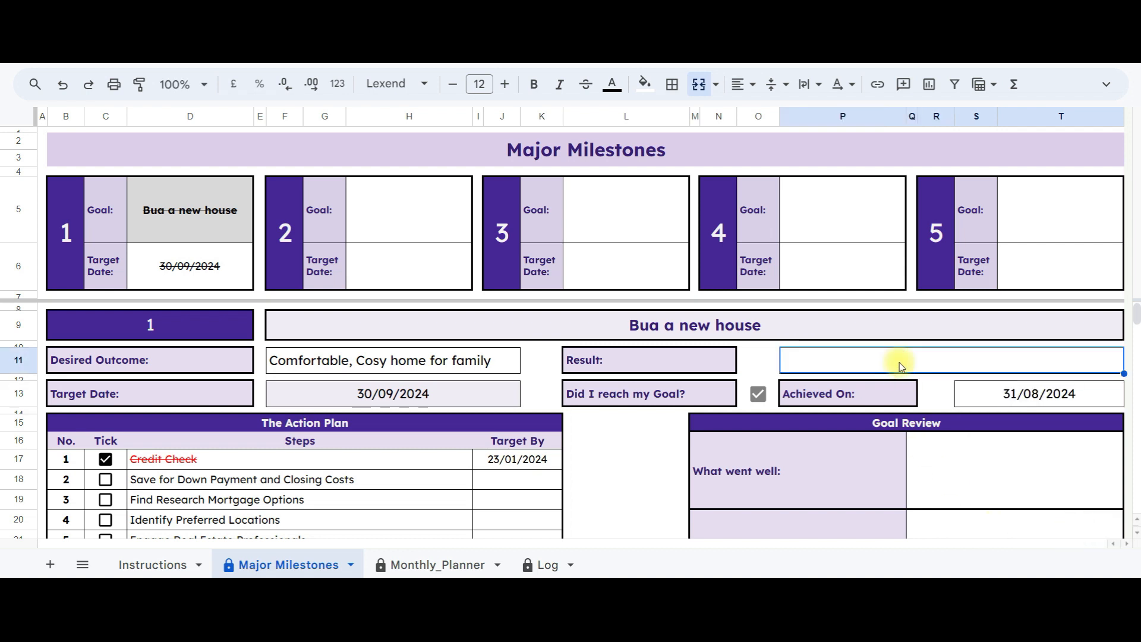
type("PUrchased")
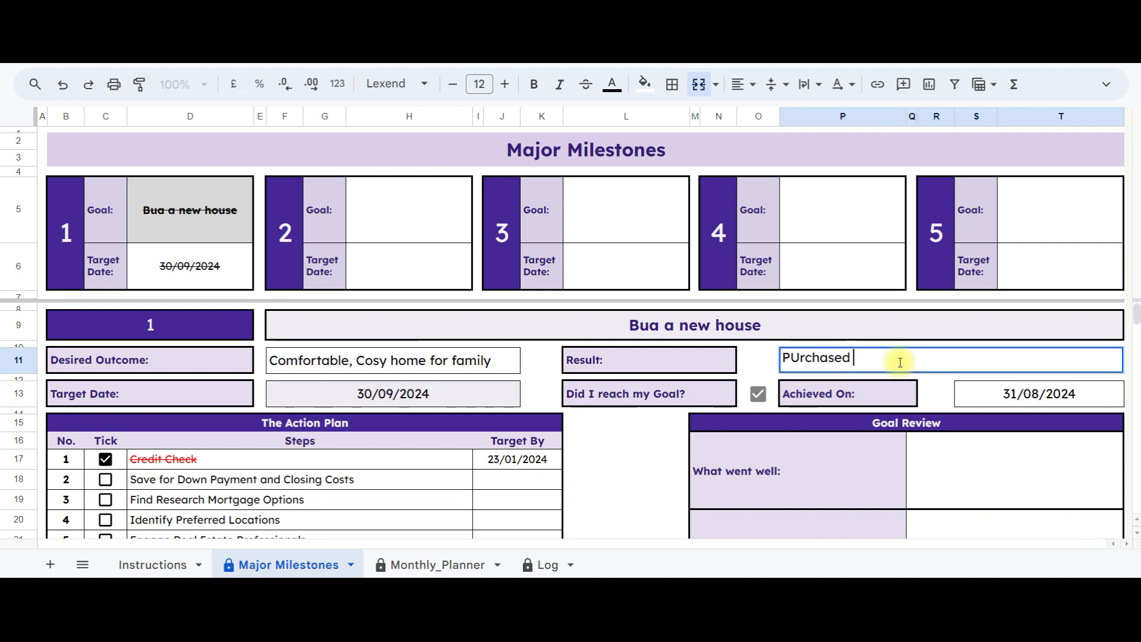
type("5bhk house")
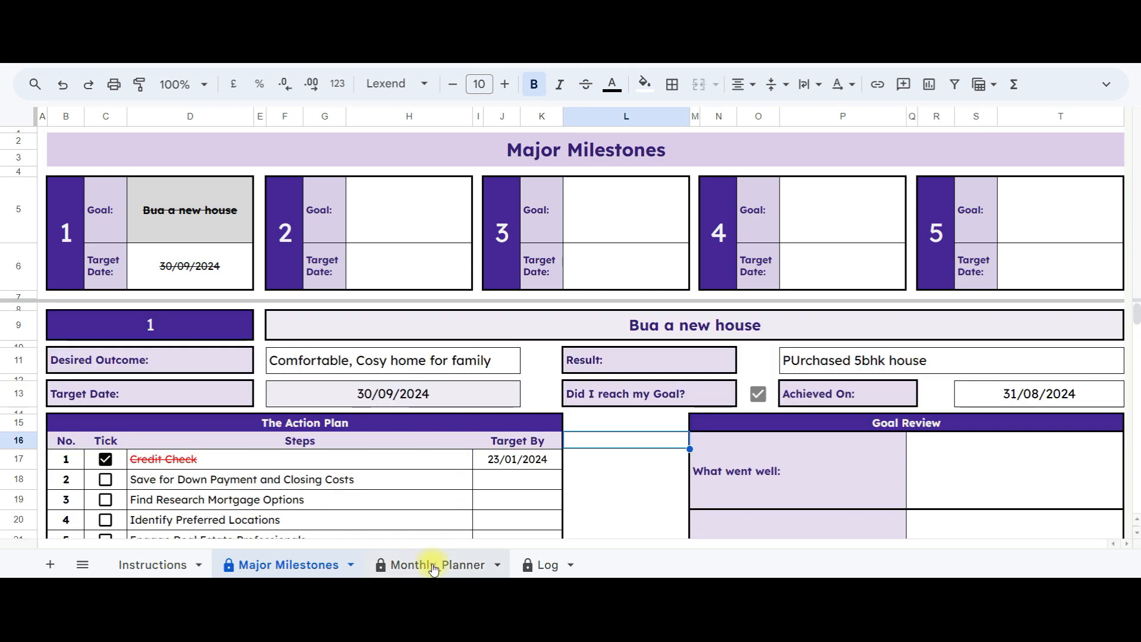
left_click(427, 565)
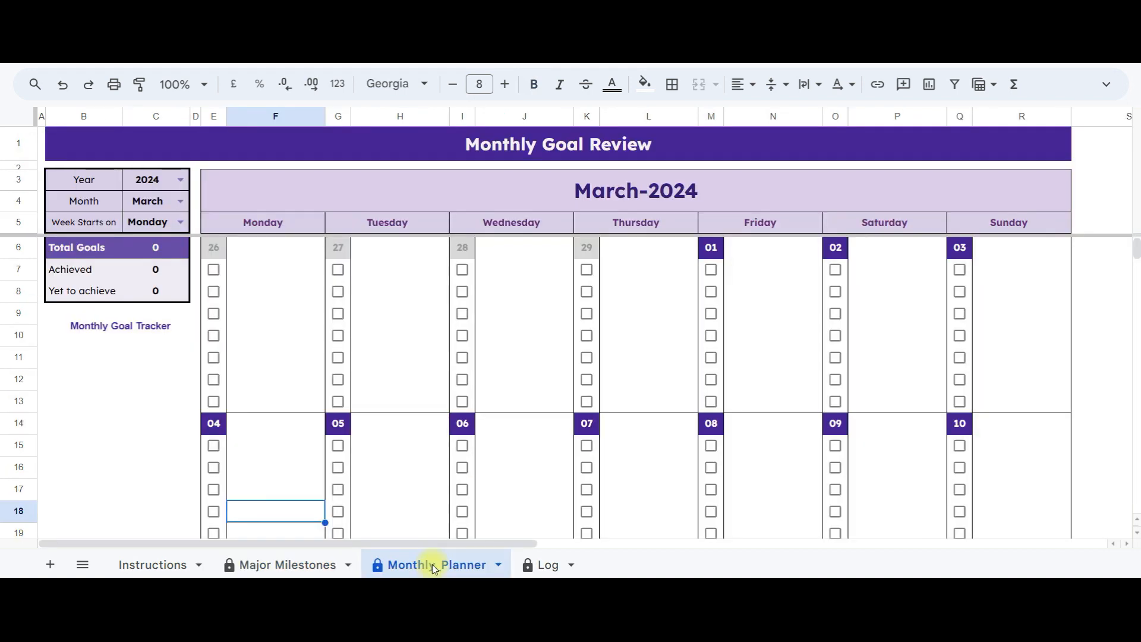
left_click(179, 179)
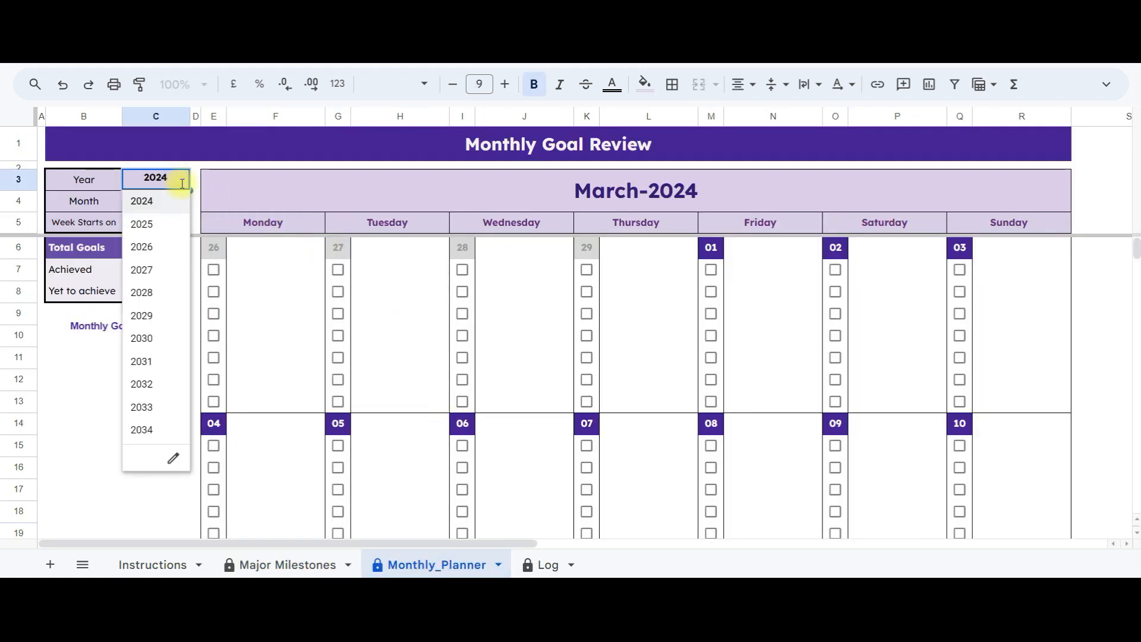
left_click(142, 199)
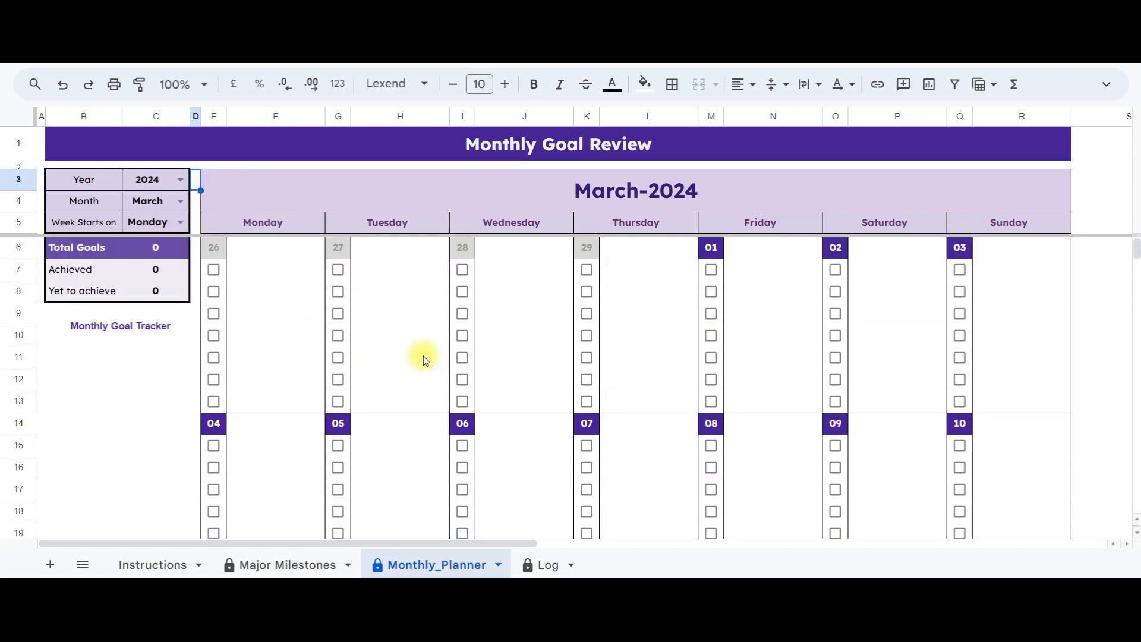
Step: On the Log sheet enter Read 2 Books due 15/03/2024 and the remaining 16 goals with deadlines
left_click(545, 564)
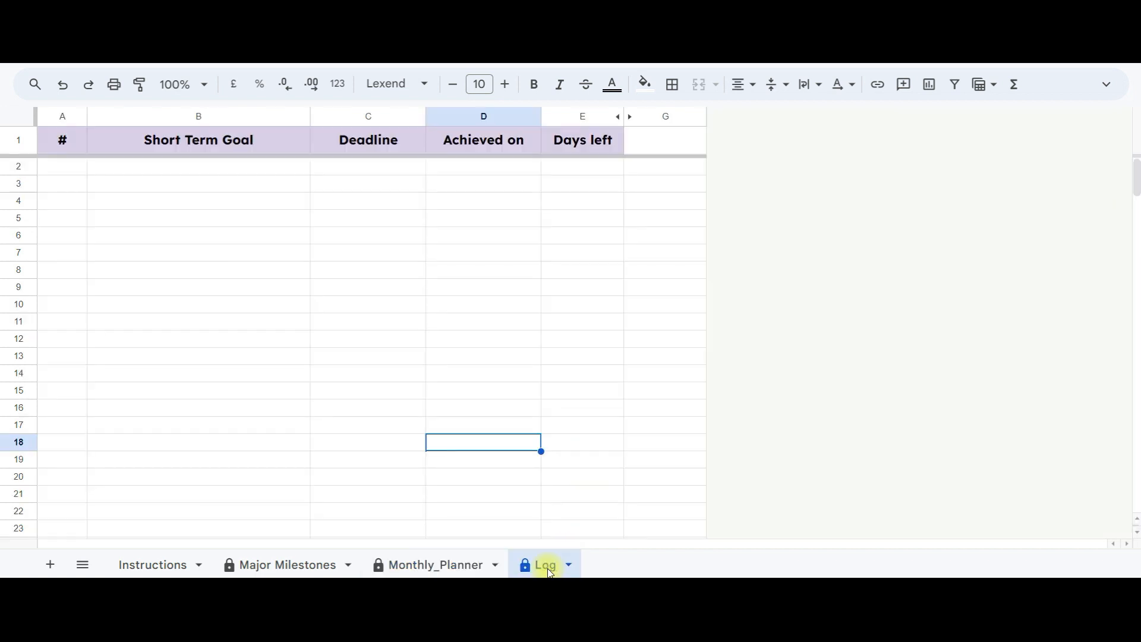
mouse_move(73, 173)
type("1")
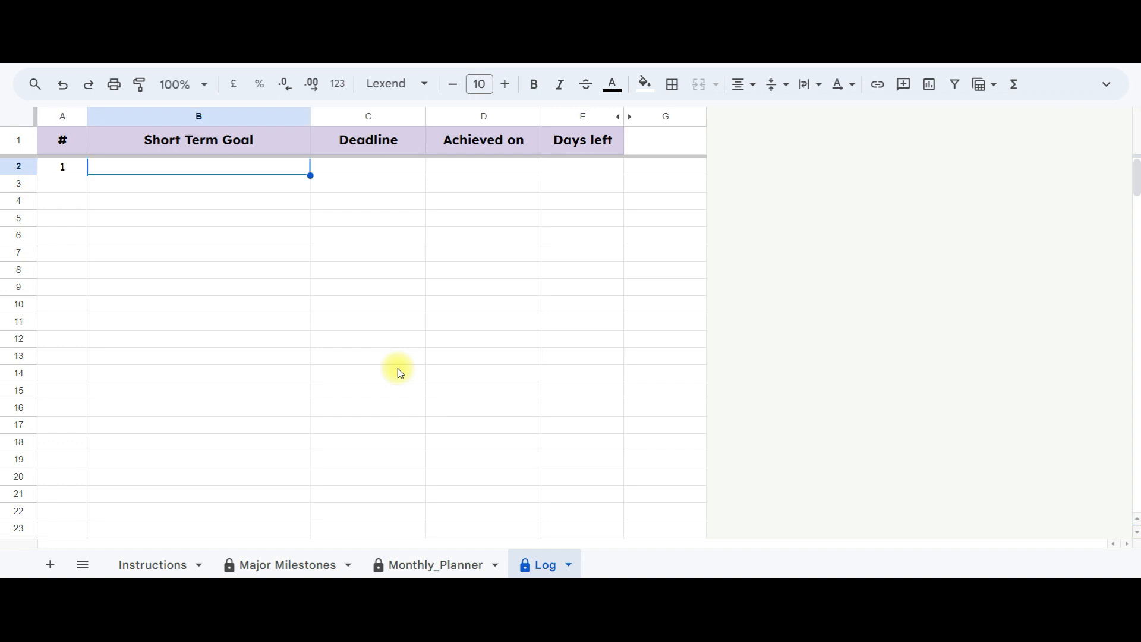
type("Read")
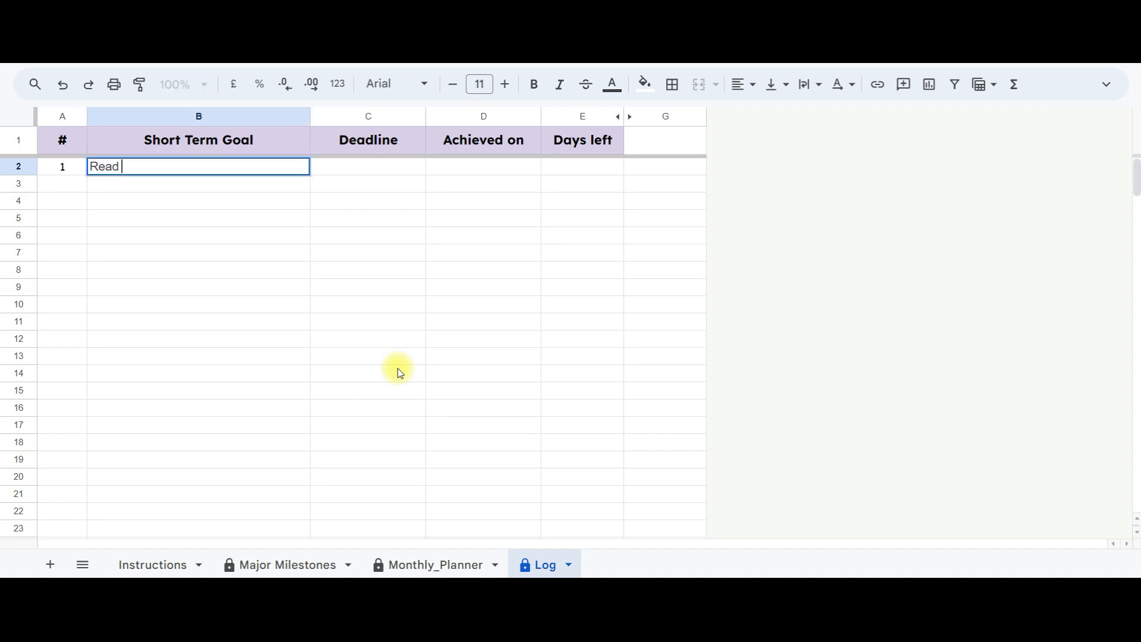
type("2 Books")
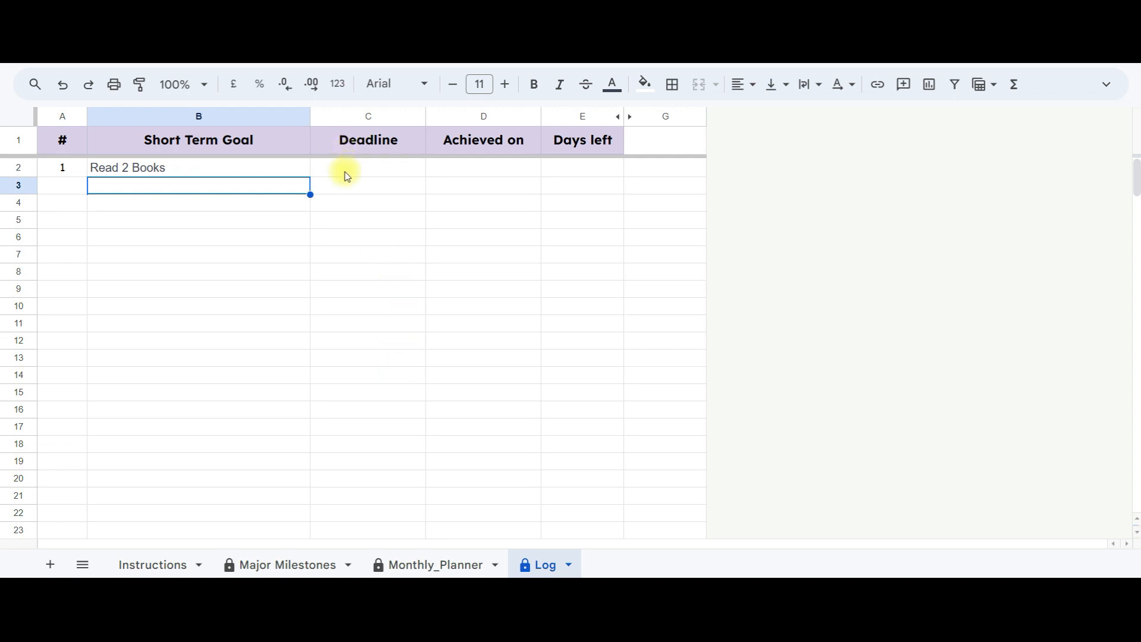
left_click(368, 168)
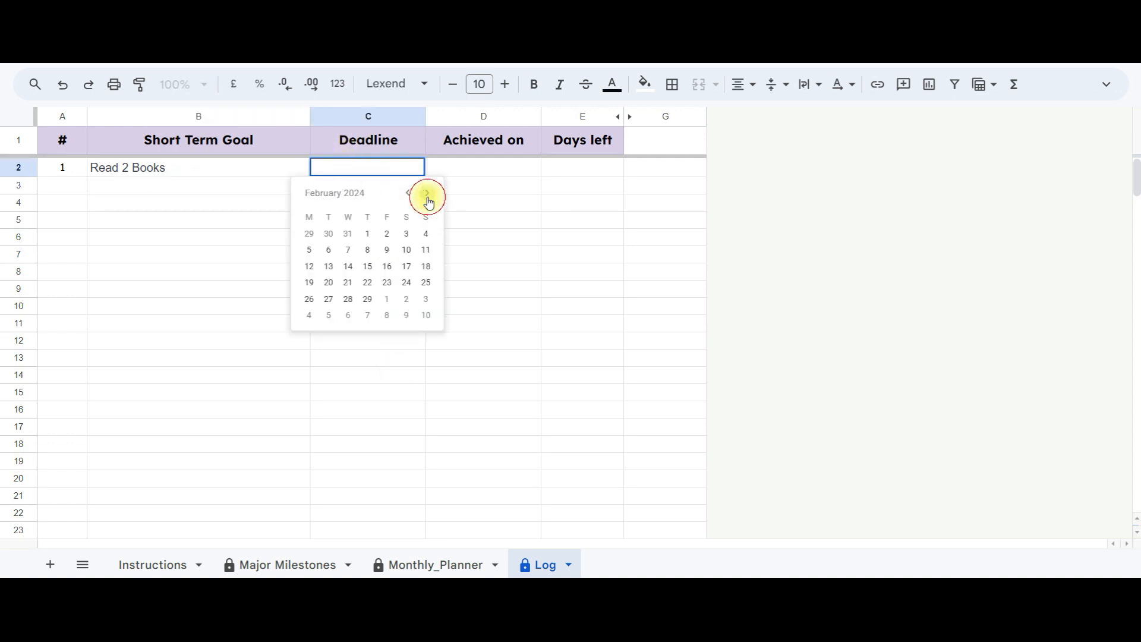
left_click(426, 196)
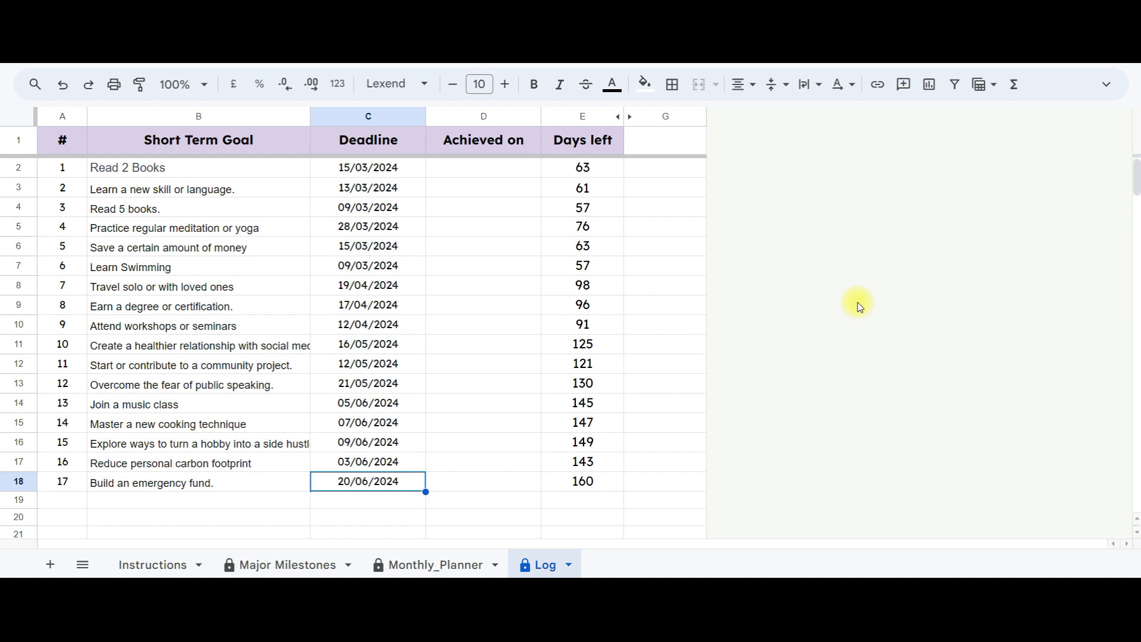
left_click(428, 564)
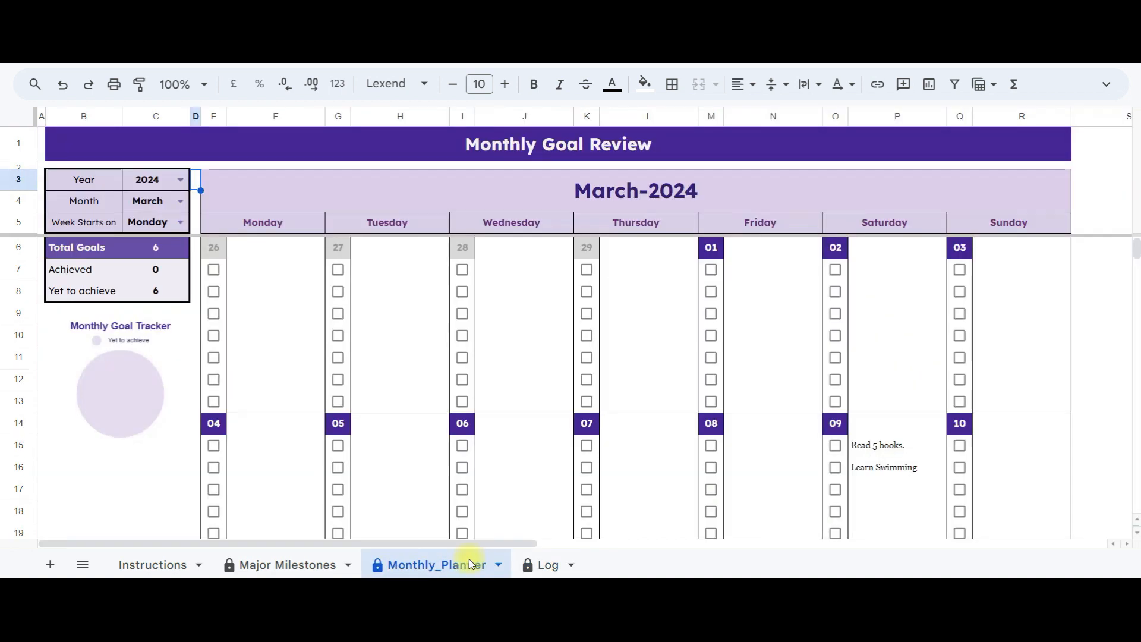
mouse_move(833, 514)
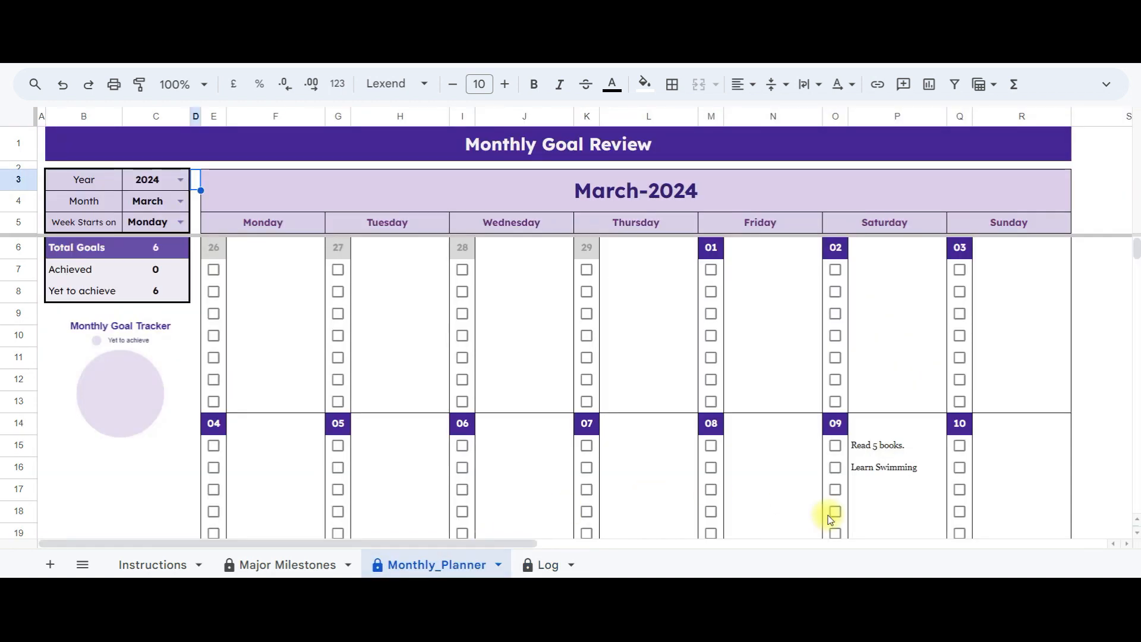
Step: Switch the planner's Month dropdown to April, then to May 2024
scroll("down", 3)
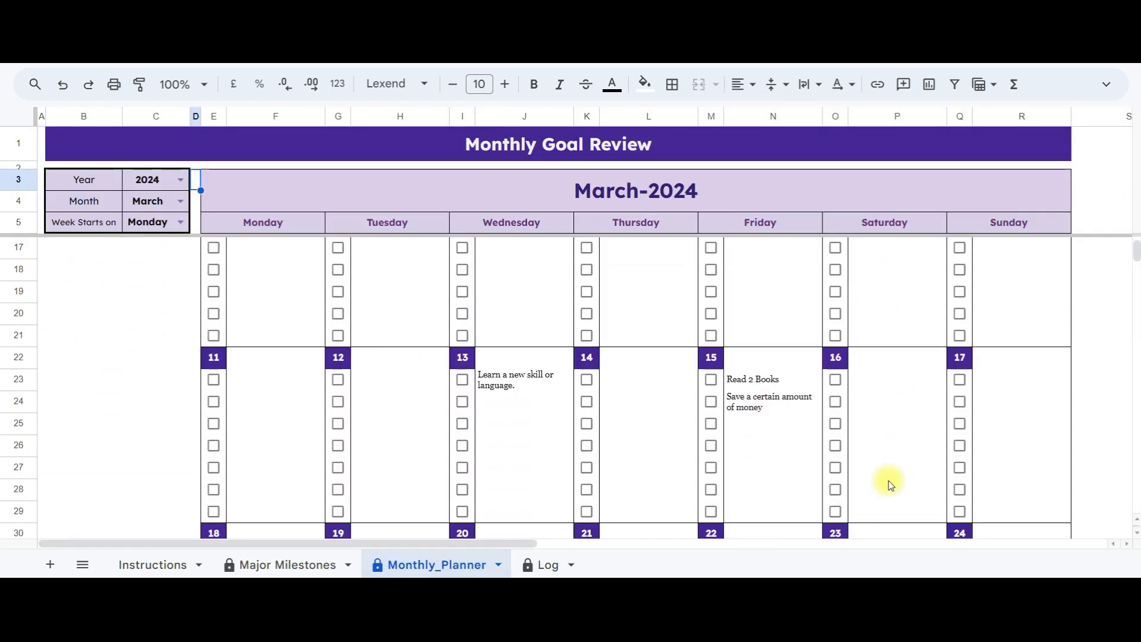
scroll("up", 3)
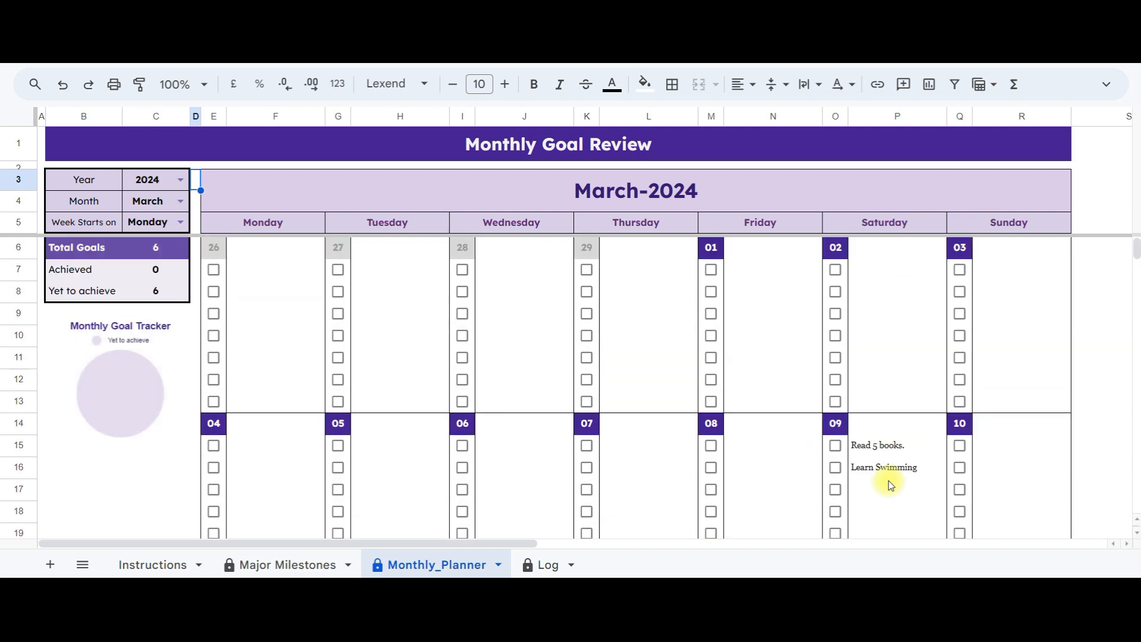
left_click(179, 201)
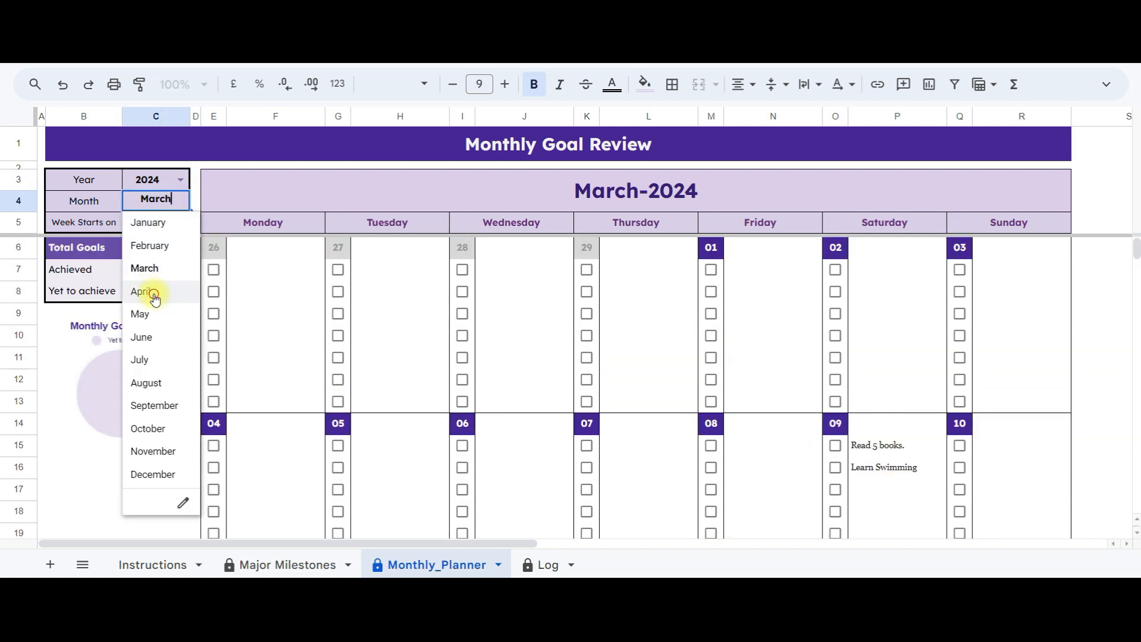
left_click(142, 292)
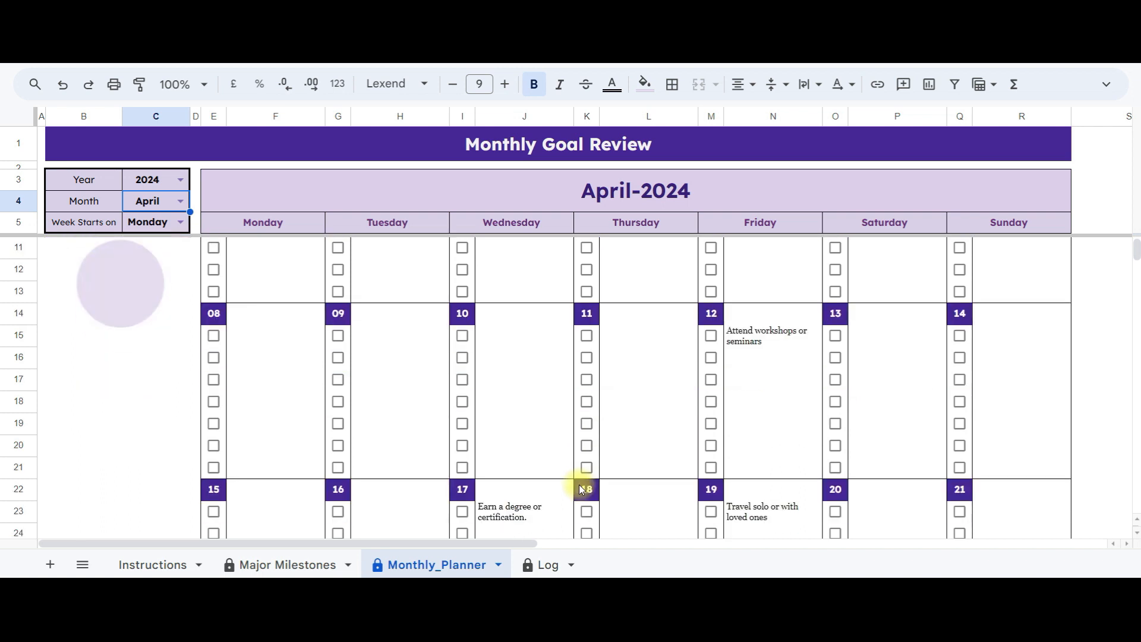
scroll("down", 3)
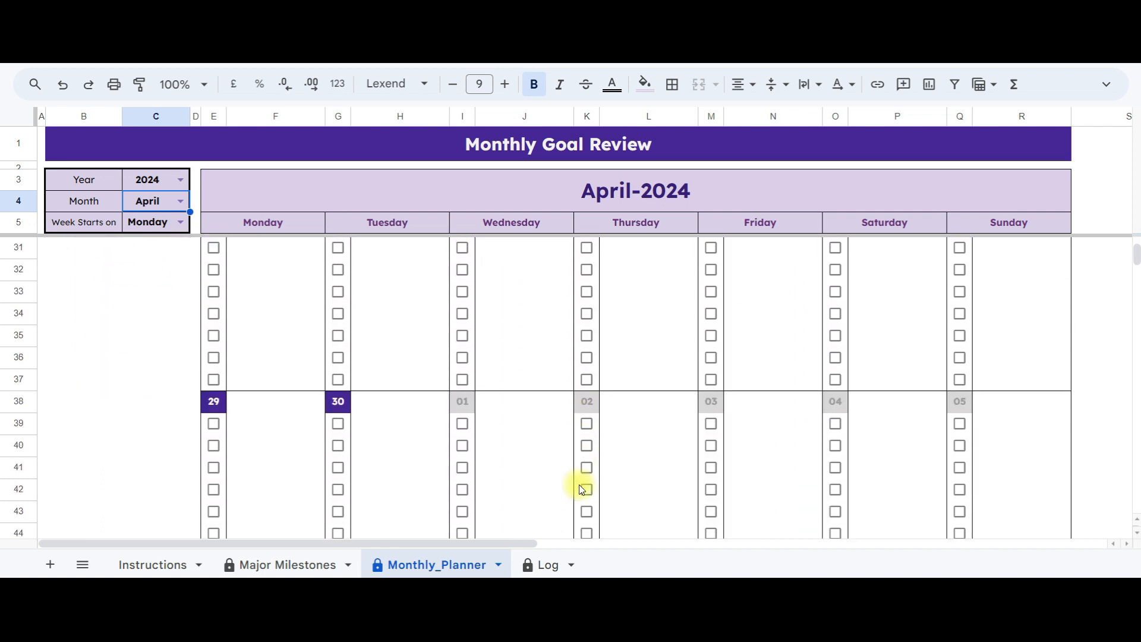
scroll("up", 3)
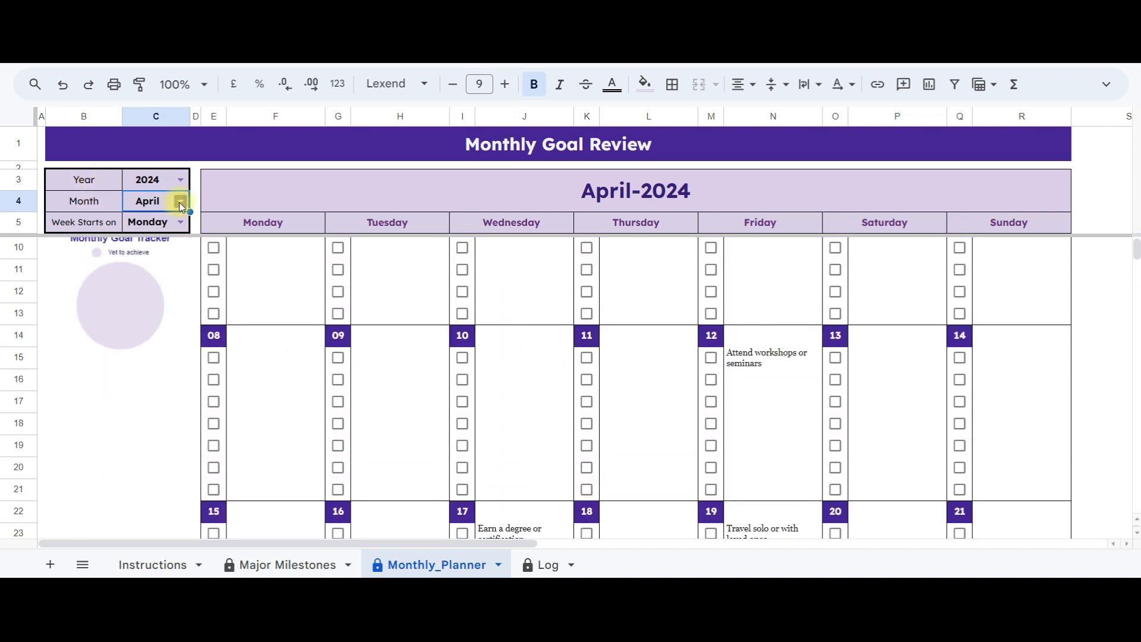
left_click(179, 201)
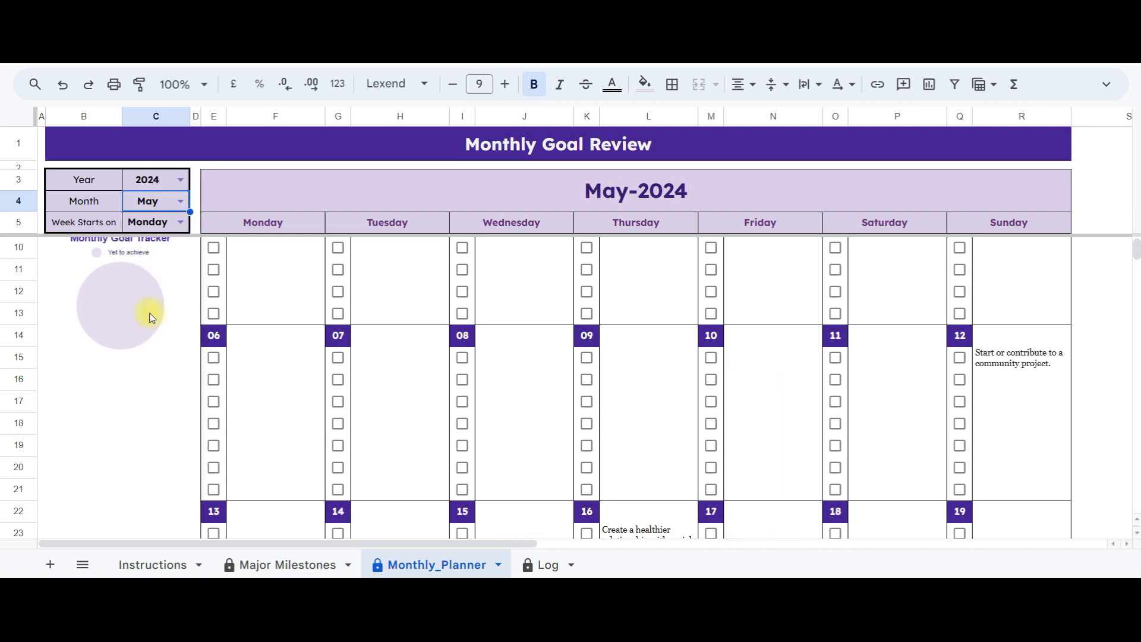
Step: Set Week Starts on to Sunday, then back to Monday
left_click(180, 222)
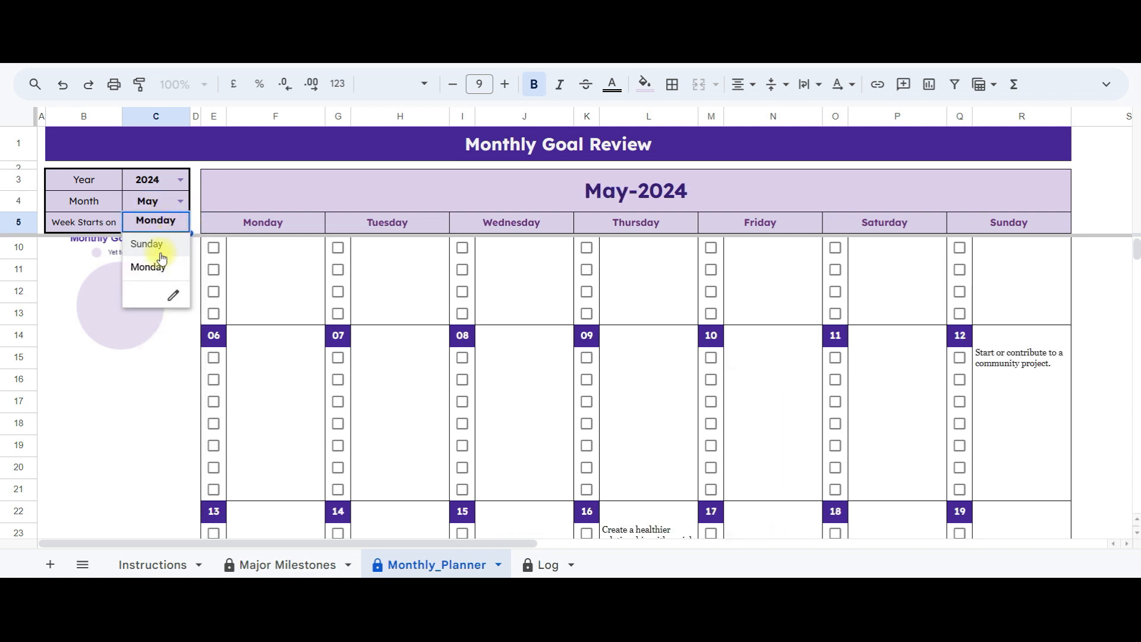
left_click(146, 244)
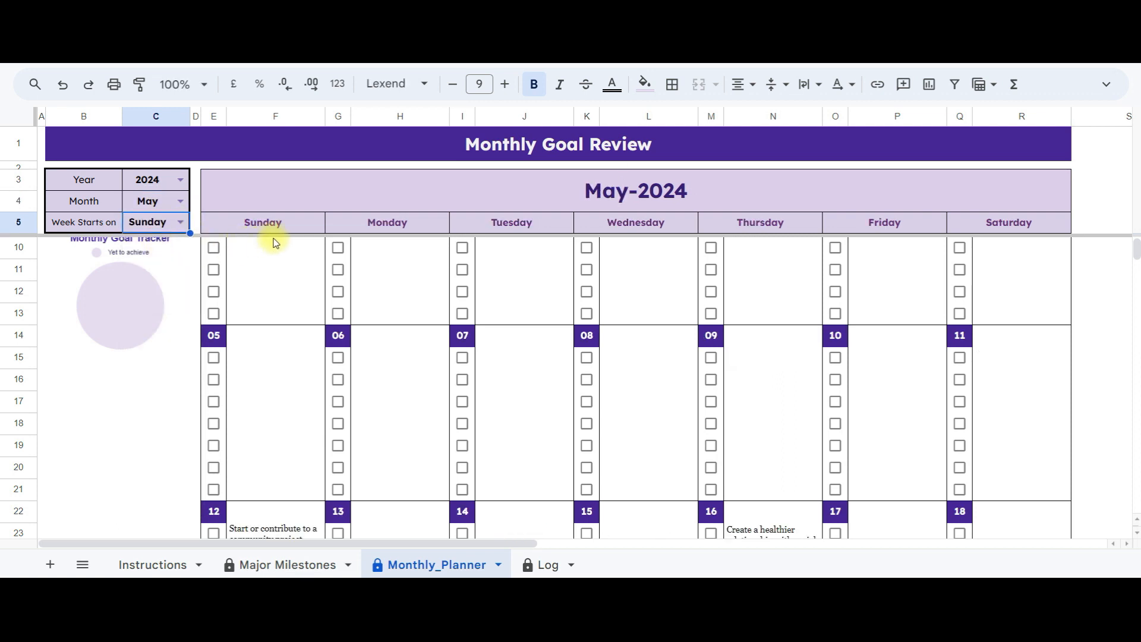
left_click(179, 222)
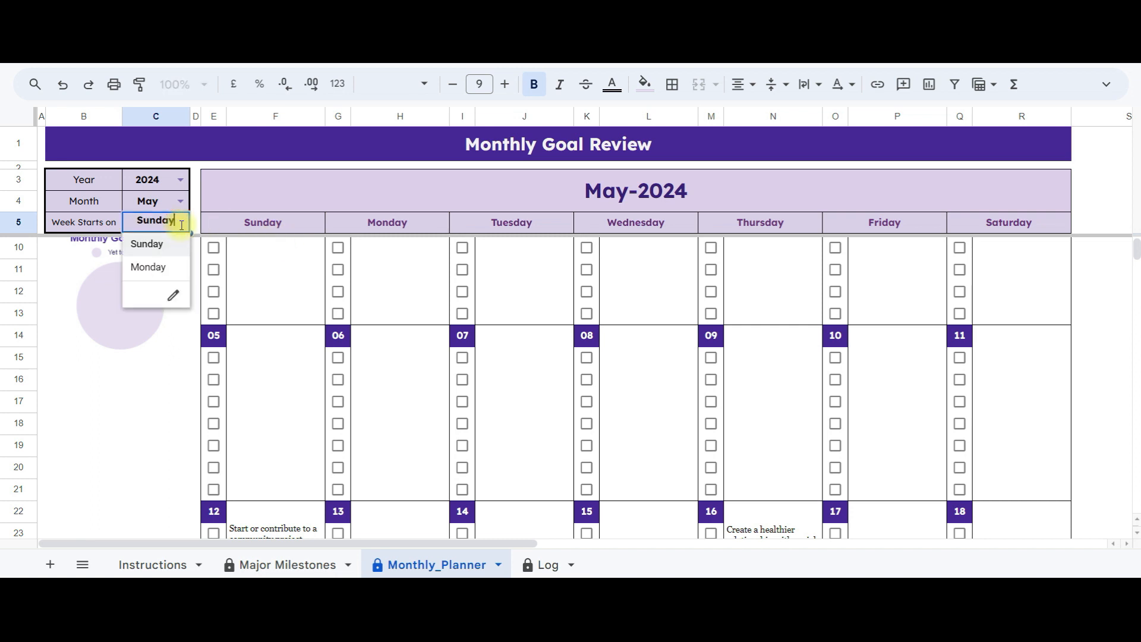
left_click(147, 268)
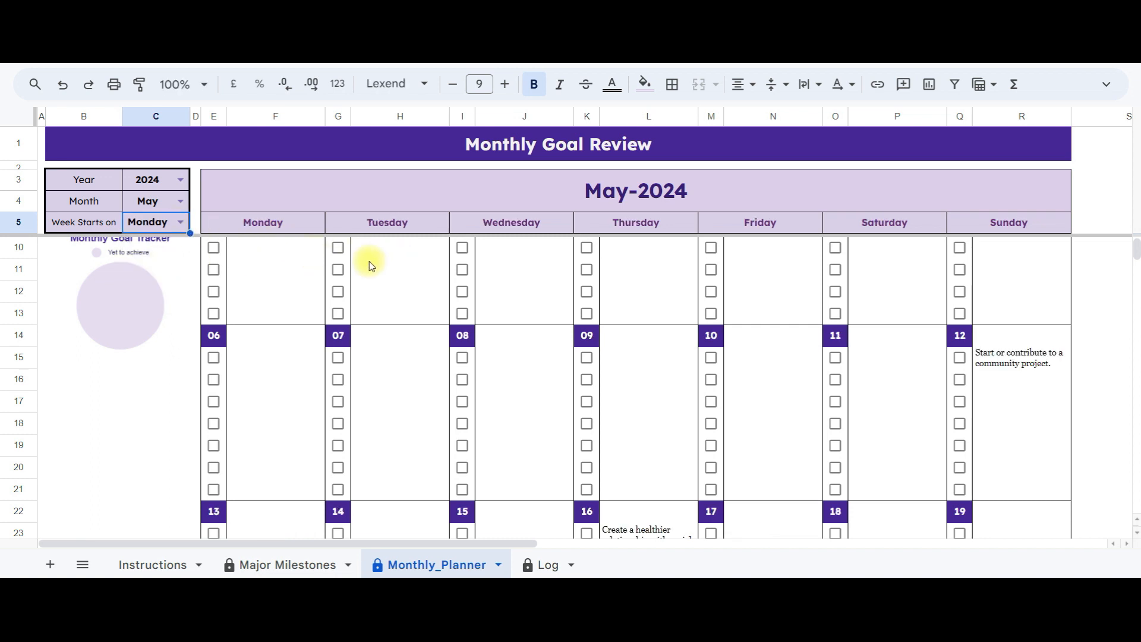
scroll("up", 3)
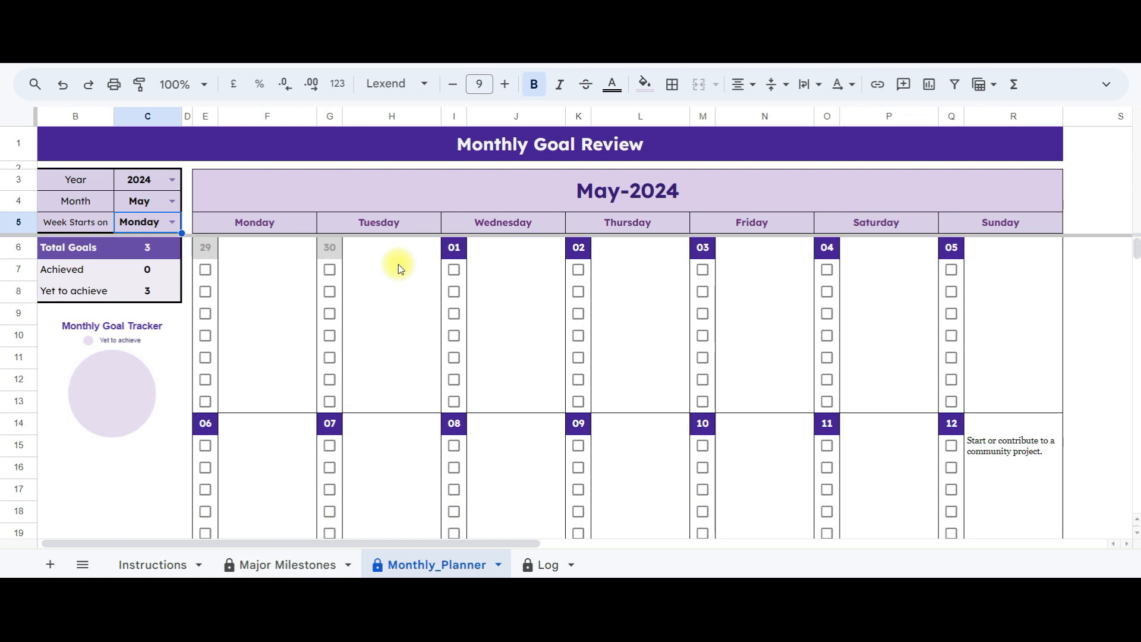
mouse_move(151, 315)
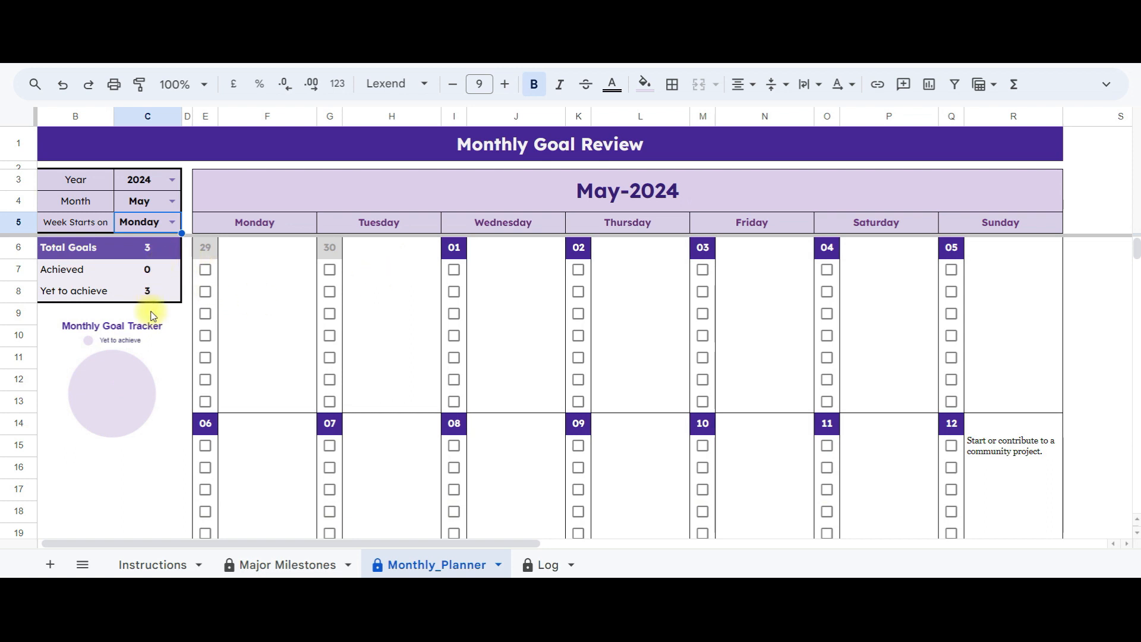
mouse_move(144, 287)
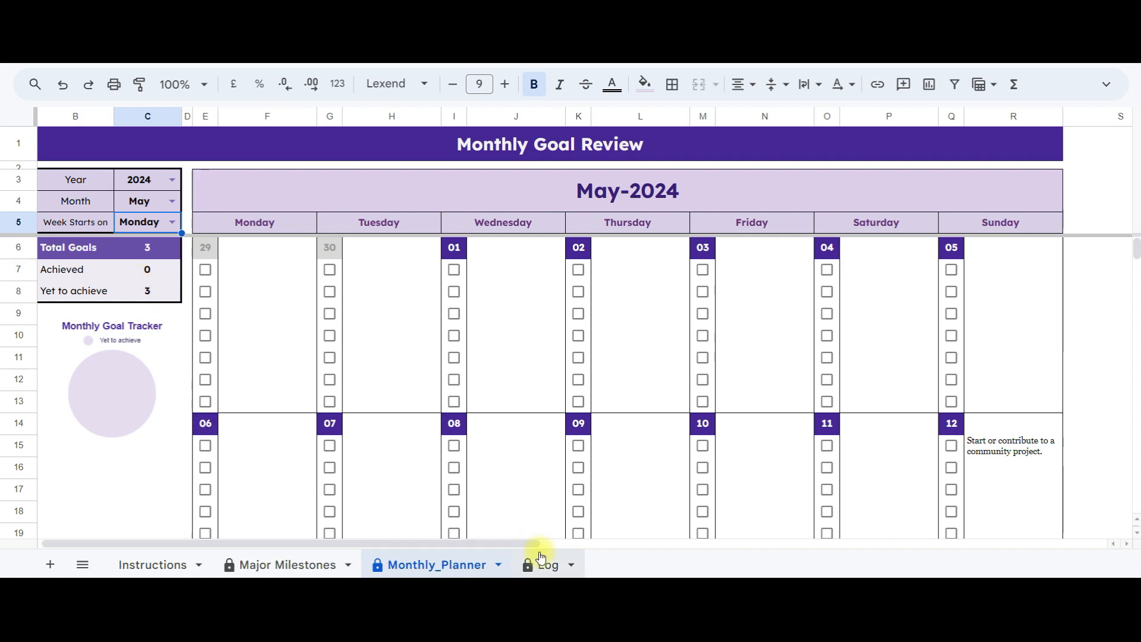
left_click(543, 565)
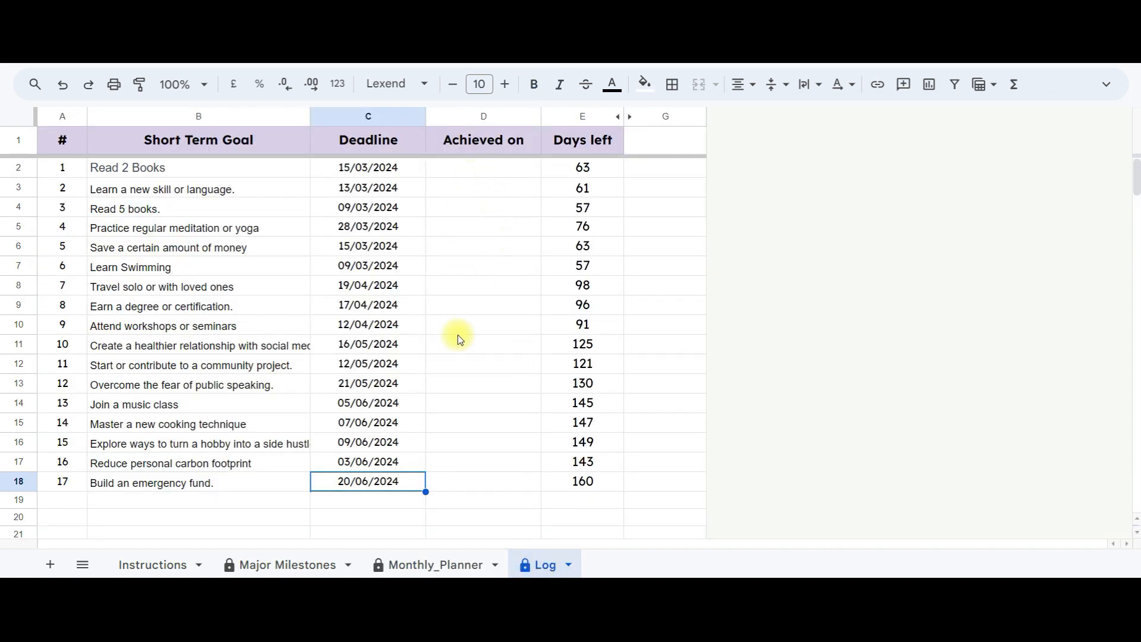
left_click(435, 564)
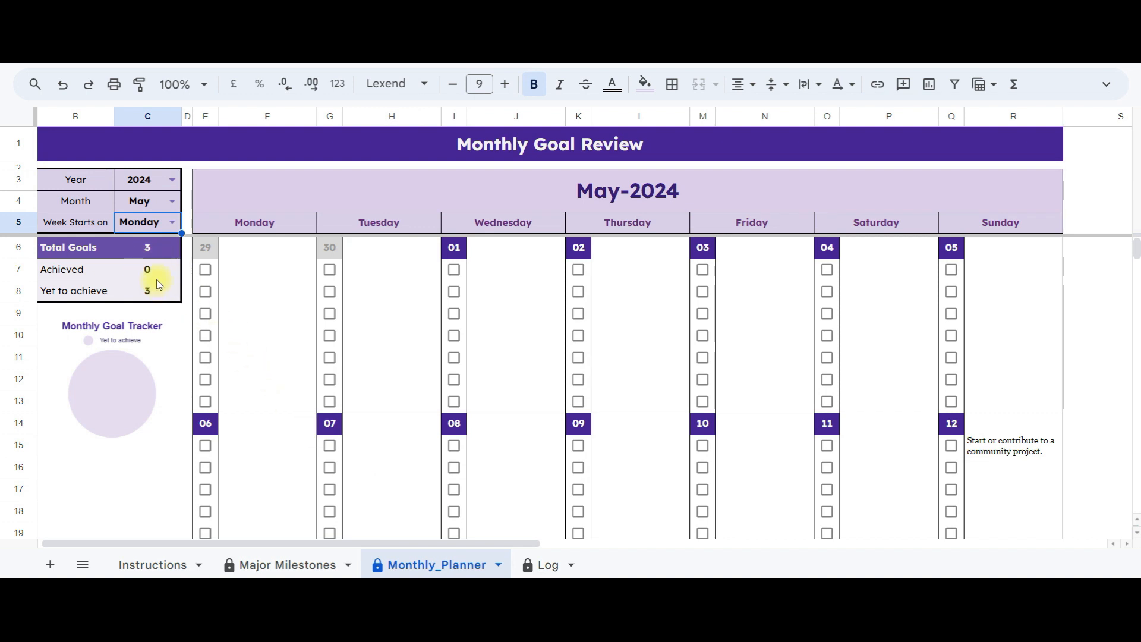
mouse_move(531, 565)
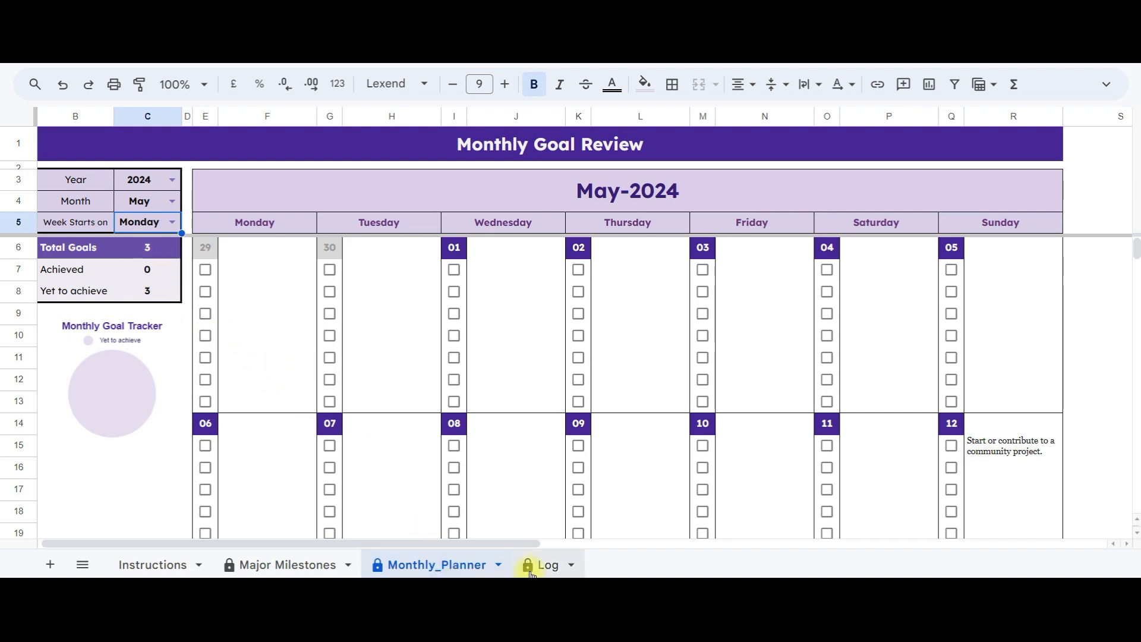
Step: Log 17/05/2024 as the achievement date for Read 2 Books via the date picker
left_click(547, 565)
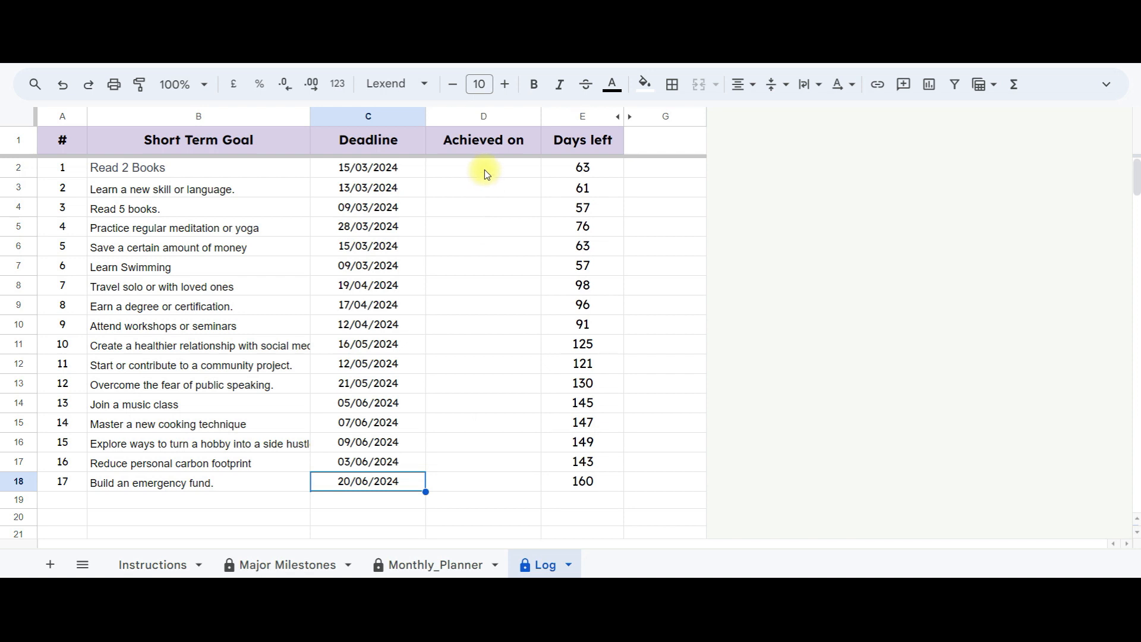
left_click(483, 167)
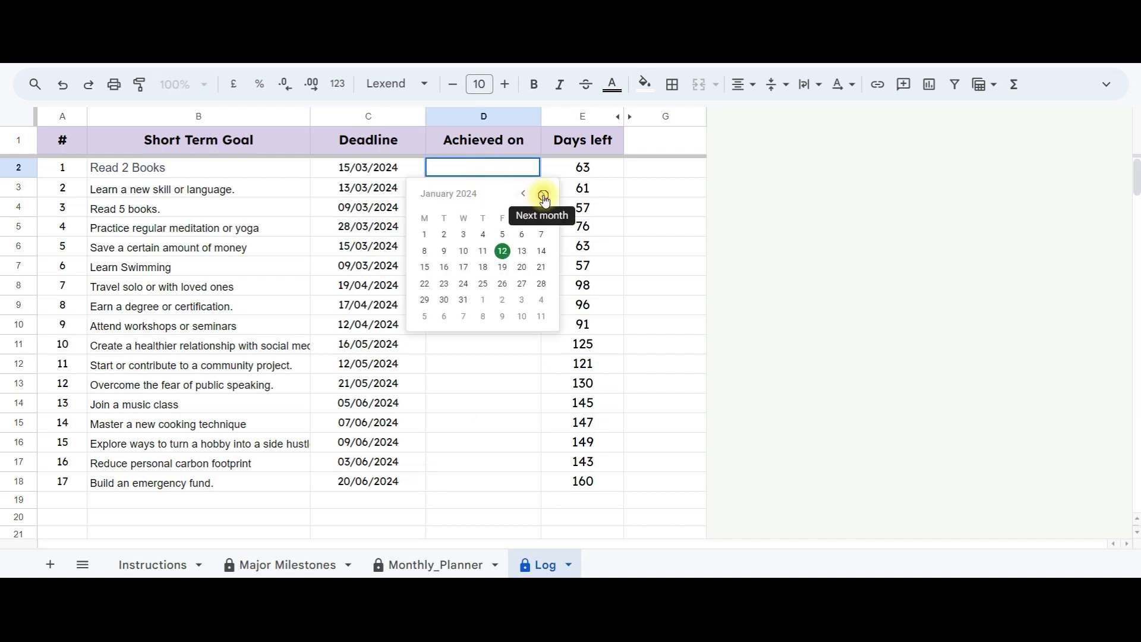
left_click(542, 198)
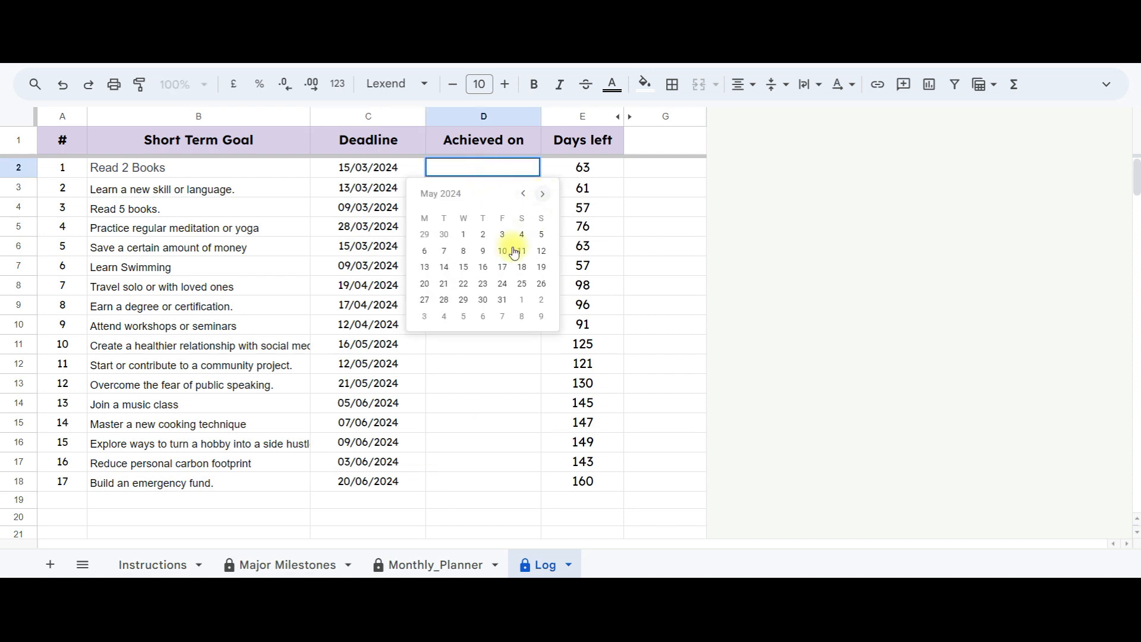
left_click(502, 267)
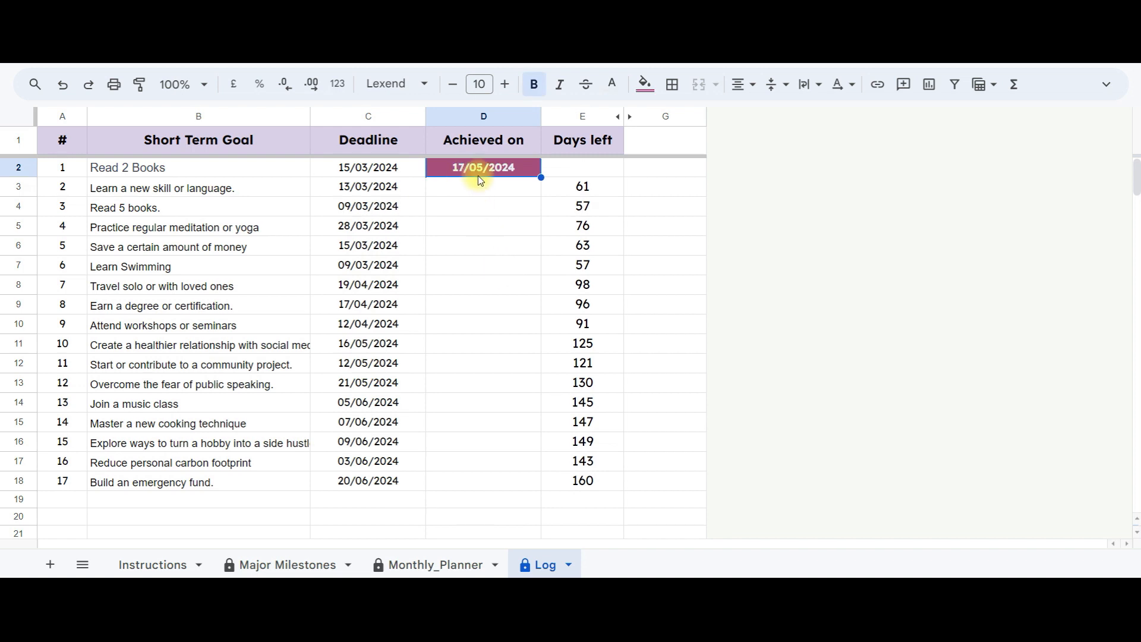
mouse_move(477, 186)
type("06/03/2024")
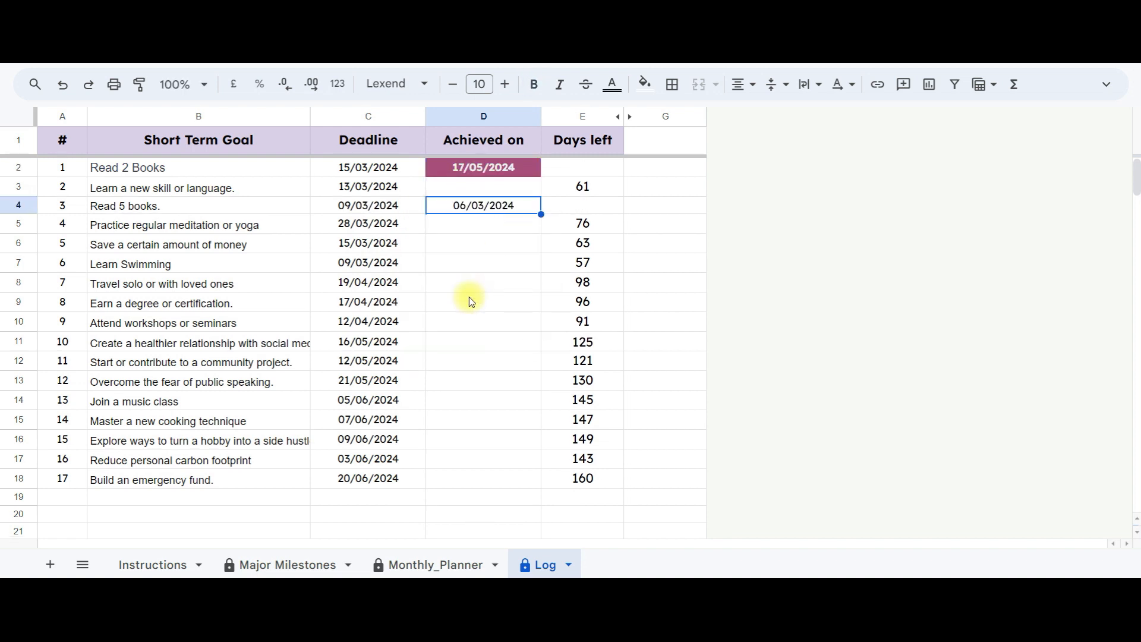
Step: Log 20/04/2024 as the achievement date for Practice regular meditation or yoga
left_click(483, 224)
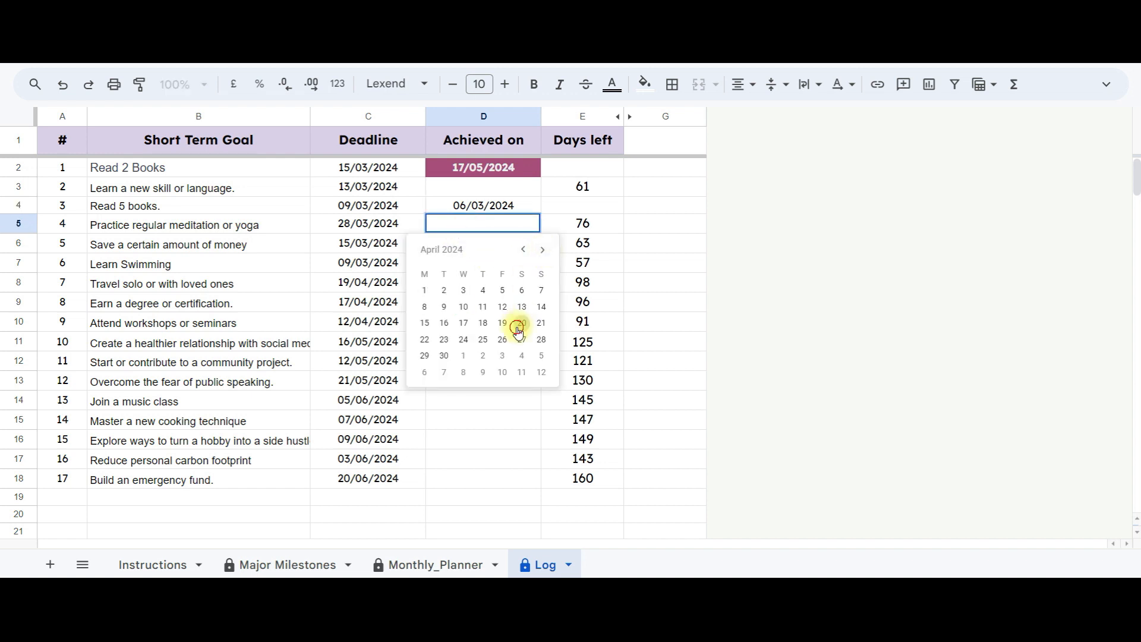
left_click(501, 322)
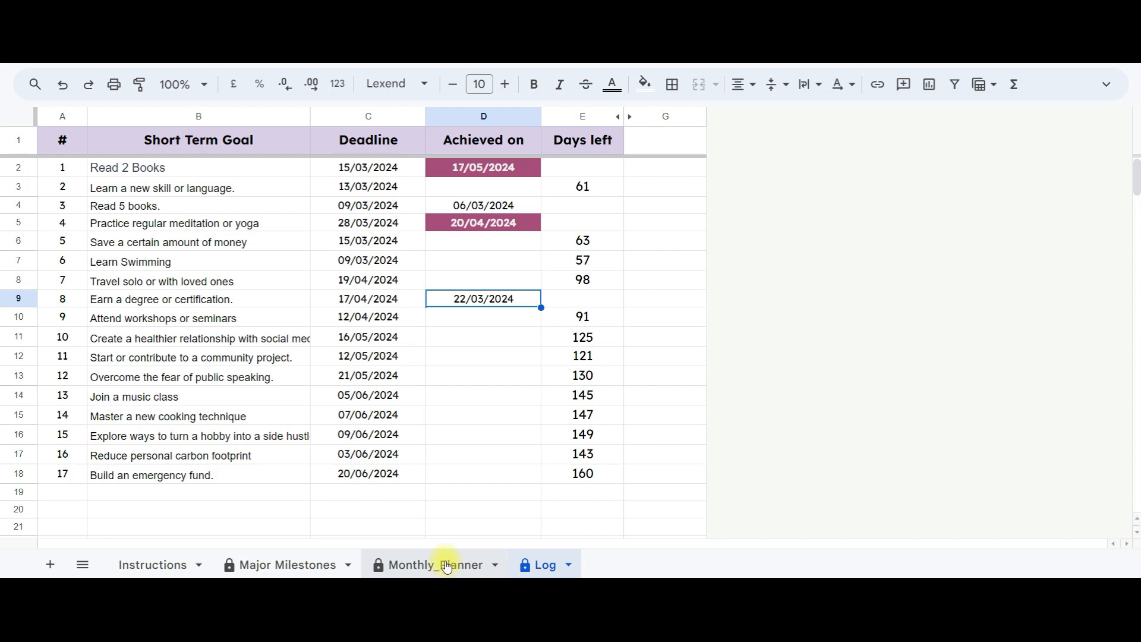
Step: Switch the Monthly_Planner review month to March 2024
left_click(435, 564)
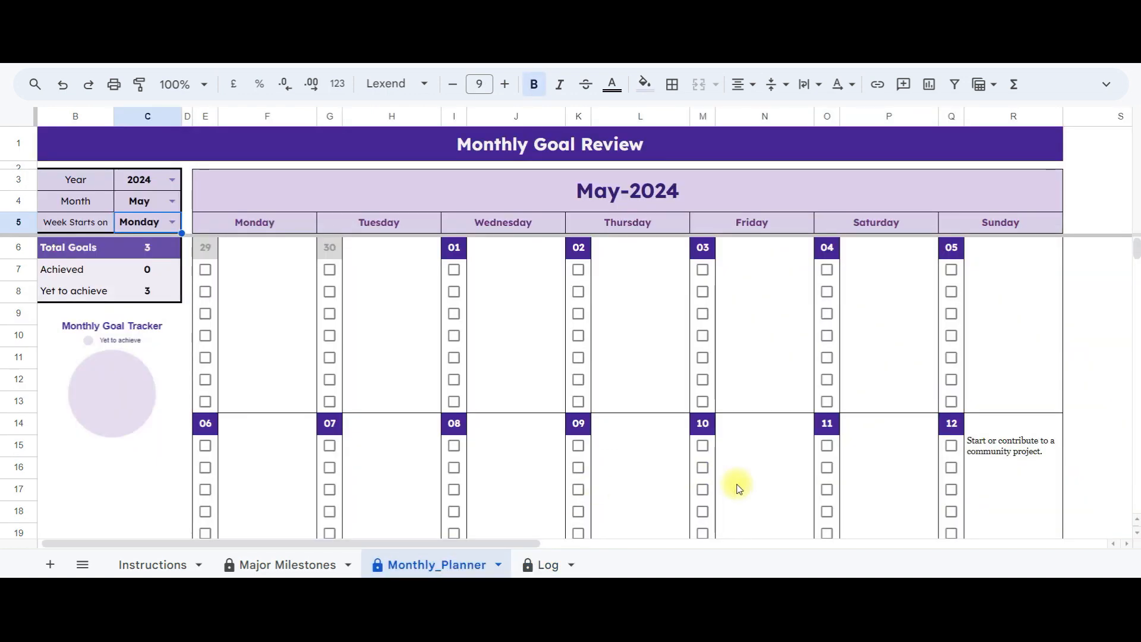
scroll("down", 3)
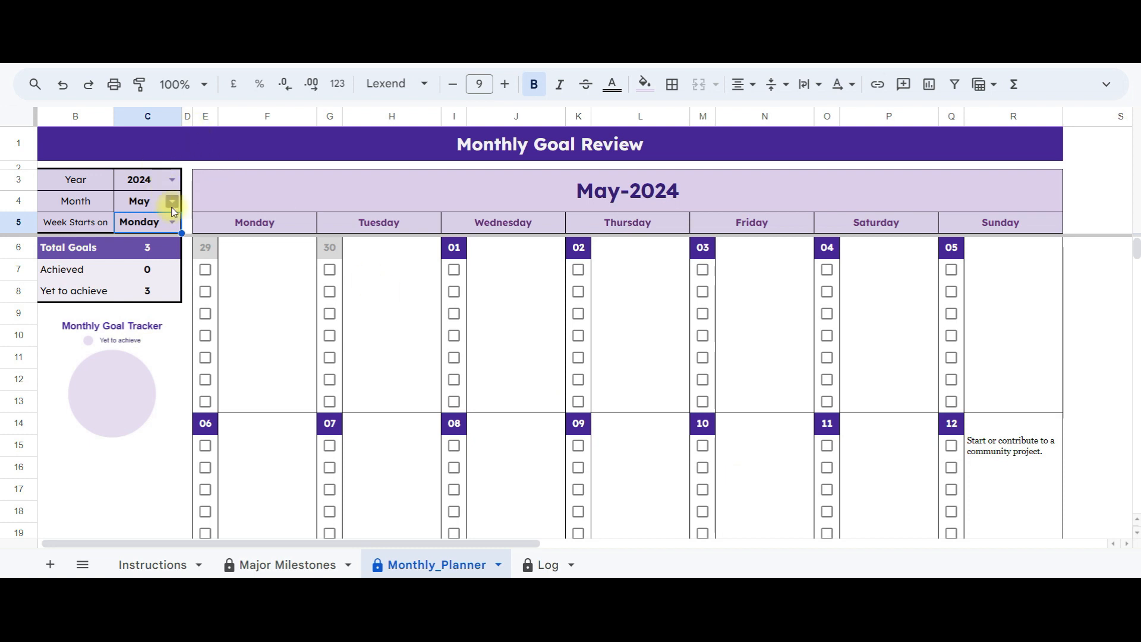
left_click(140, 201)
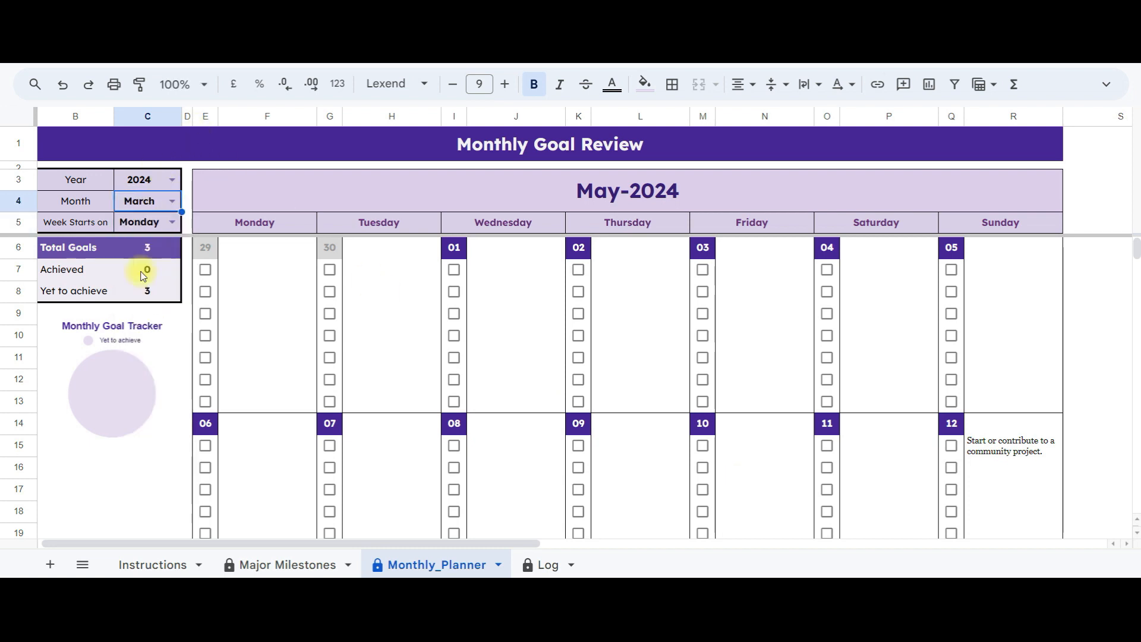
left_click(147, 201)
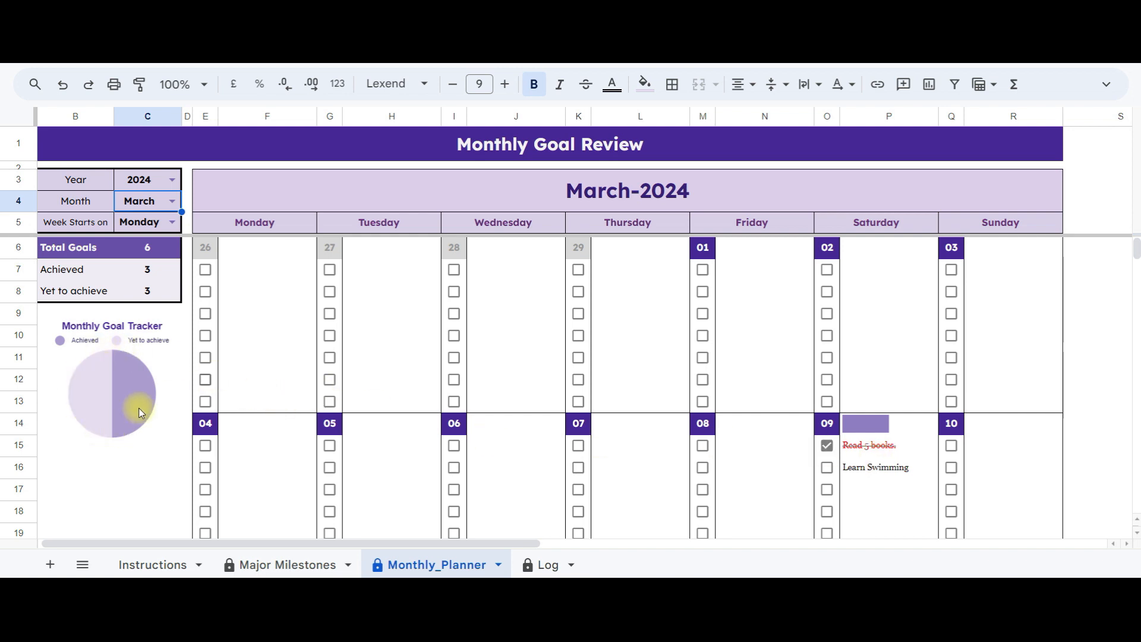
Step: Scroll through the March calendar to check the 3 struck-through, ticked goals of 6
scroll("down", 3)
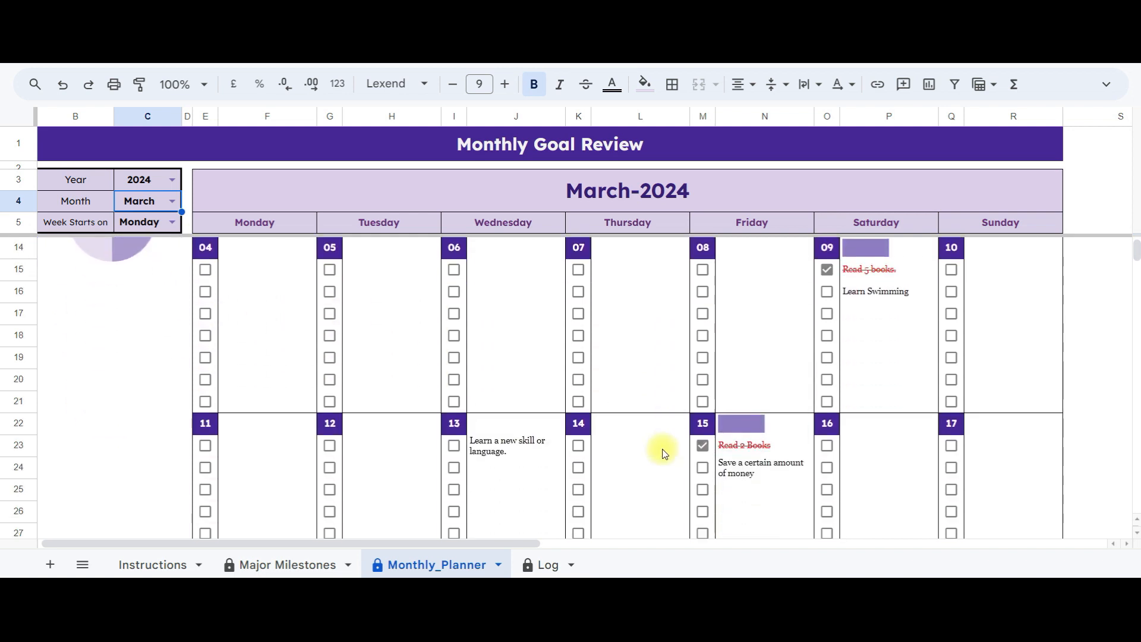
scroll("down", 3)
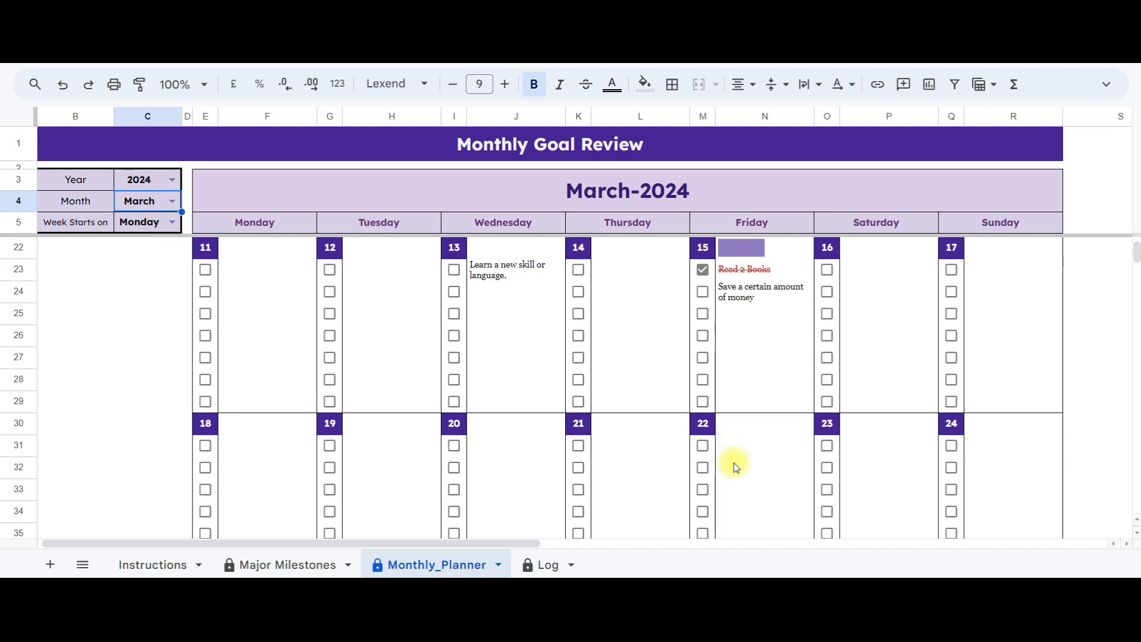
scroll("down", 3)
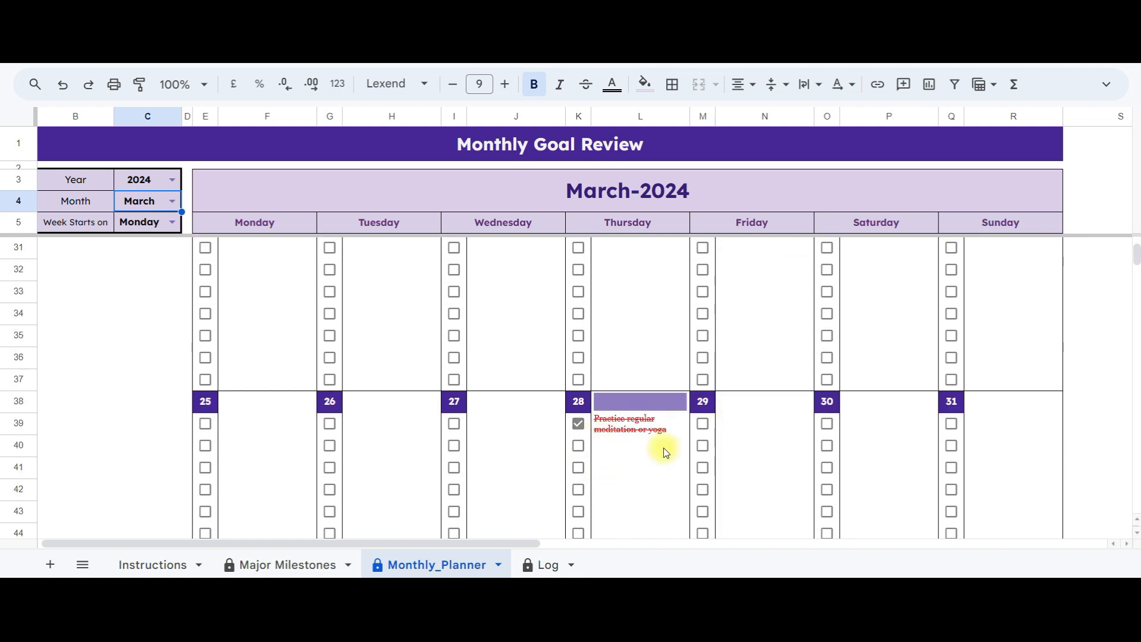
scroll("up", 3)
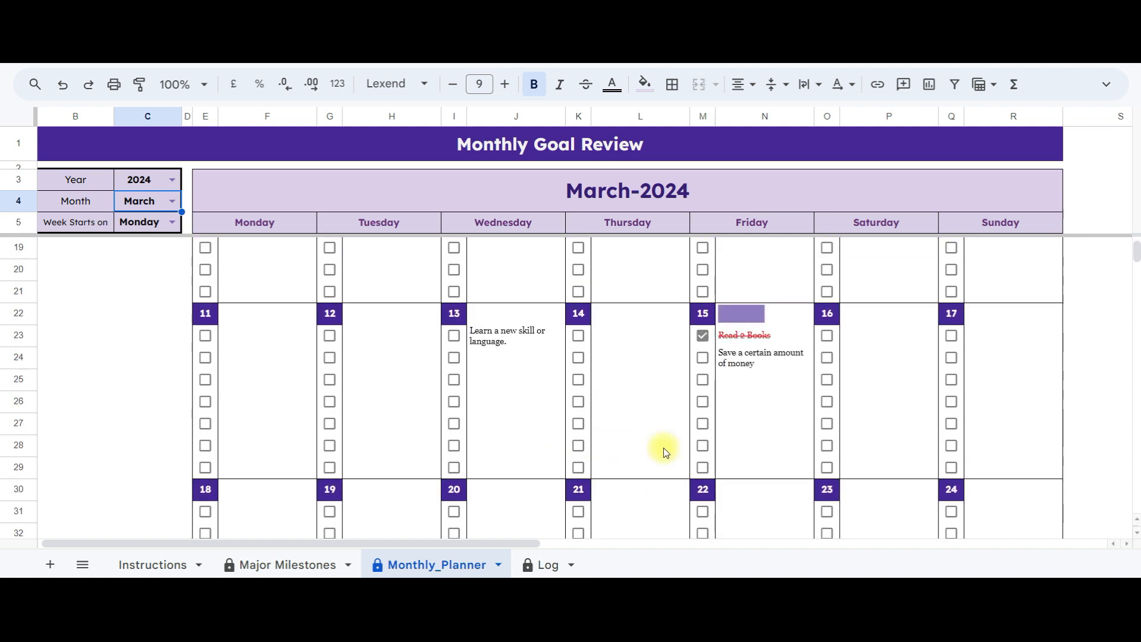
scroll("up", 3)
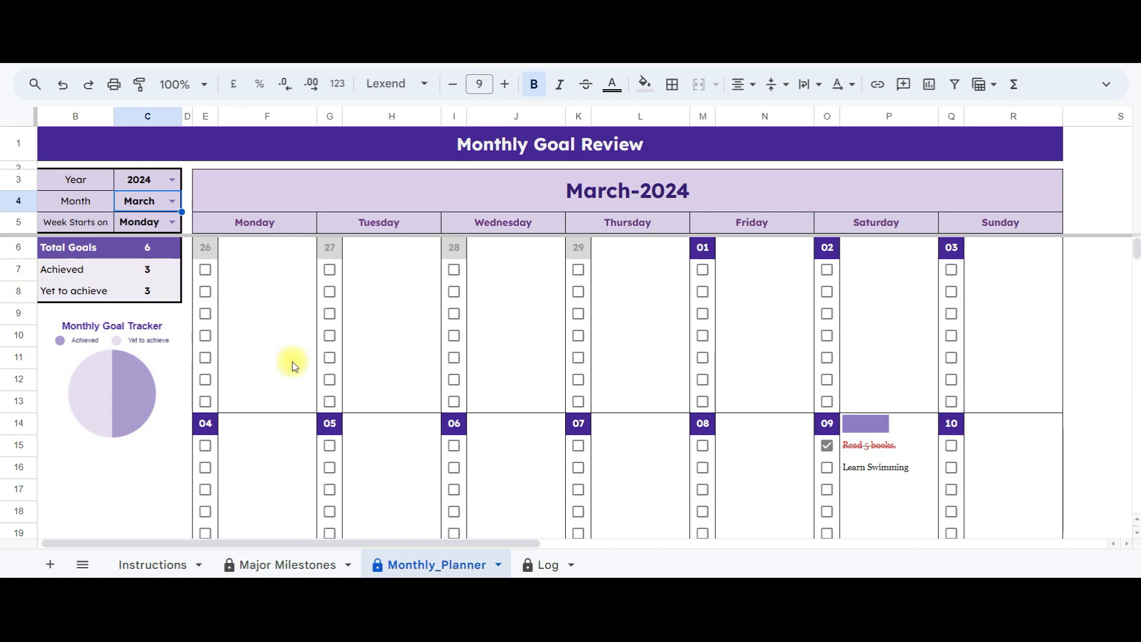
mouse_move(874, 468)
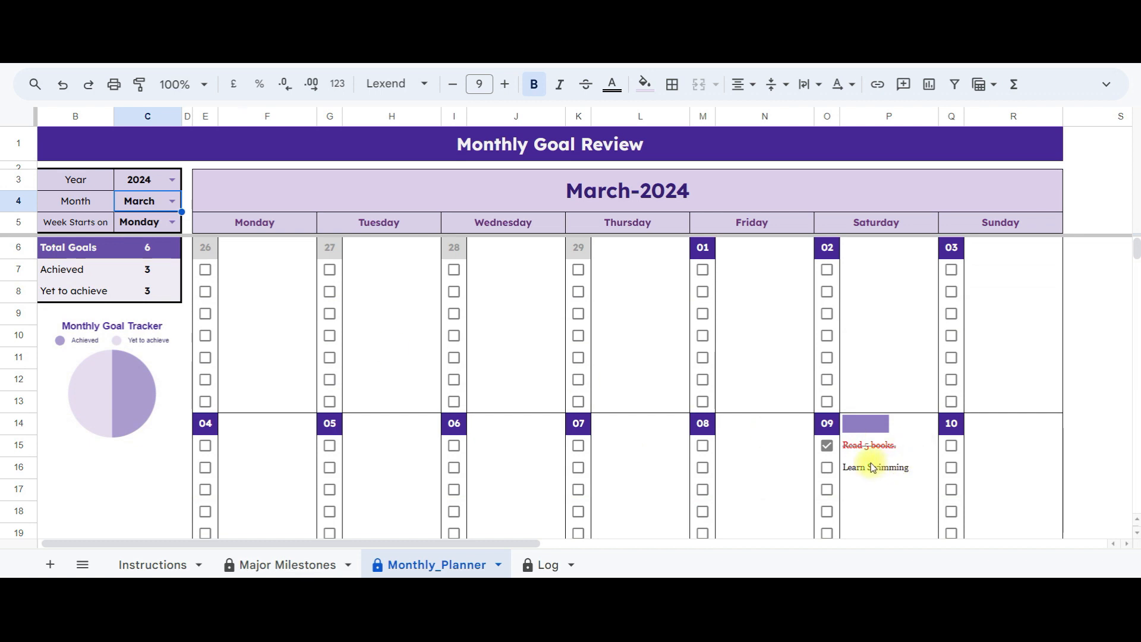
scroll("down", 3)
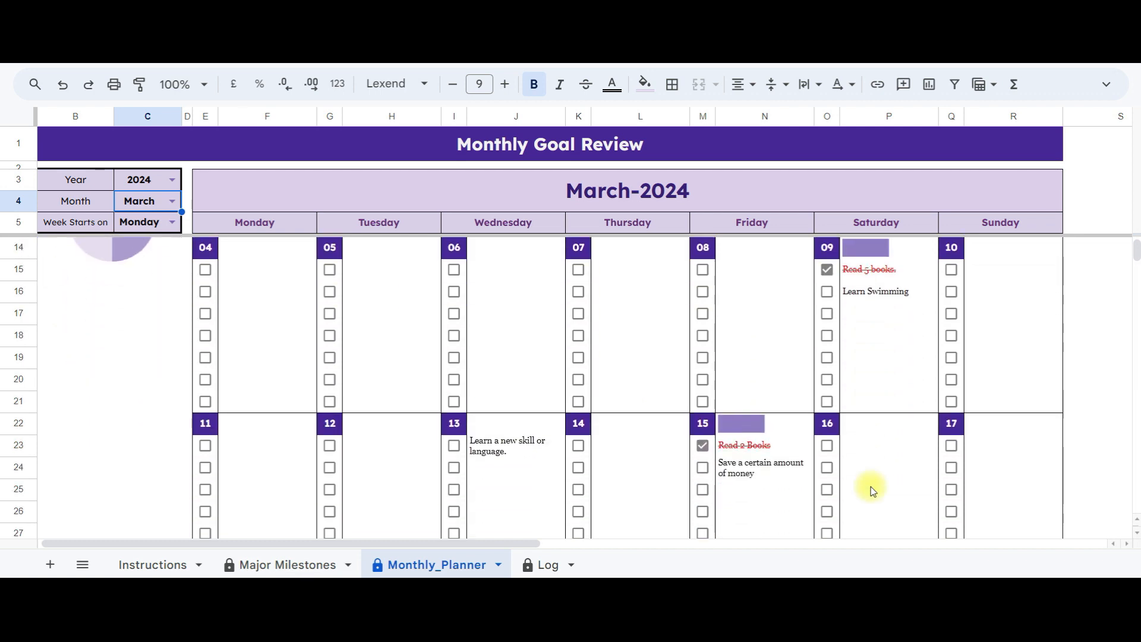
scroll("down", 3)
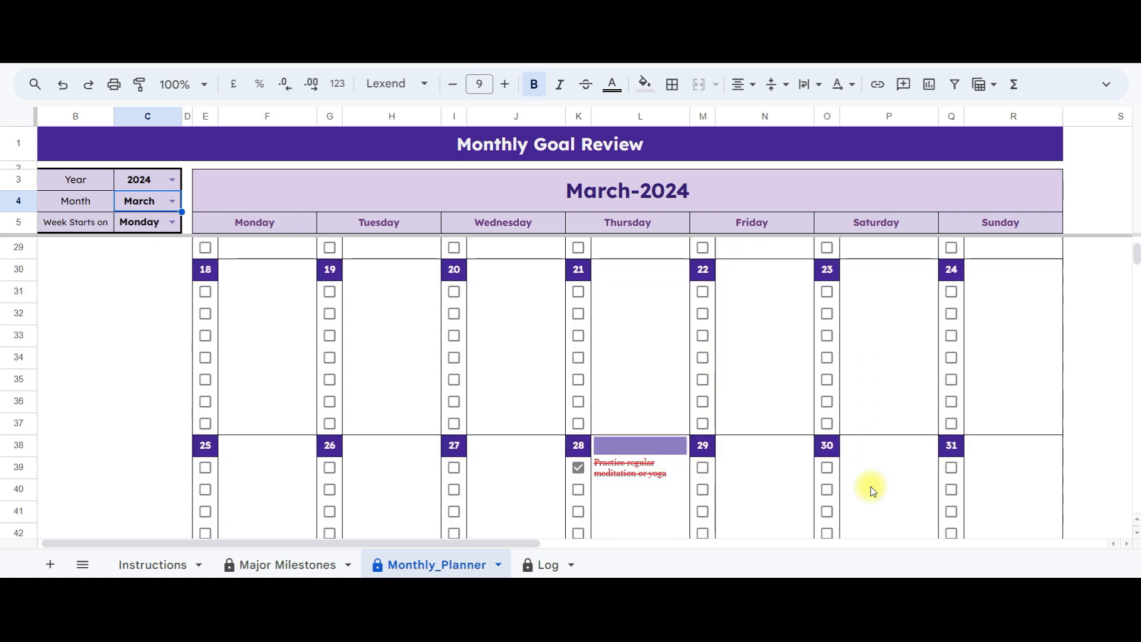
scroll("up", 3)
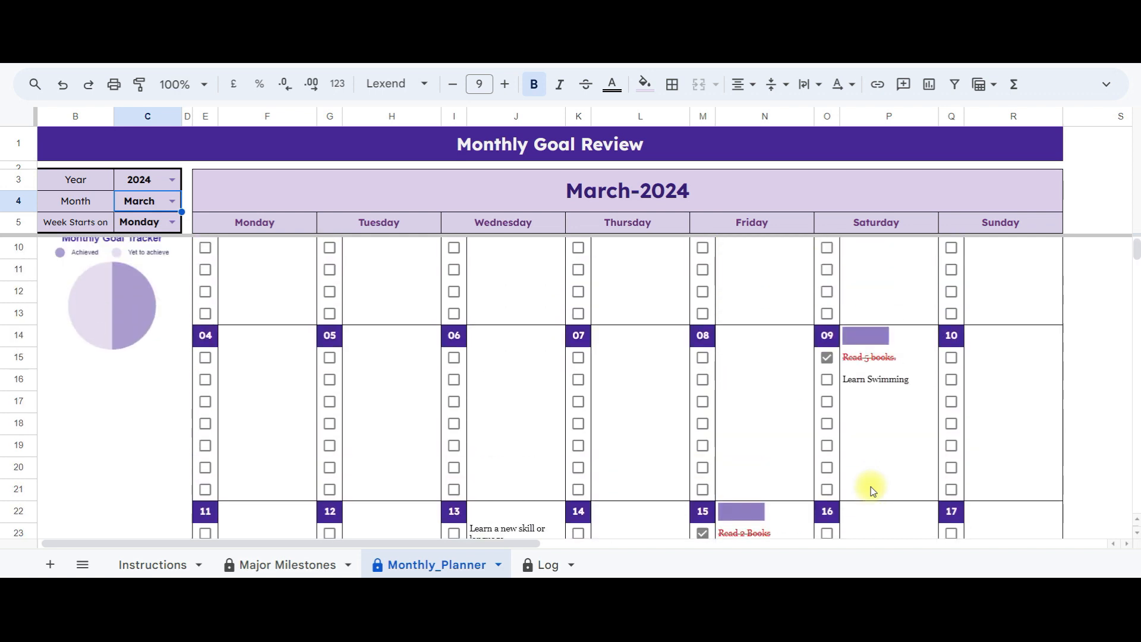
scroll("up", 3)
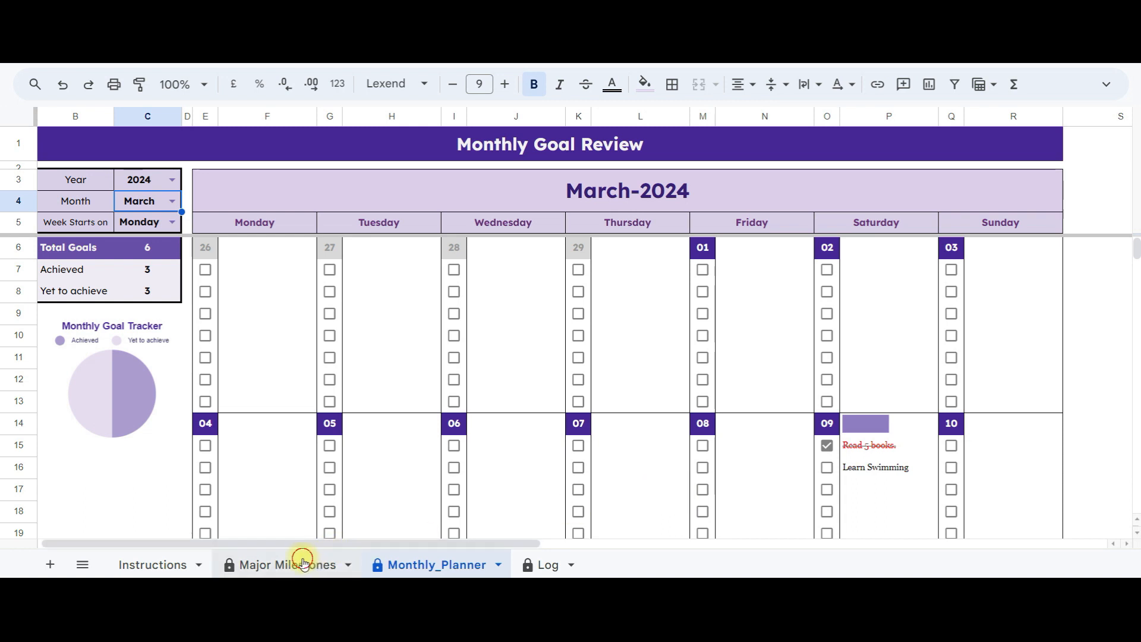
Step: Review the Major Milestones sheet, then return to the Log of 17 short-term goals
left_click(283, 563)
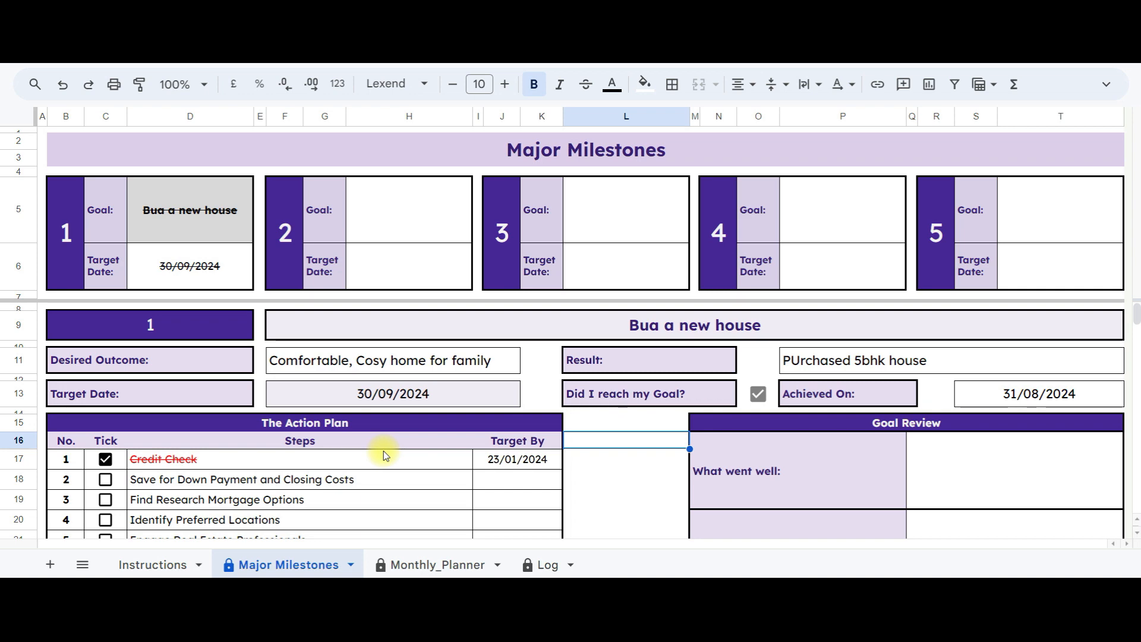
scroll("down", 3)
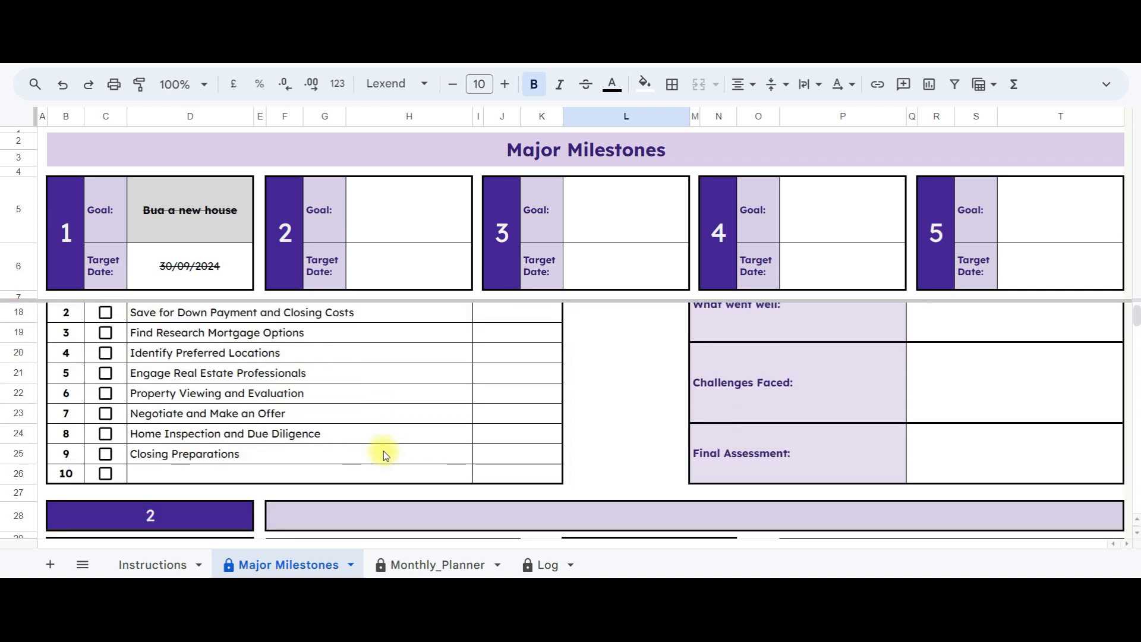
scroll("up", 3)
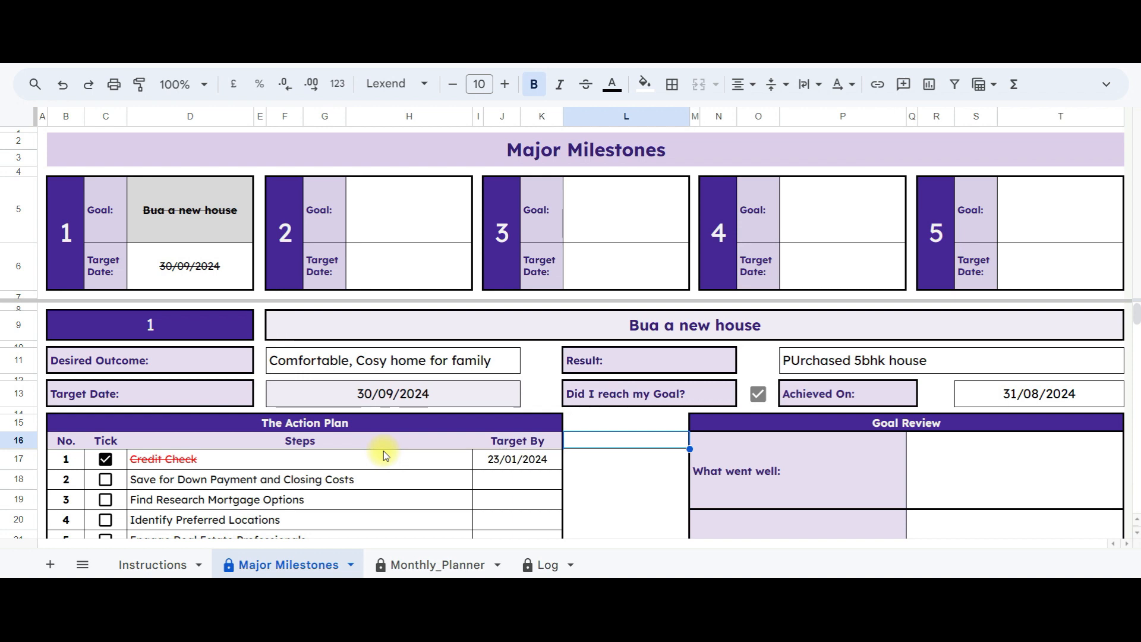
mouse_move(589, 563)
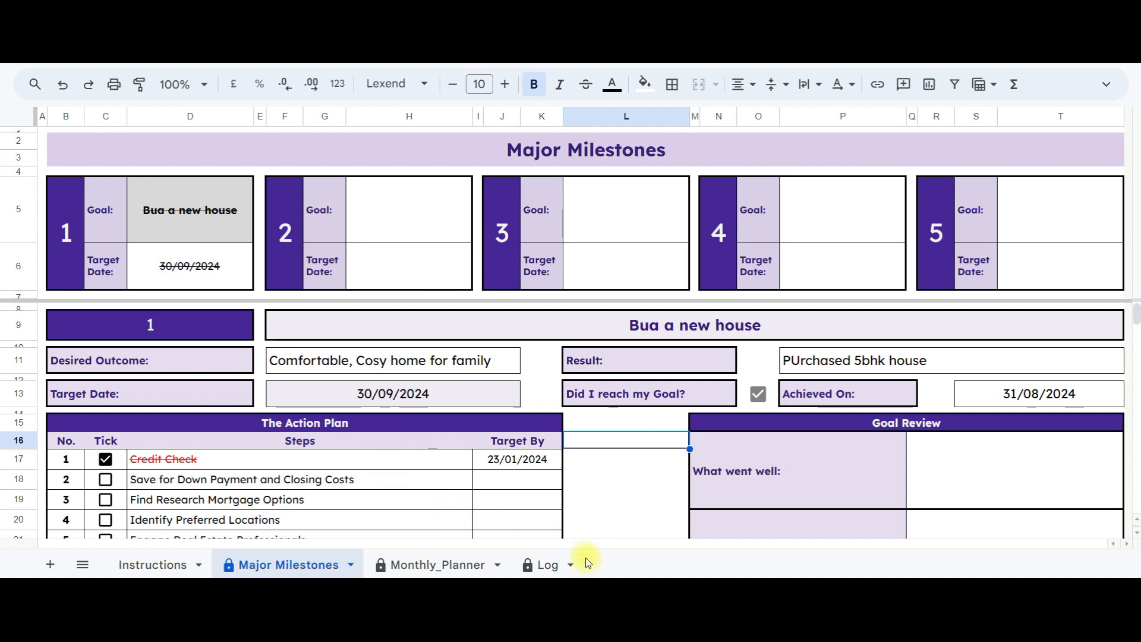
left_click(543, 564)
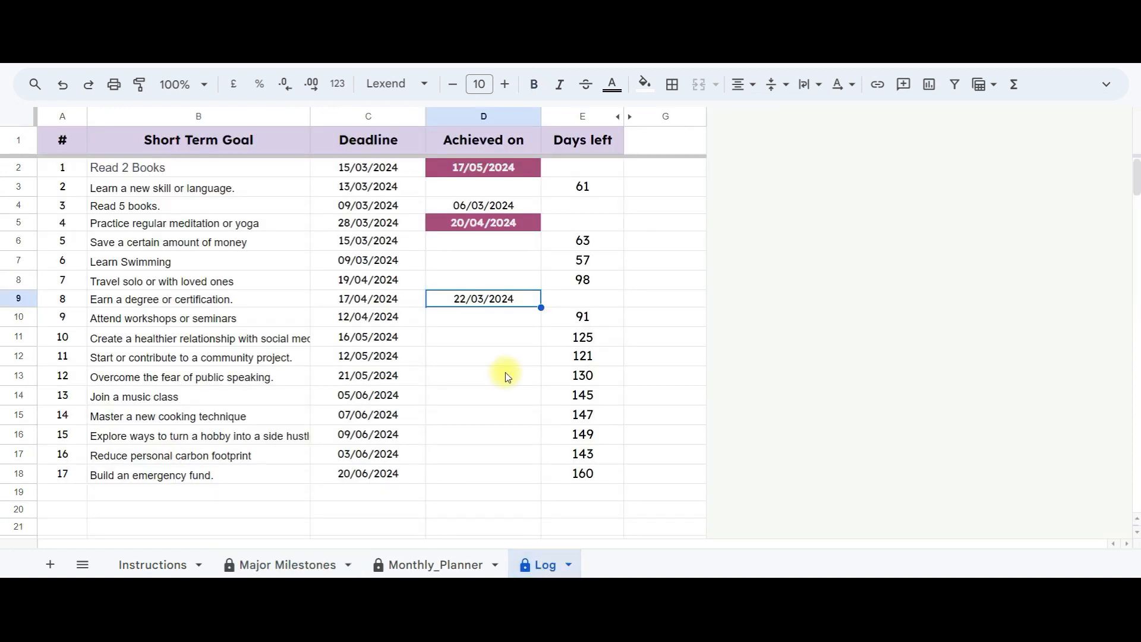
mouse_move(507, 360)
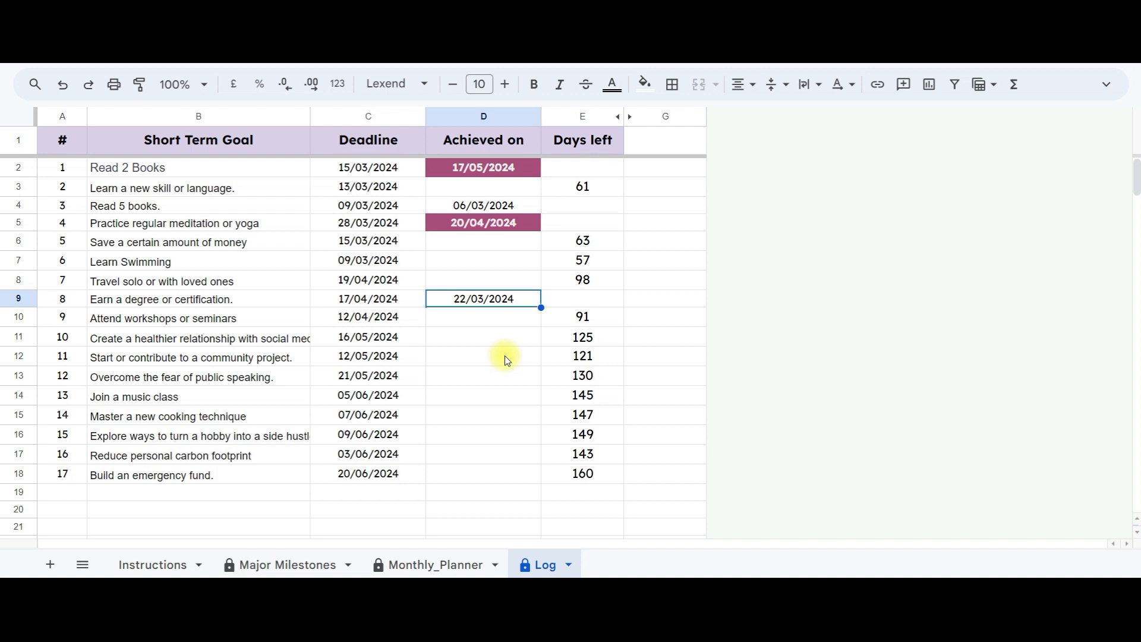